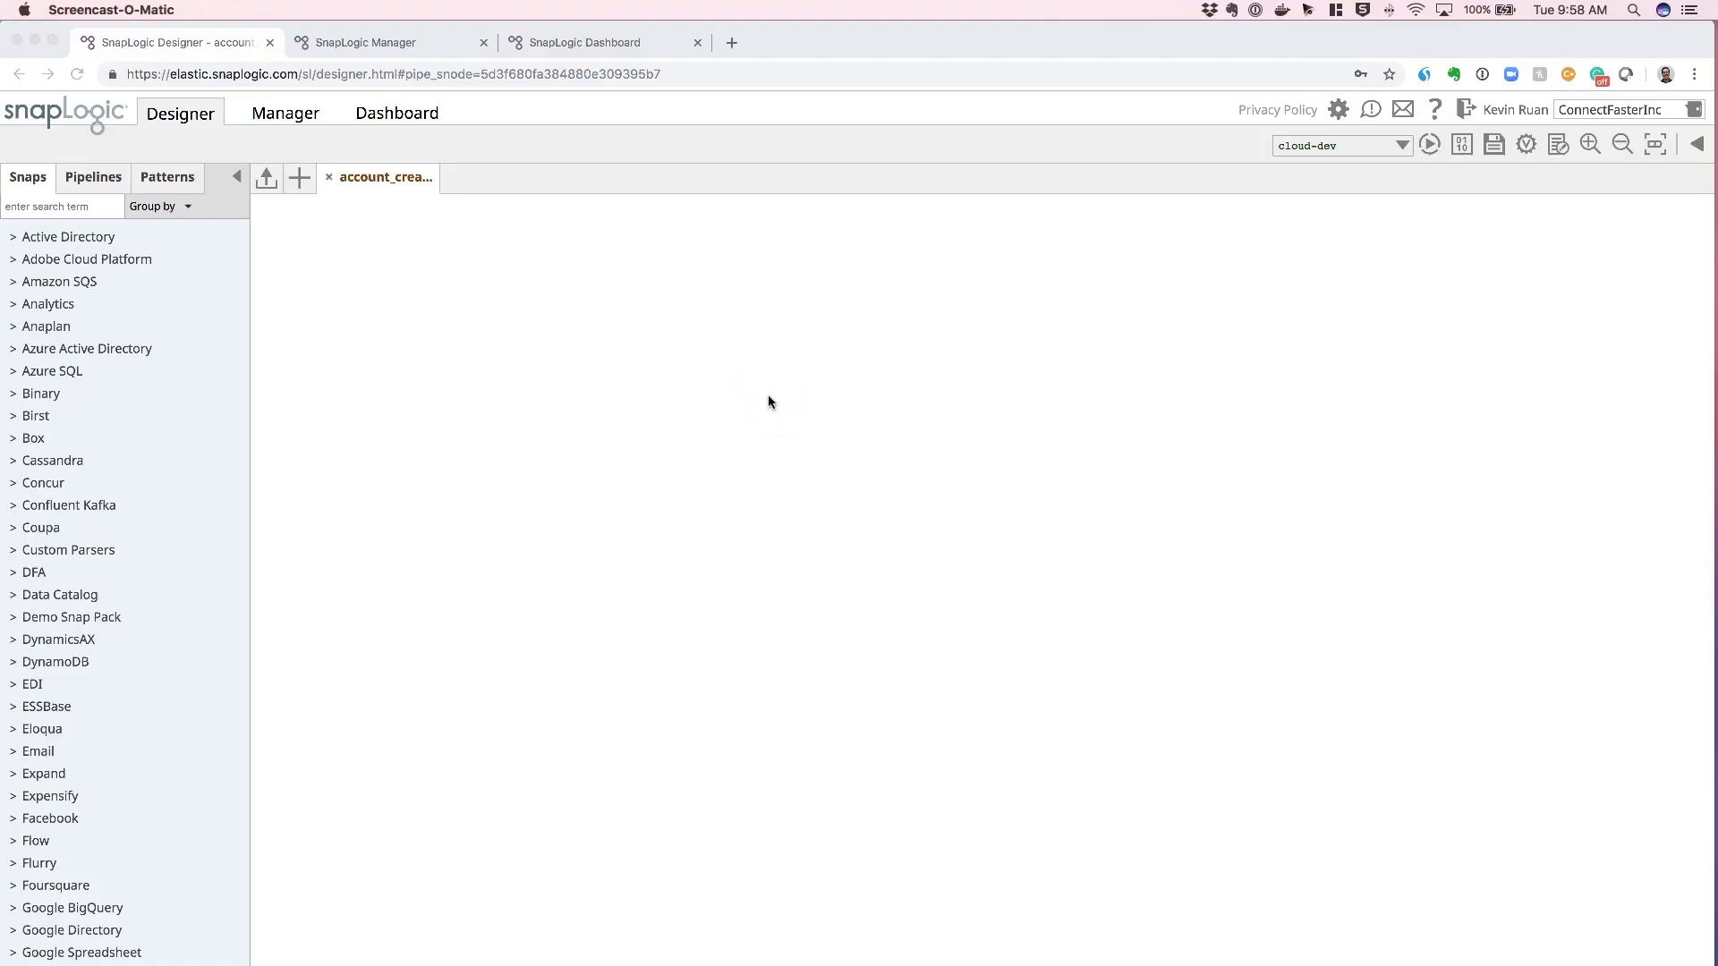
mouse_move(767, 404)
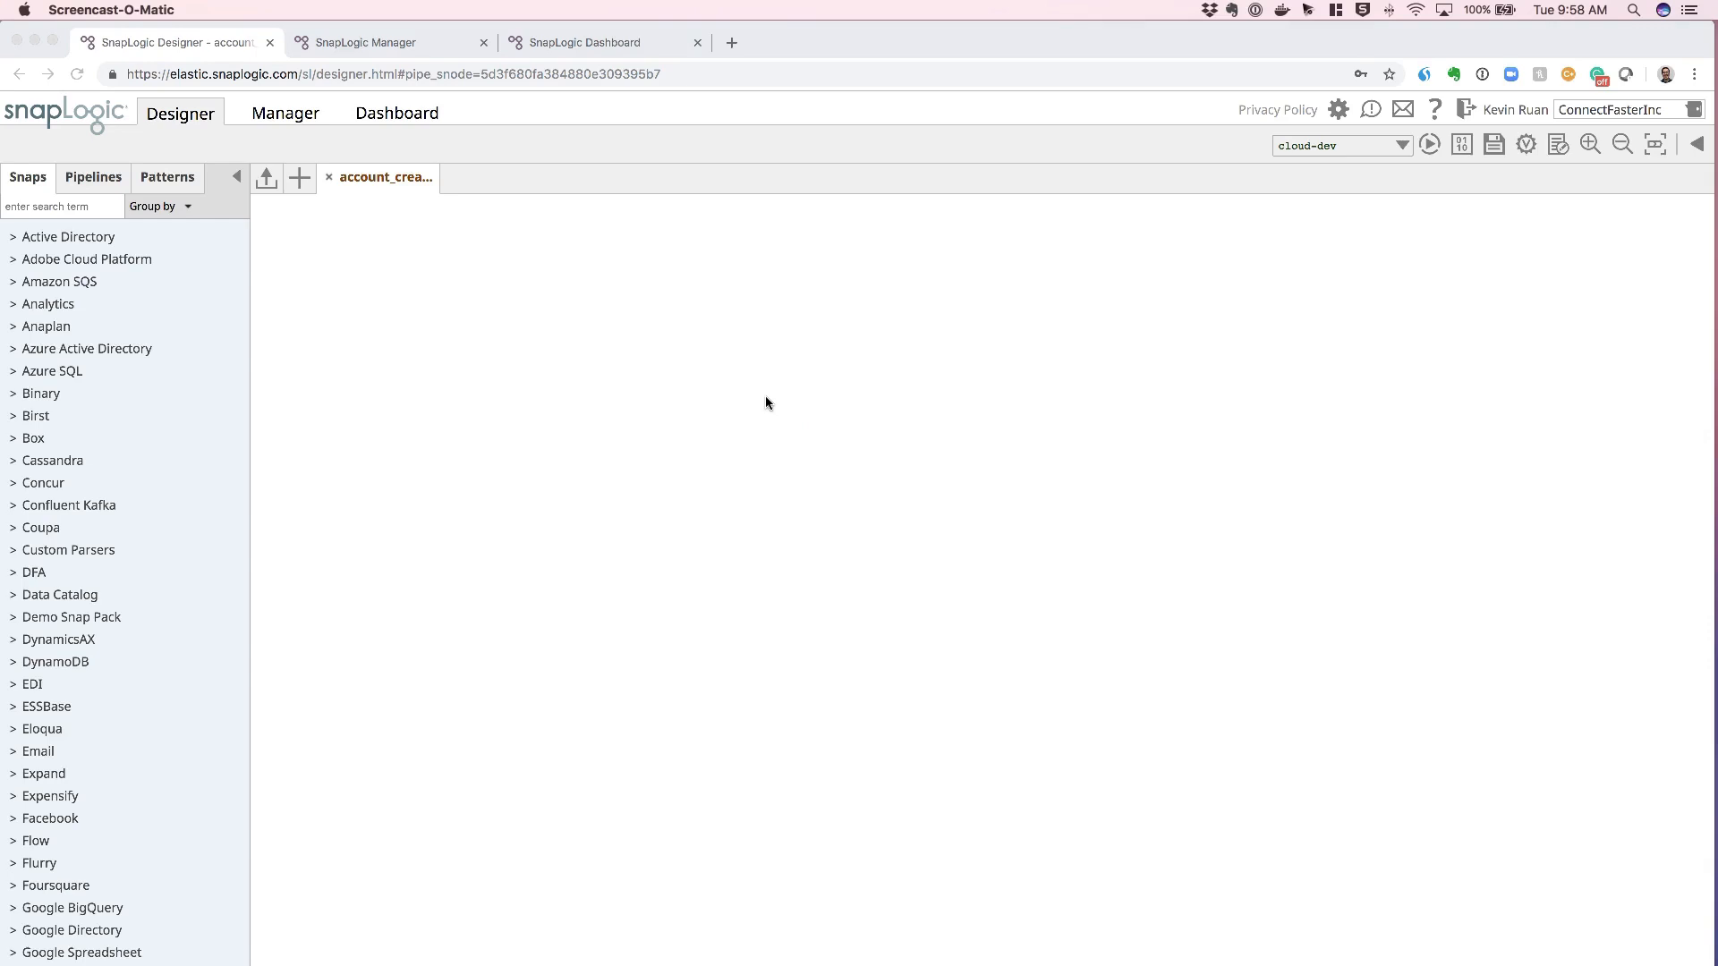
mouse_move(745, 408)
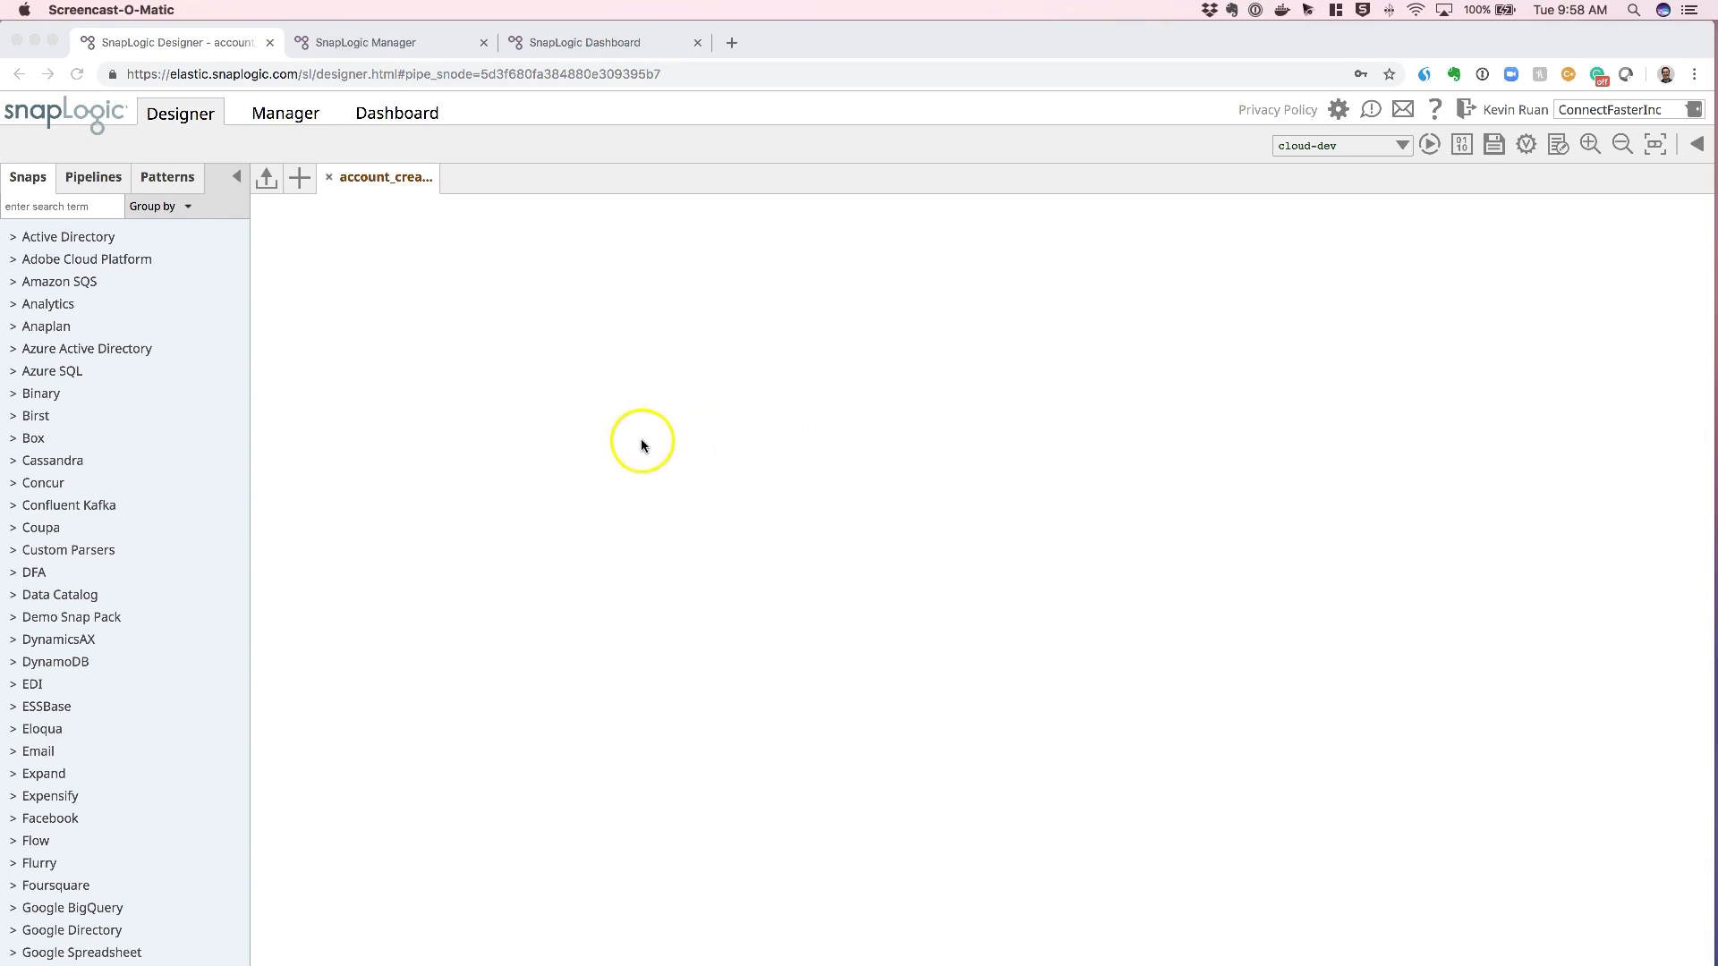
mouse_move(662, 465)
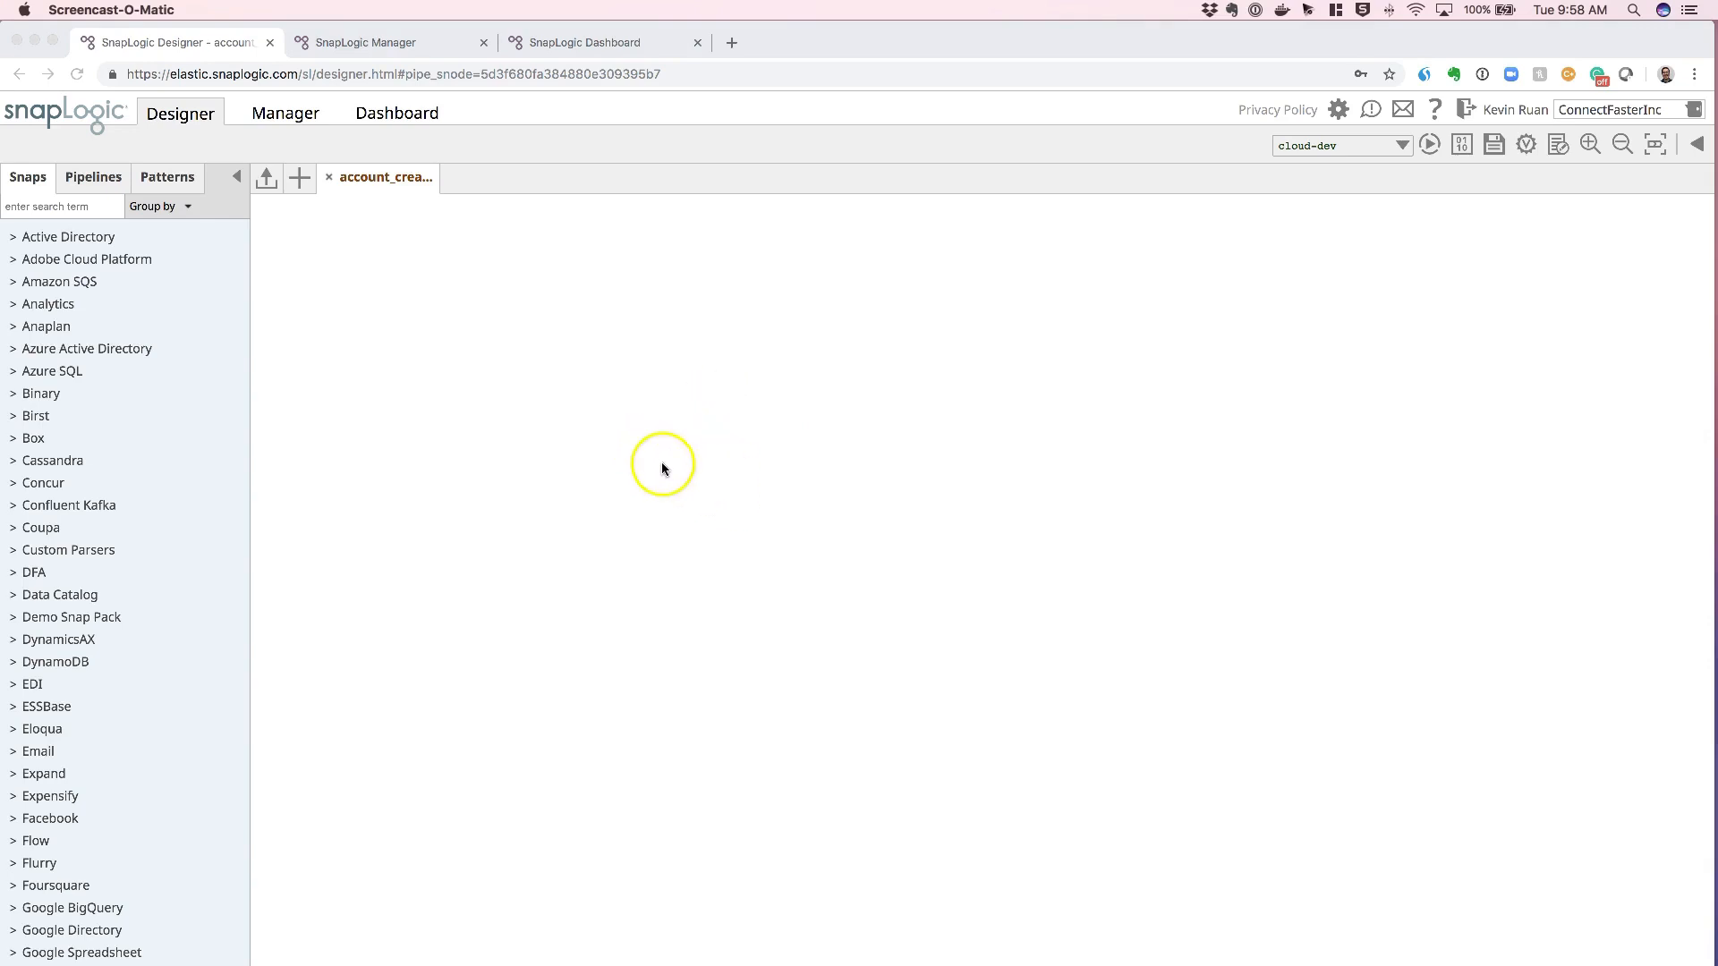
mouse_move(535, 579)
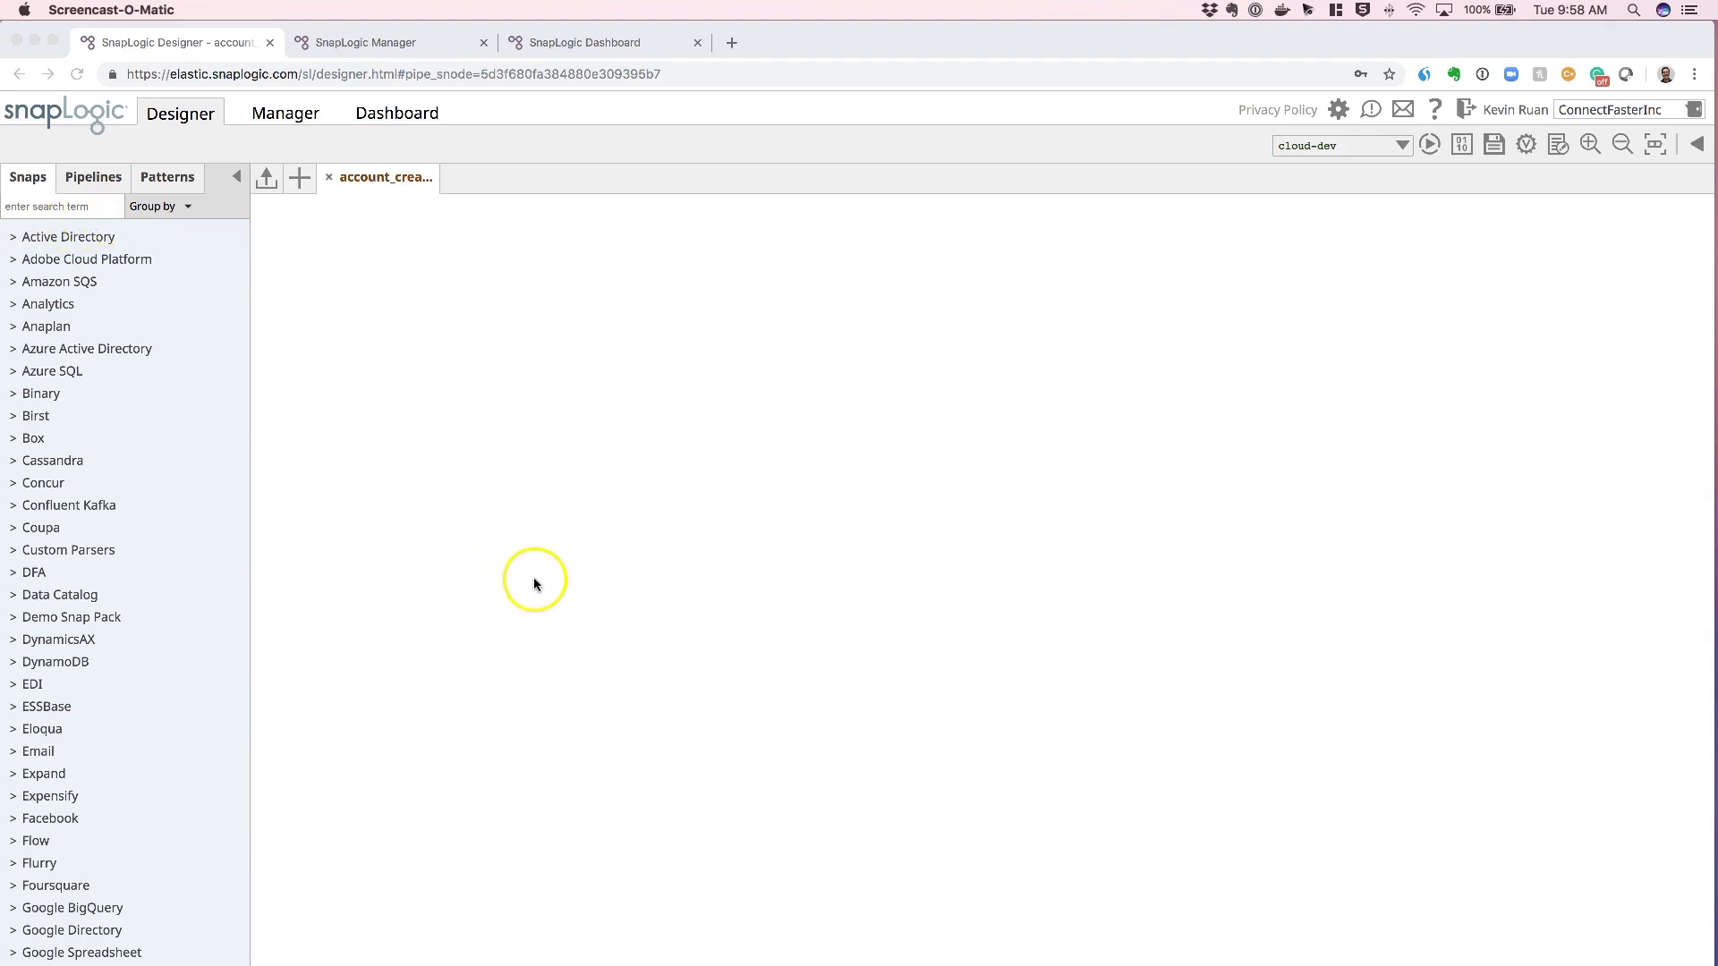
mouse_move(708, 478)
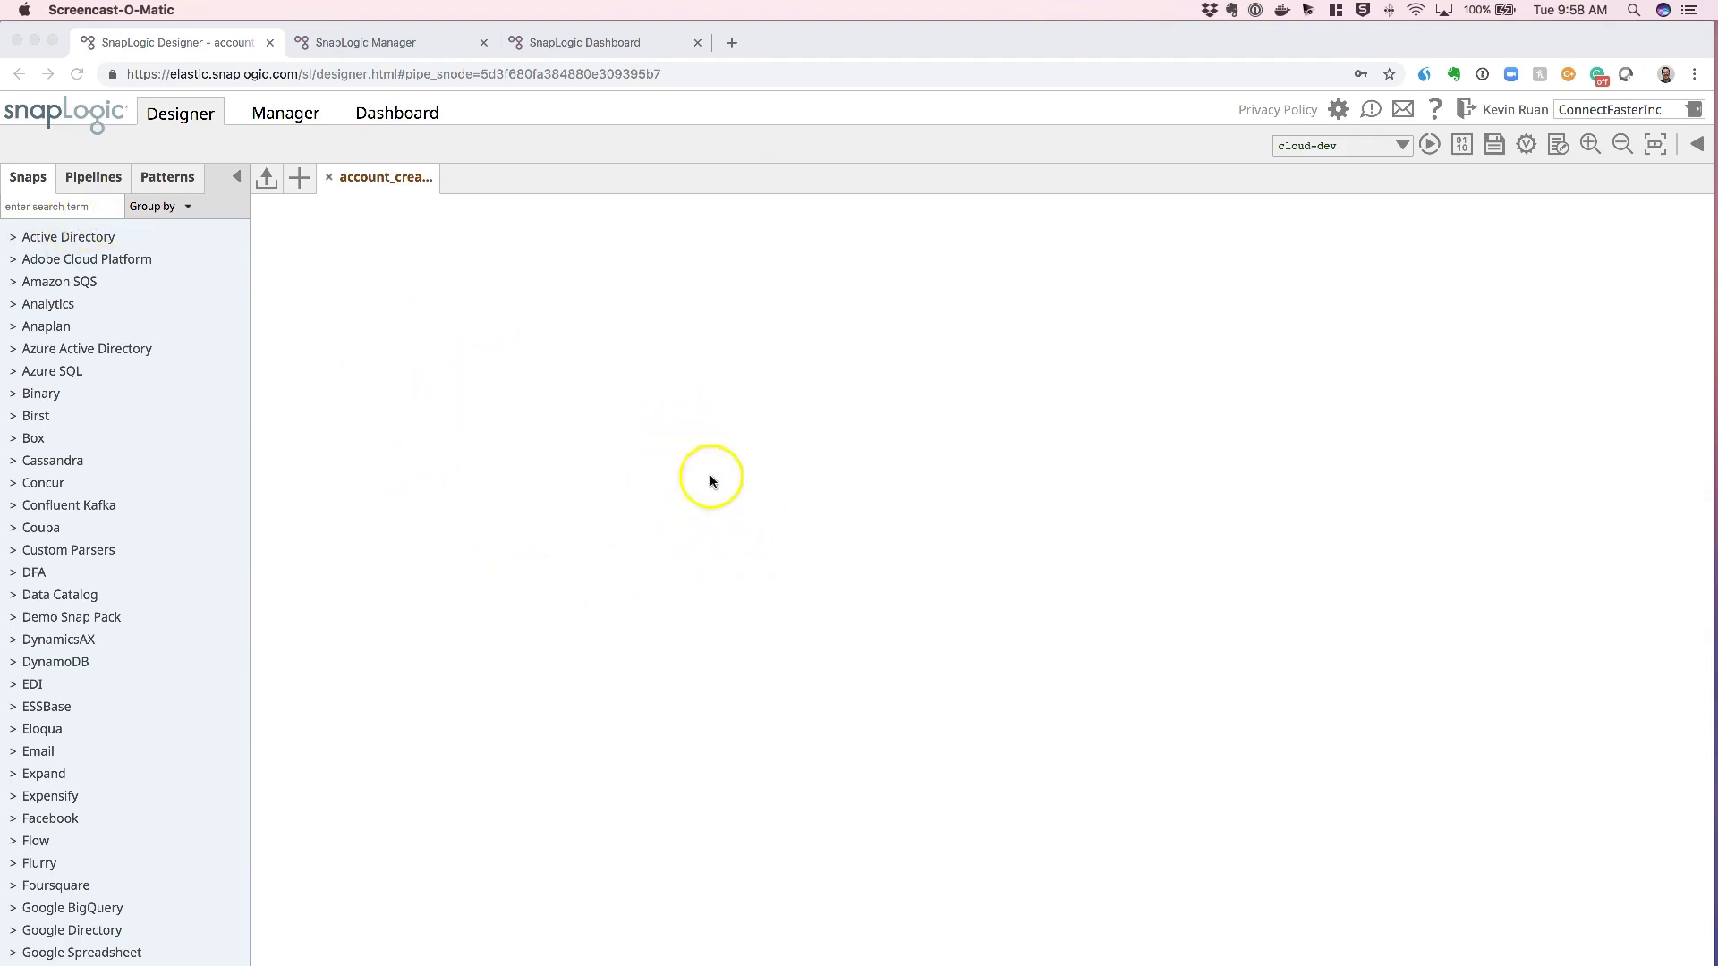
mouse_move(659, 435)
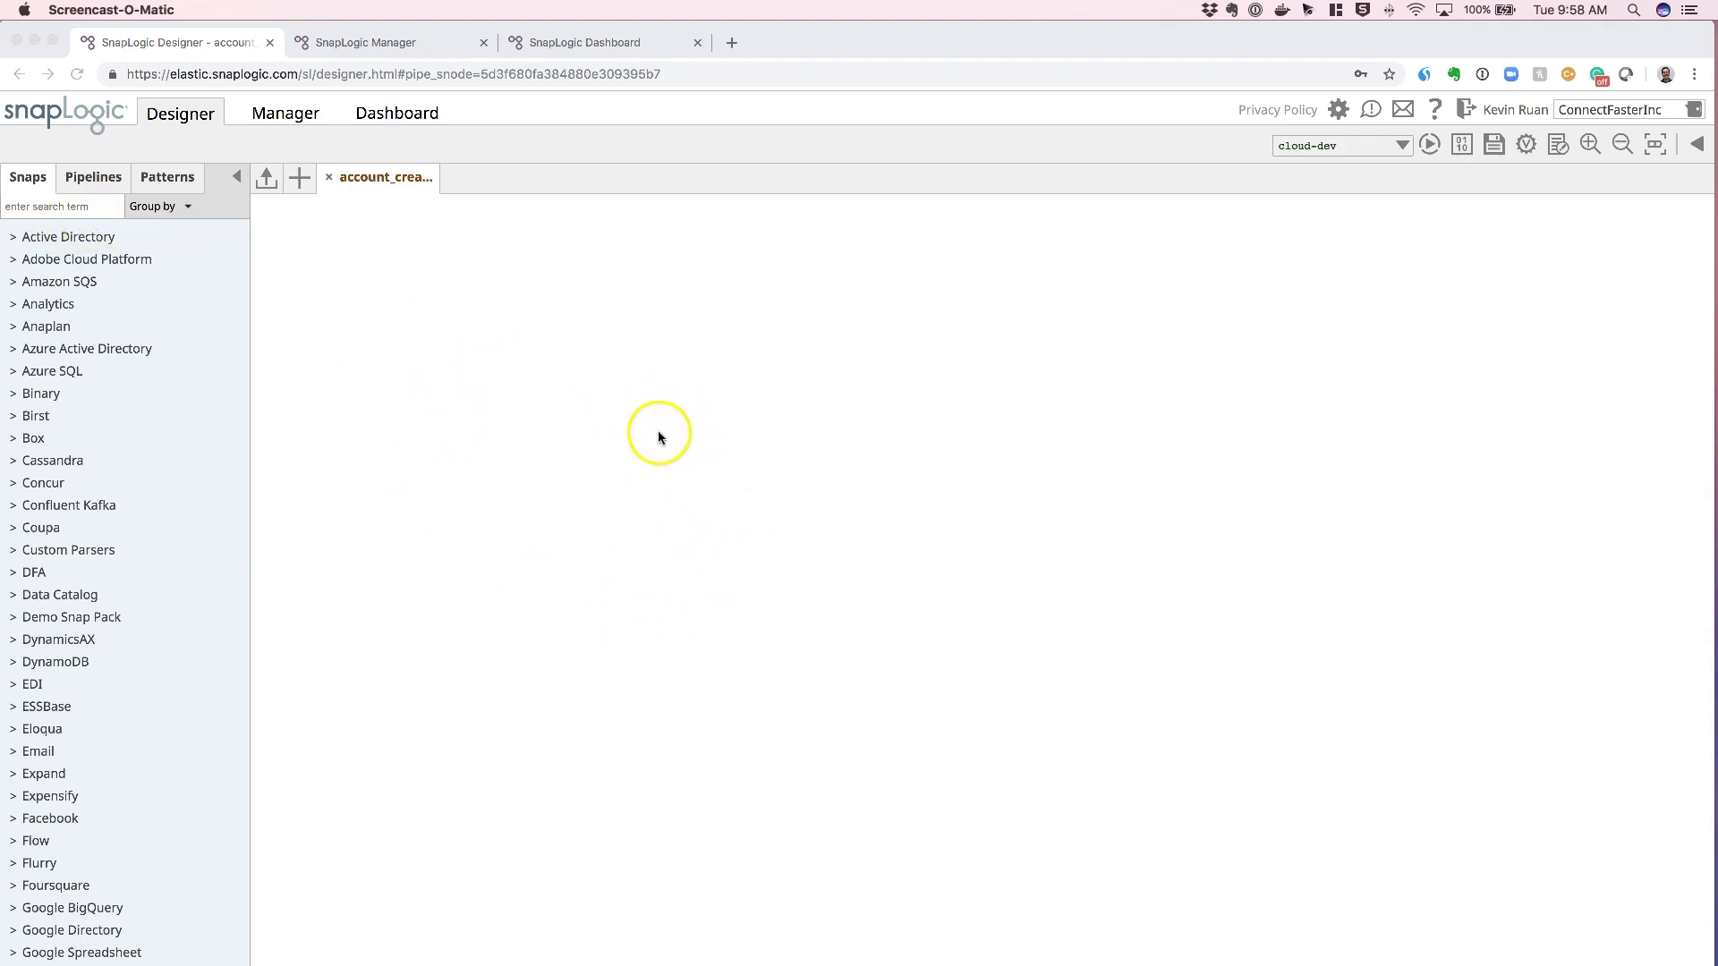
mouse_move(673, 440)
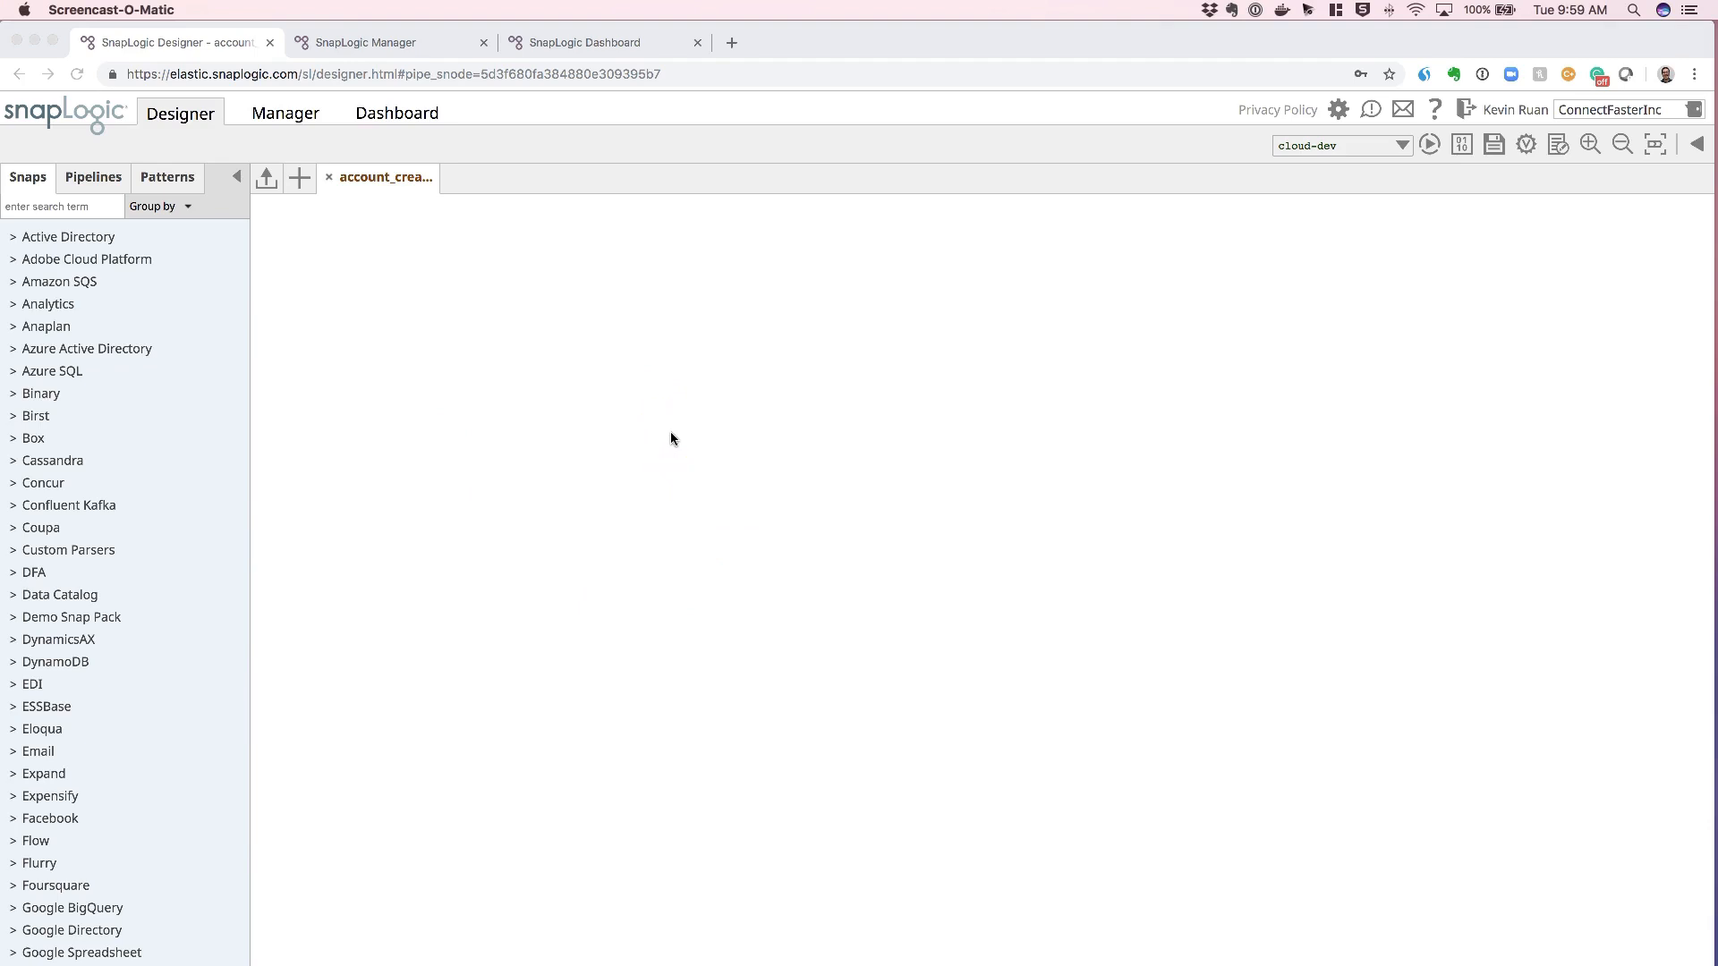
mouse_move(368, 52)
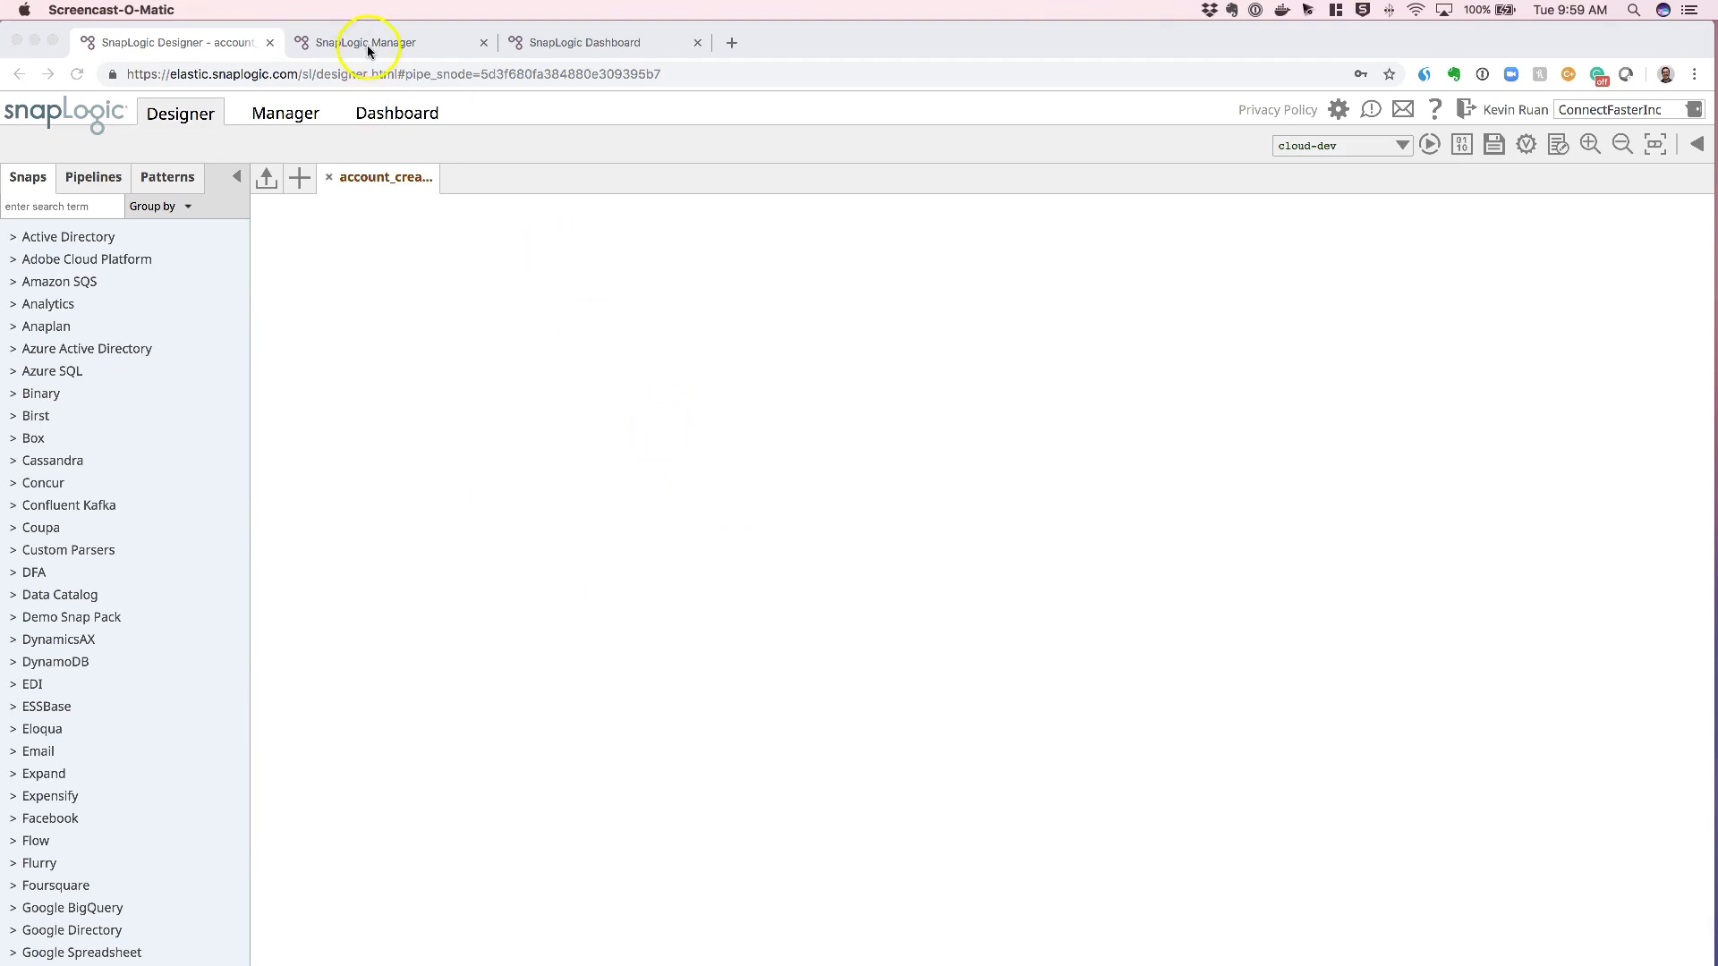
mouse_move(385, 58)
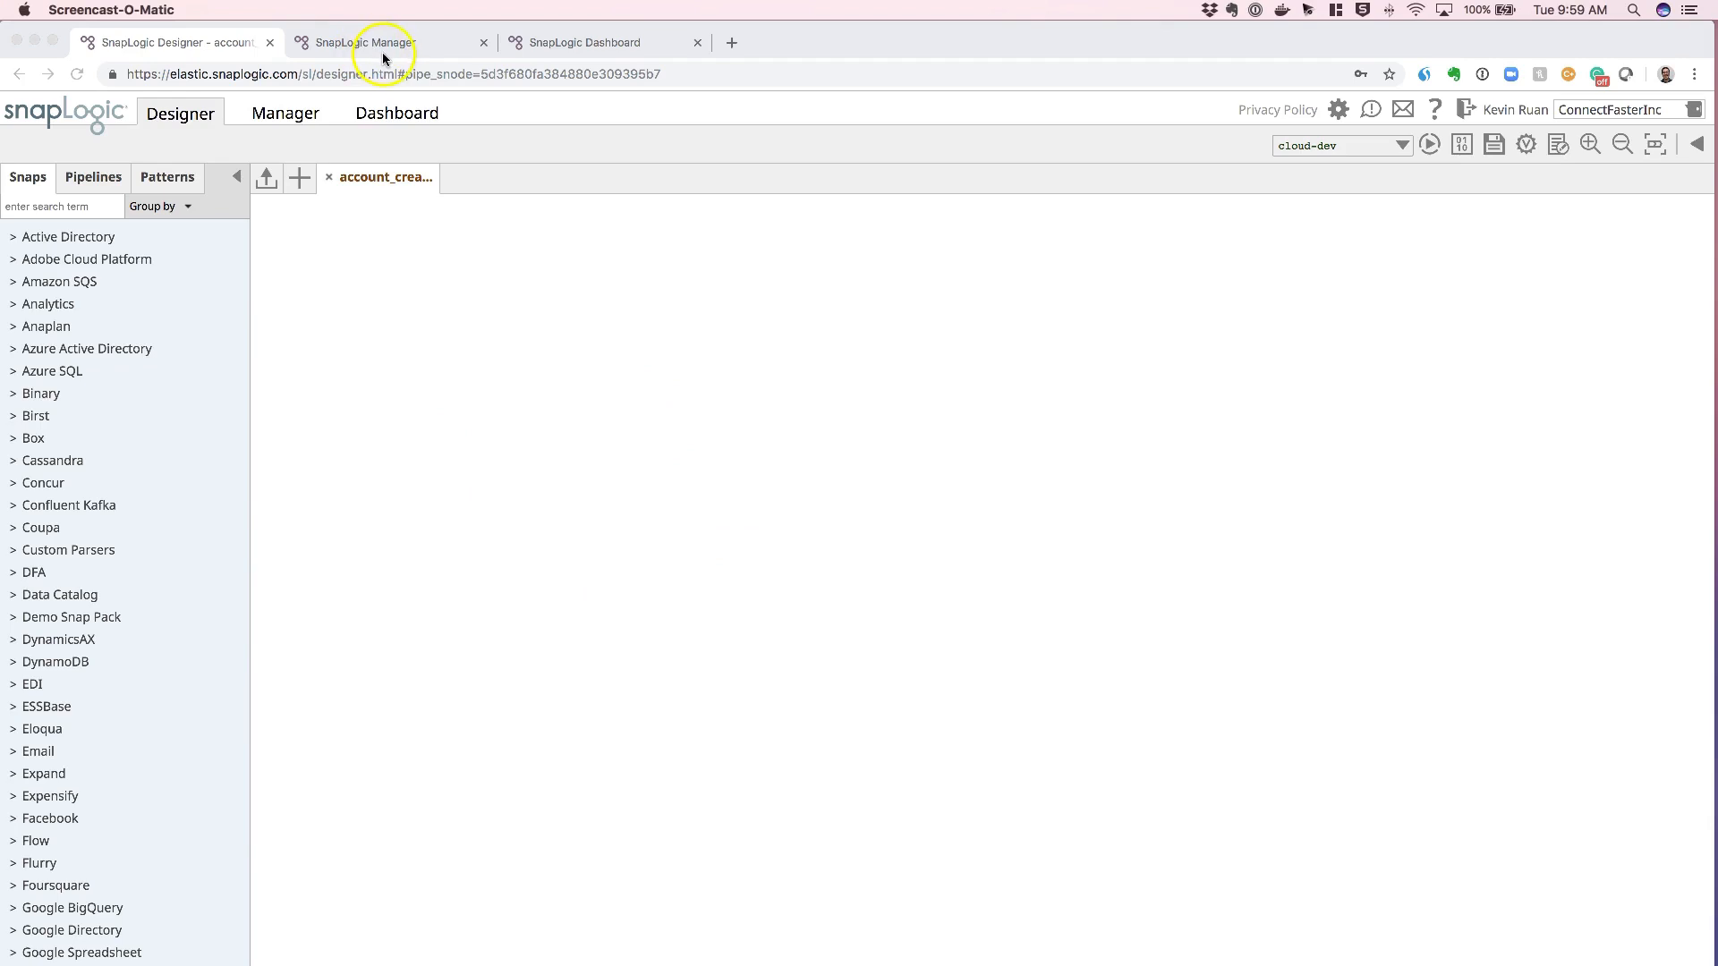
mouse_move(515, 356)
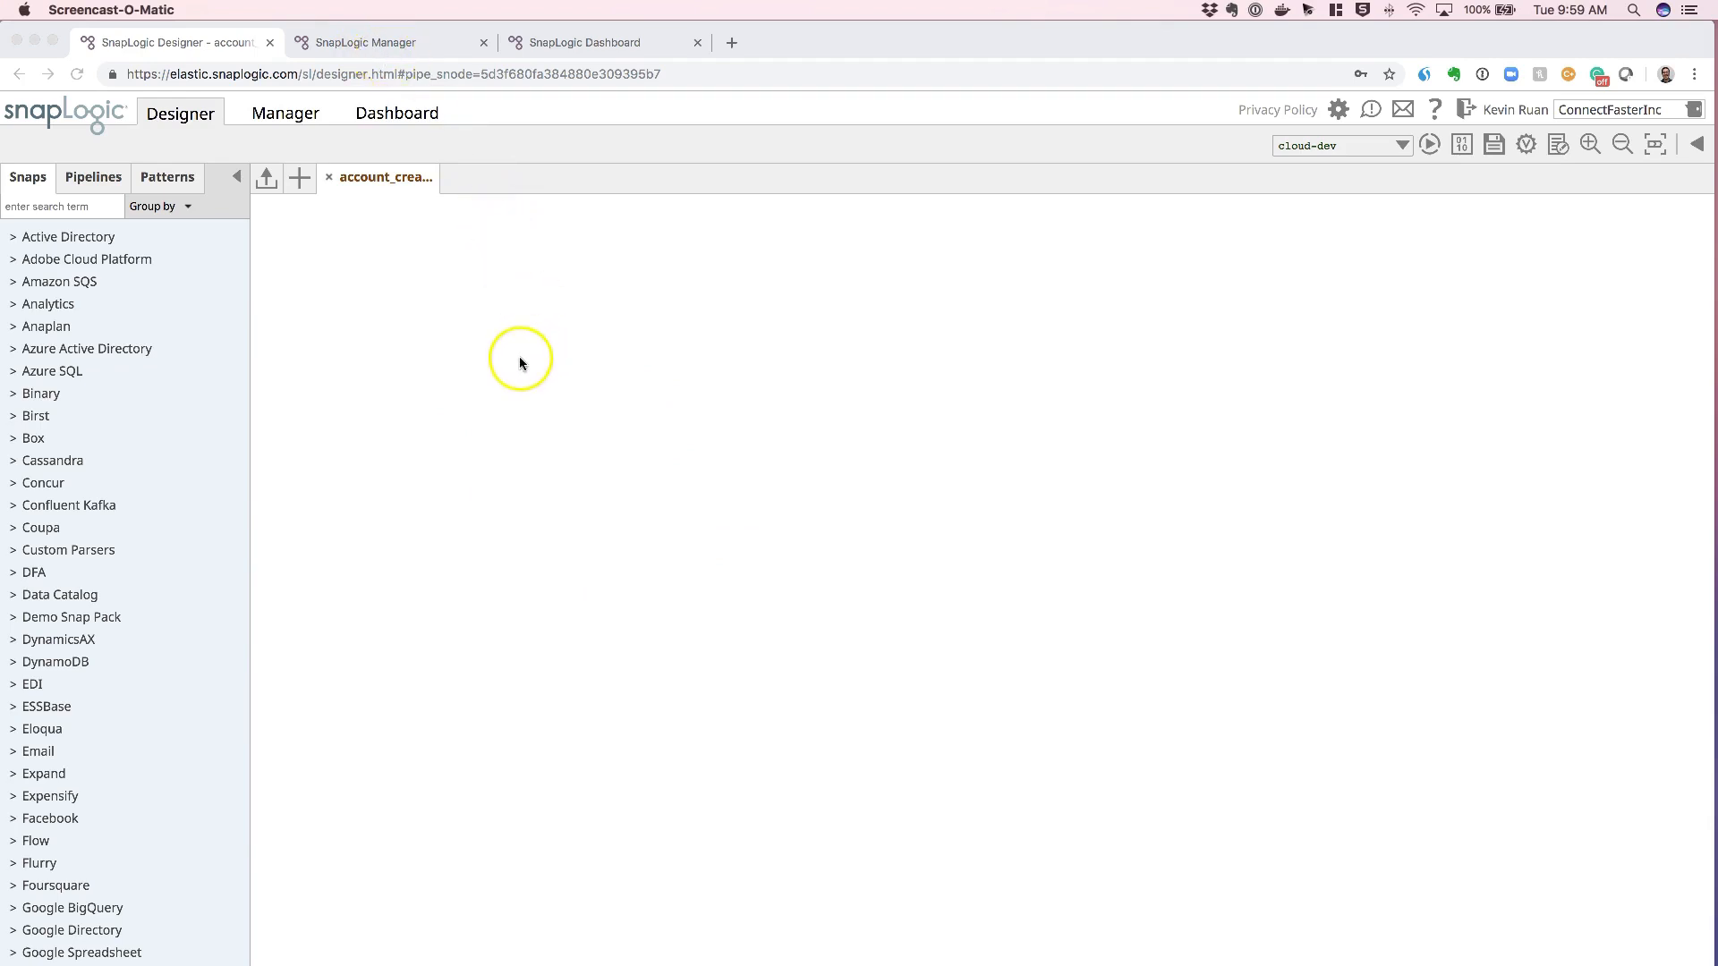
Step: Filter the Snaps catalogue with the search term 'Ora' to show the Oracle snaps
type("Oracle")
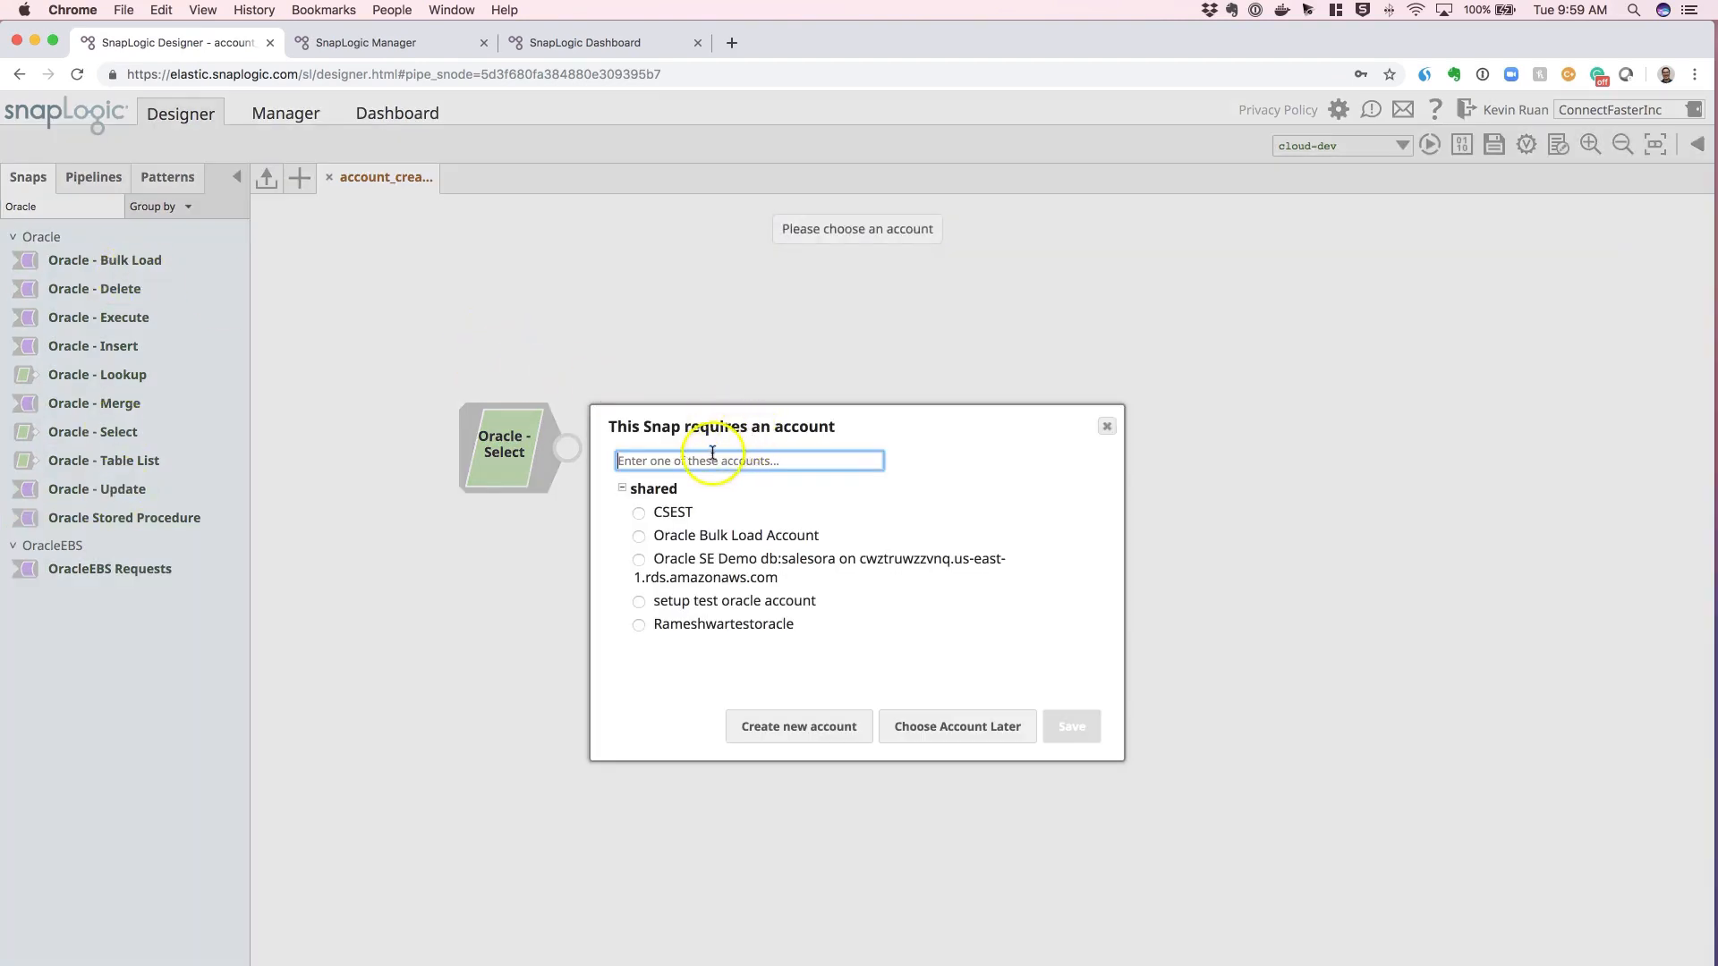
mouse_move(773, 540)
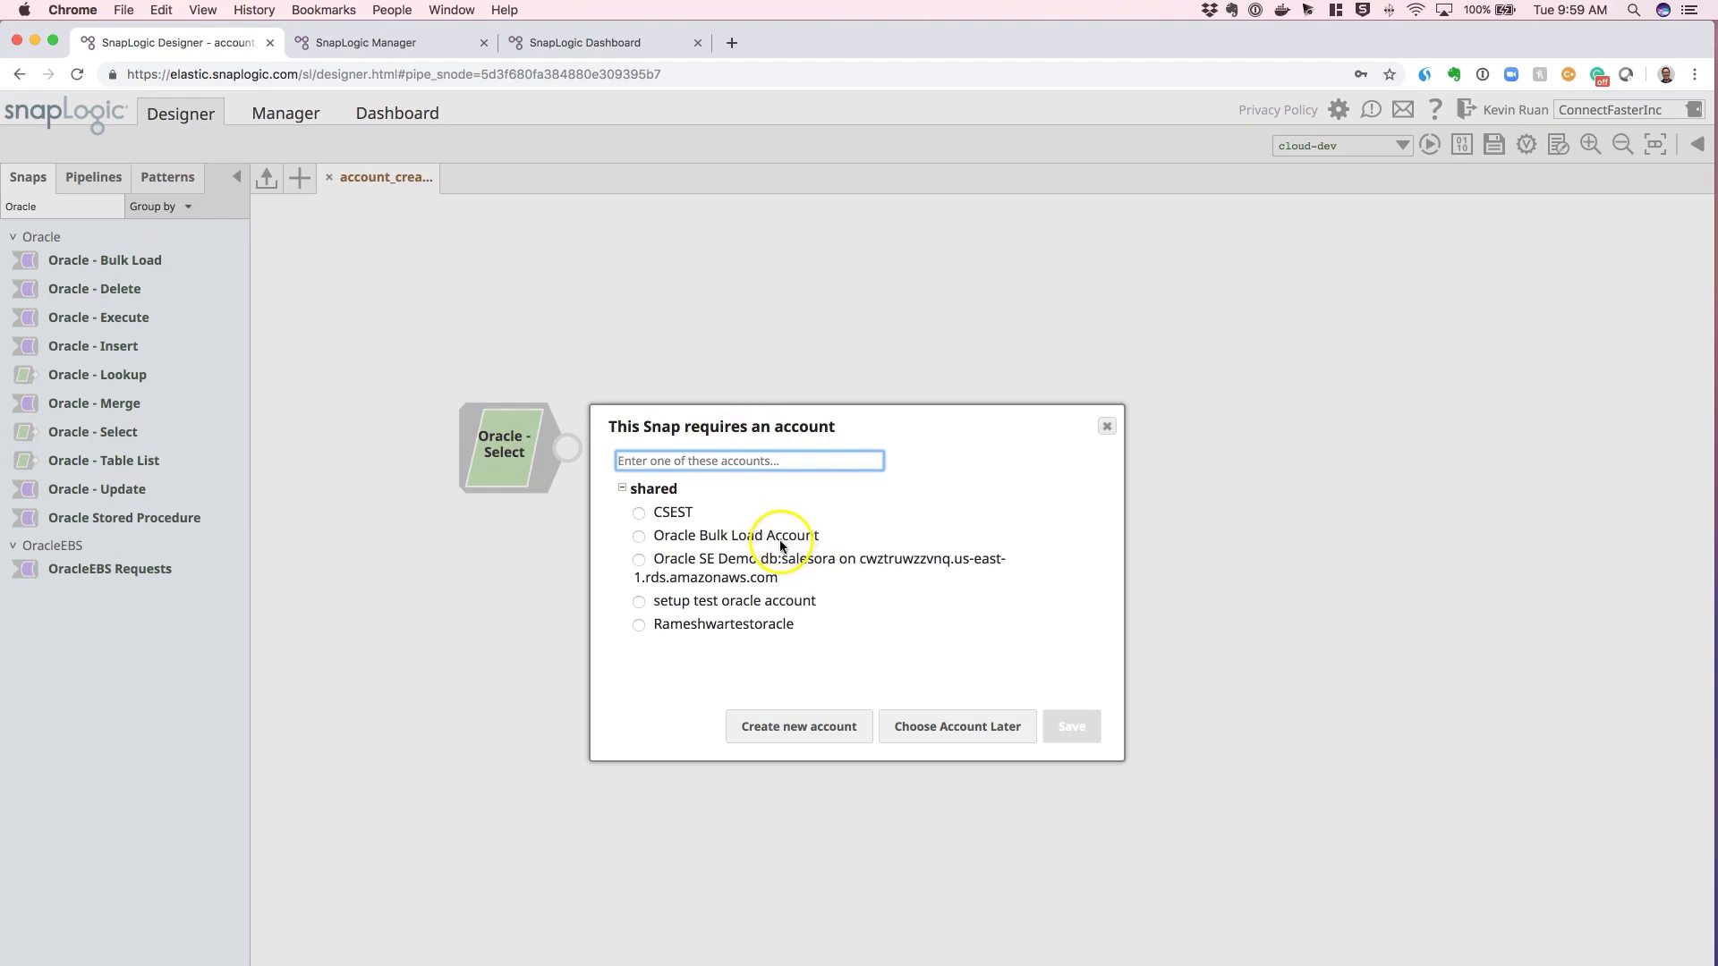
mouse_move(798, 569)
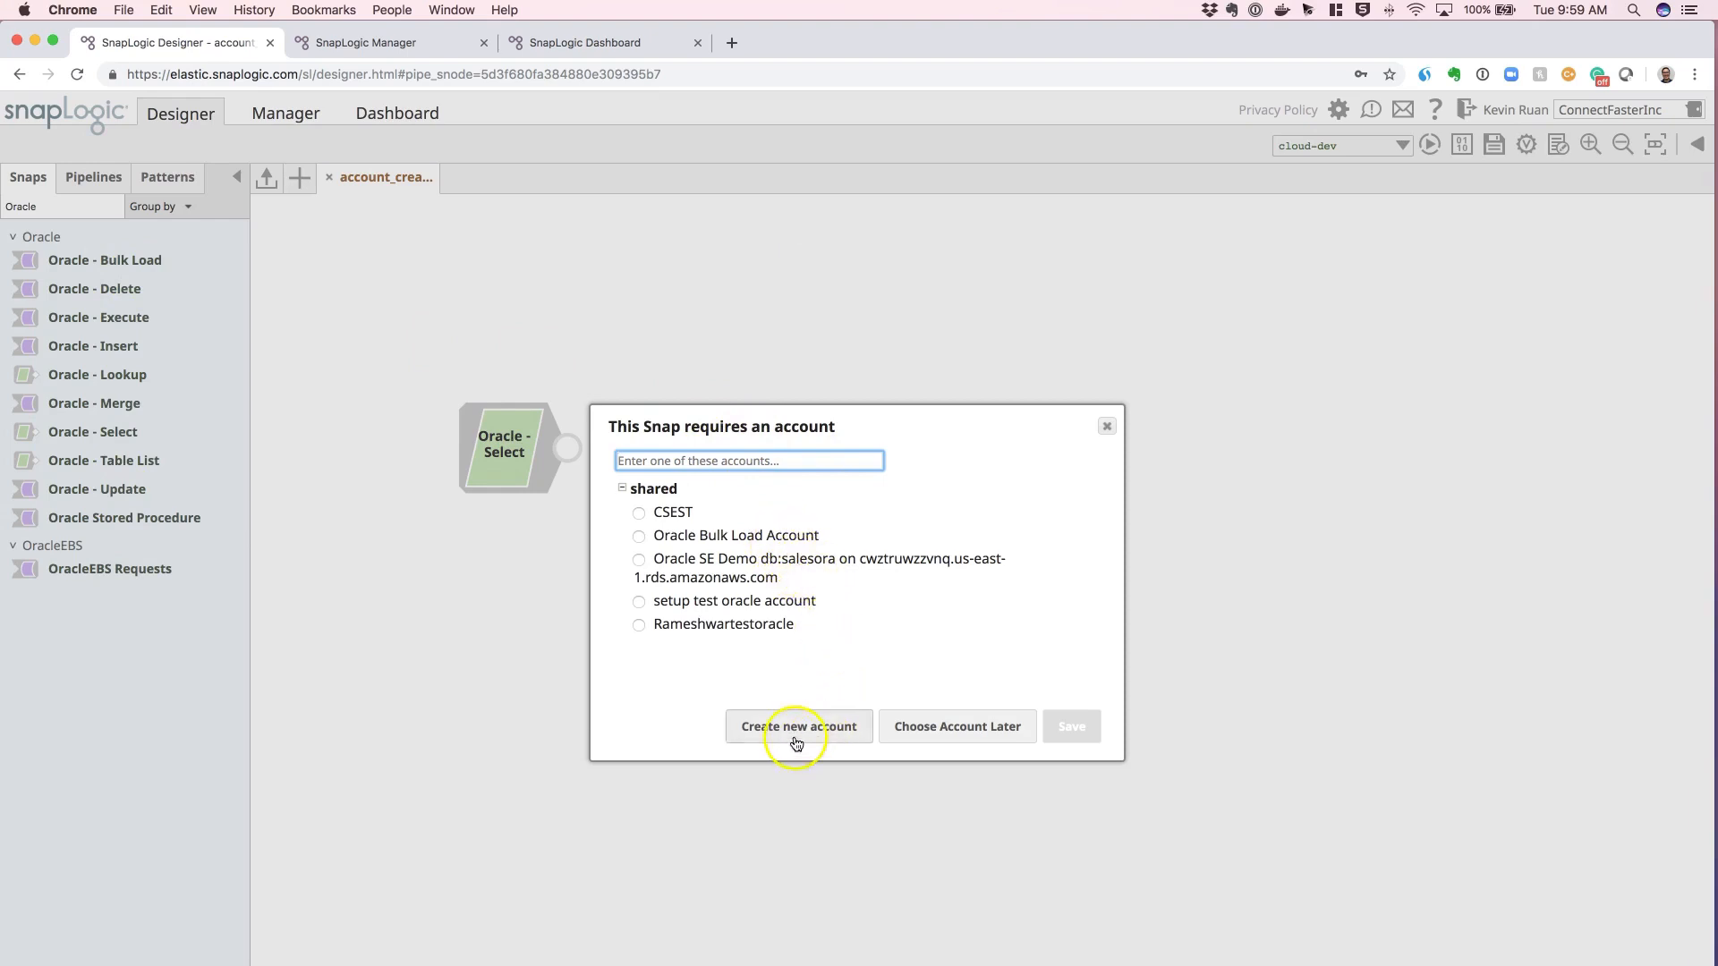
Step: Start creating a new account for the Oracle - Select snap placed on the canvas
left_click(798, 727)
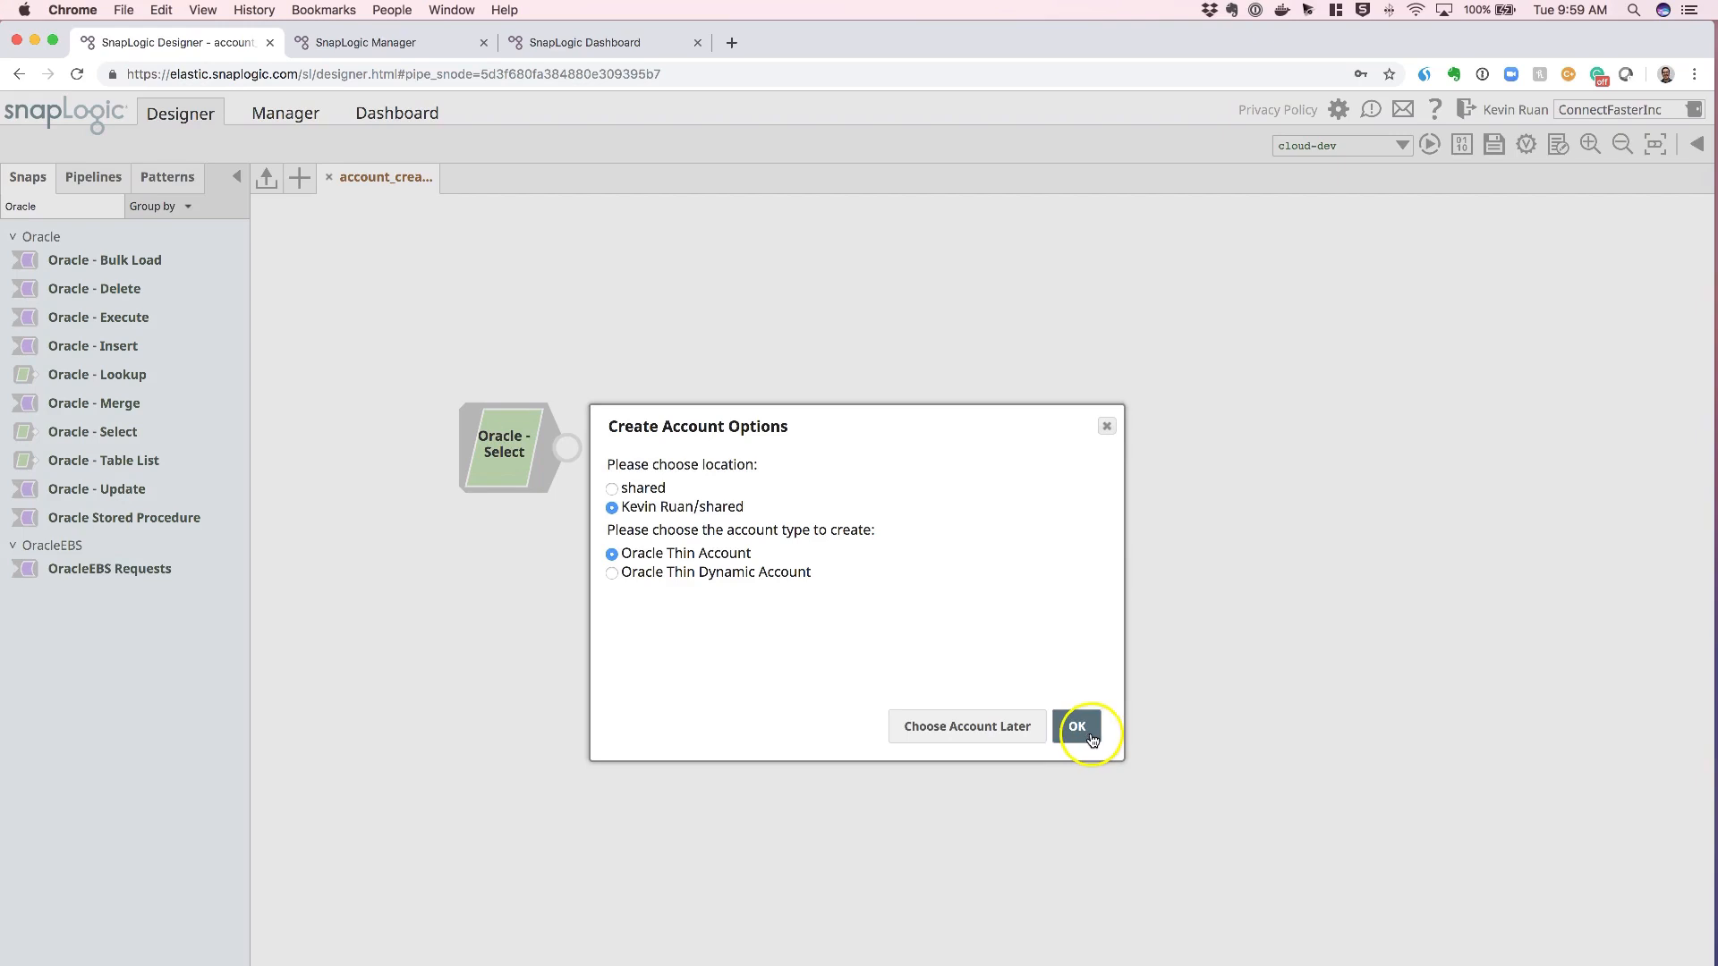
Step: Confirm the Oracle Thin Account type so the Edit Account form for salesora appears
left_click(1077, 726)
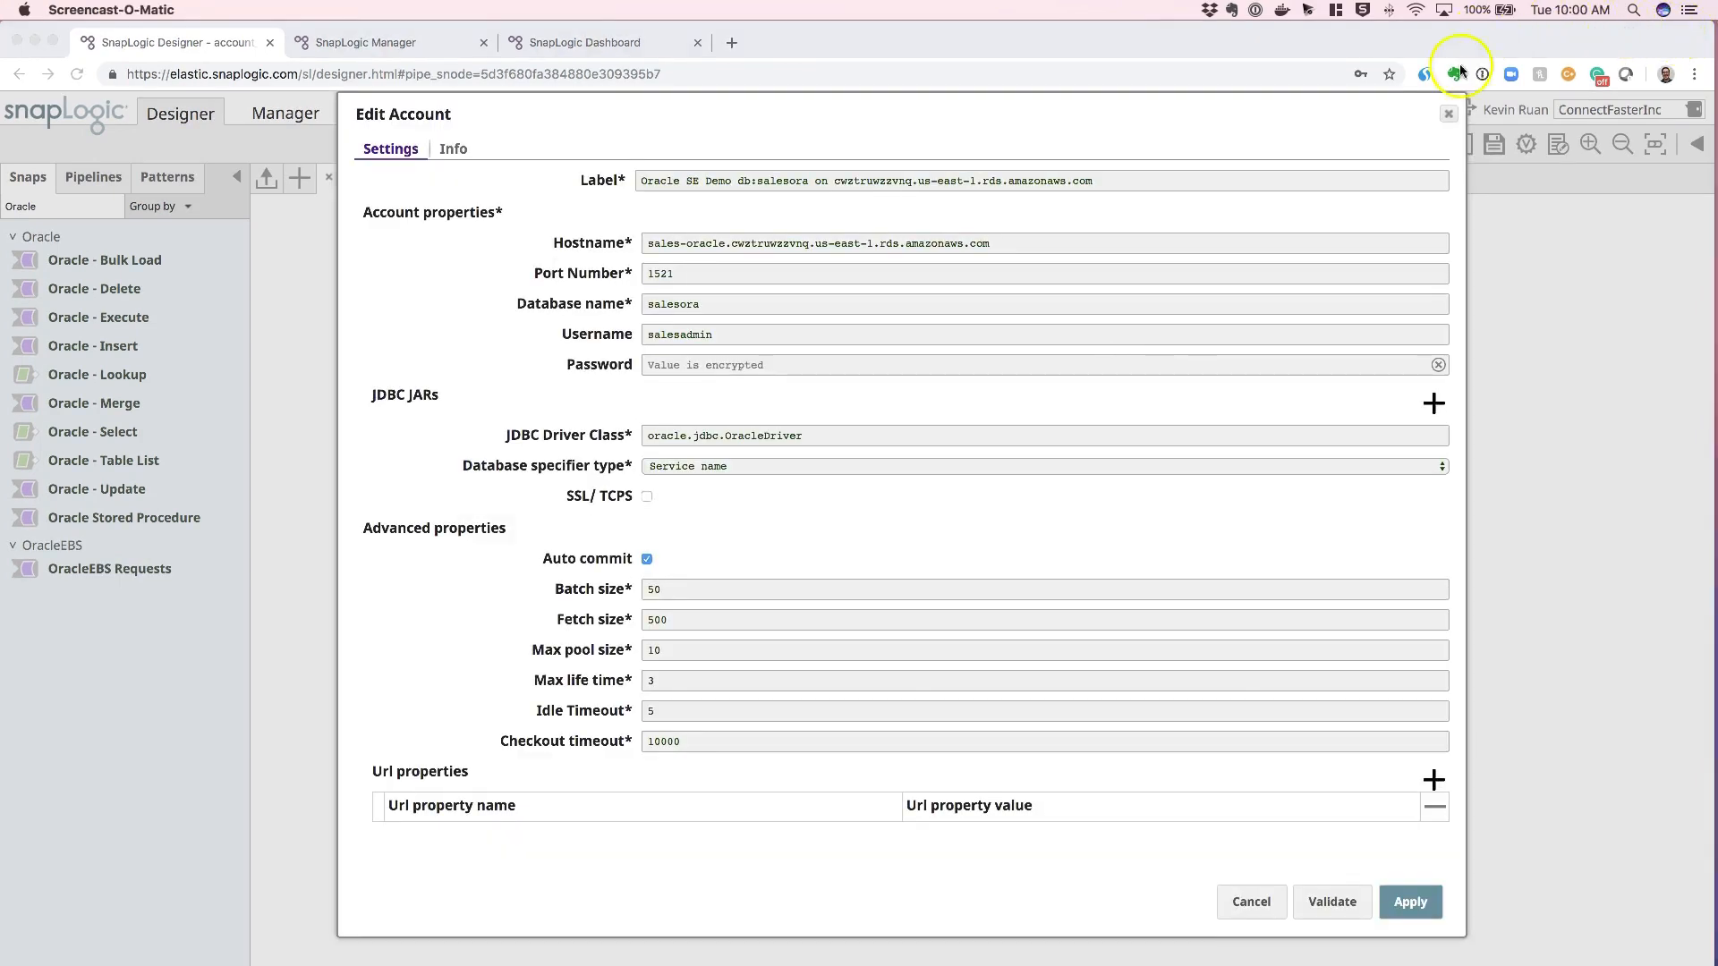
mouse_move(598, 262)
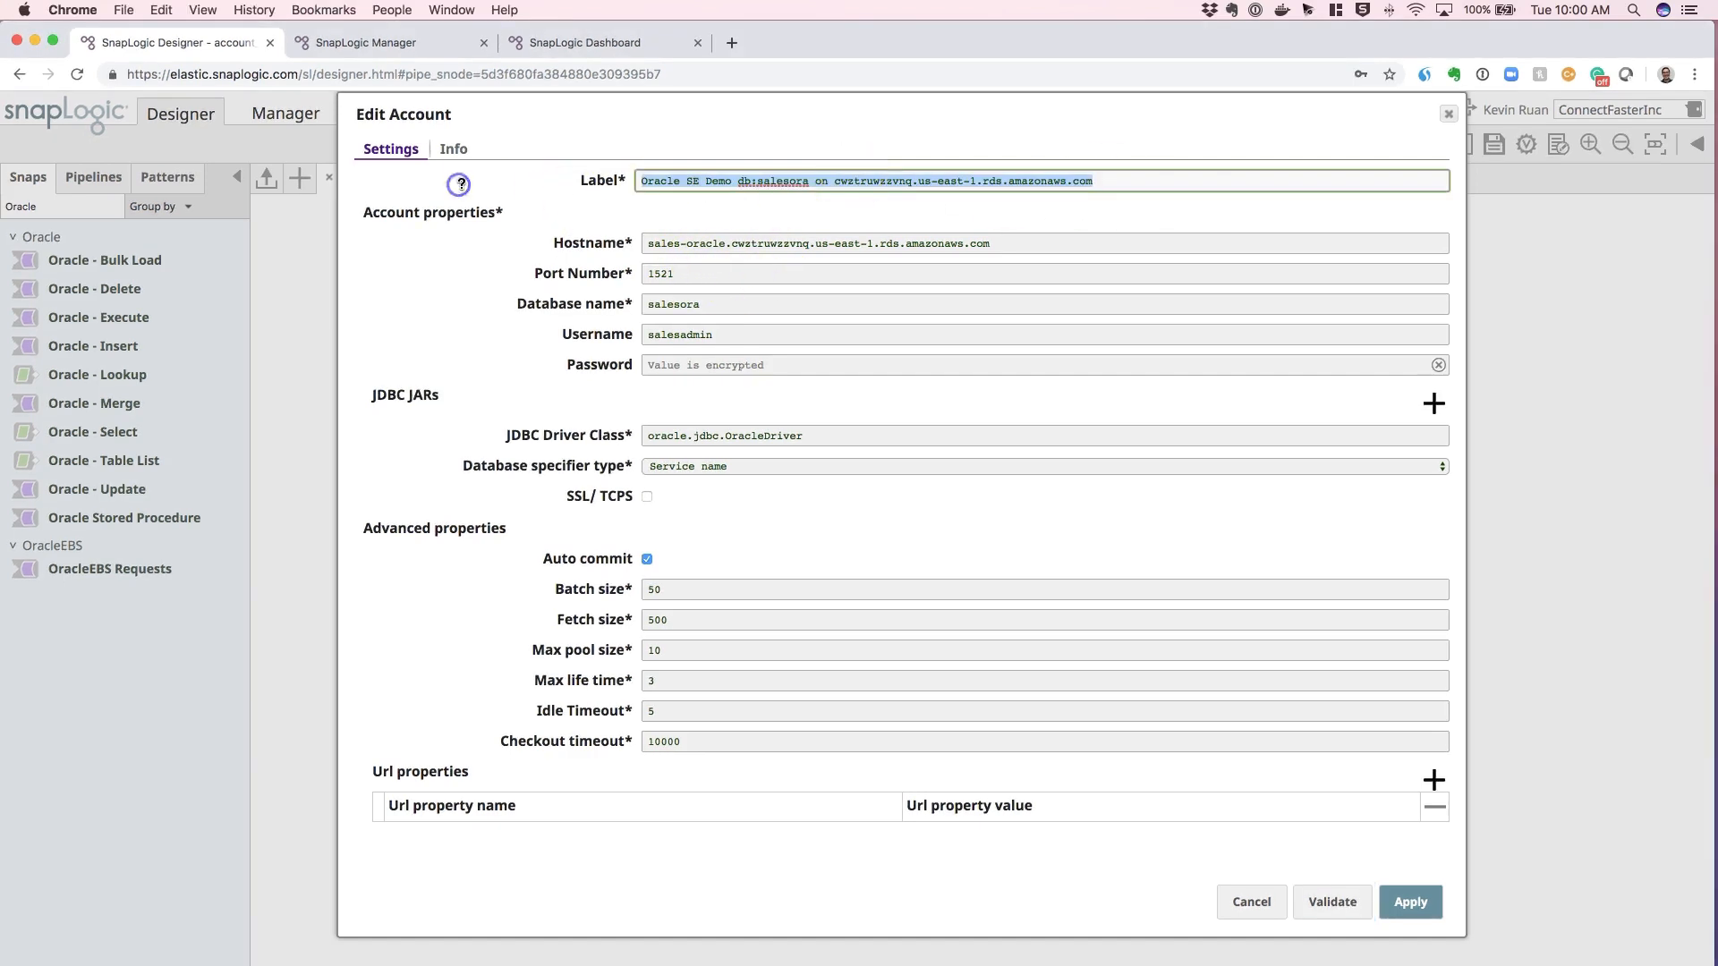
mouse_move(546, 201)
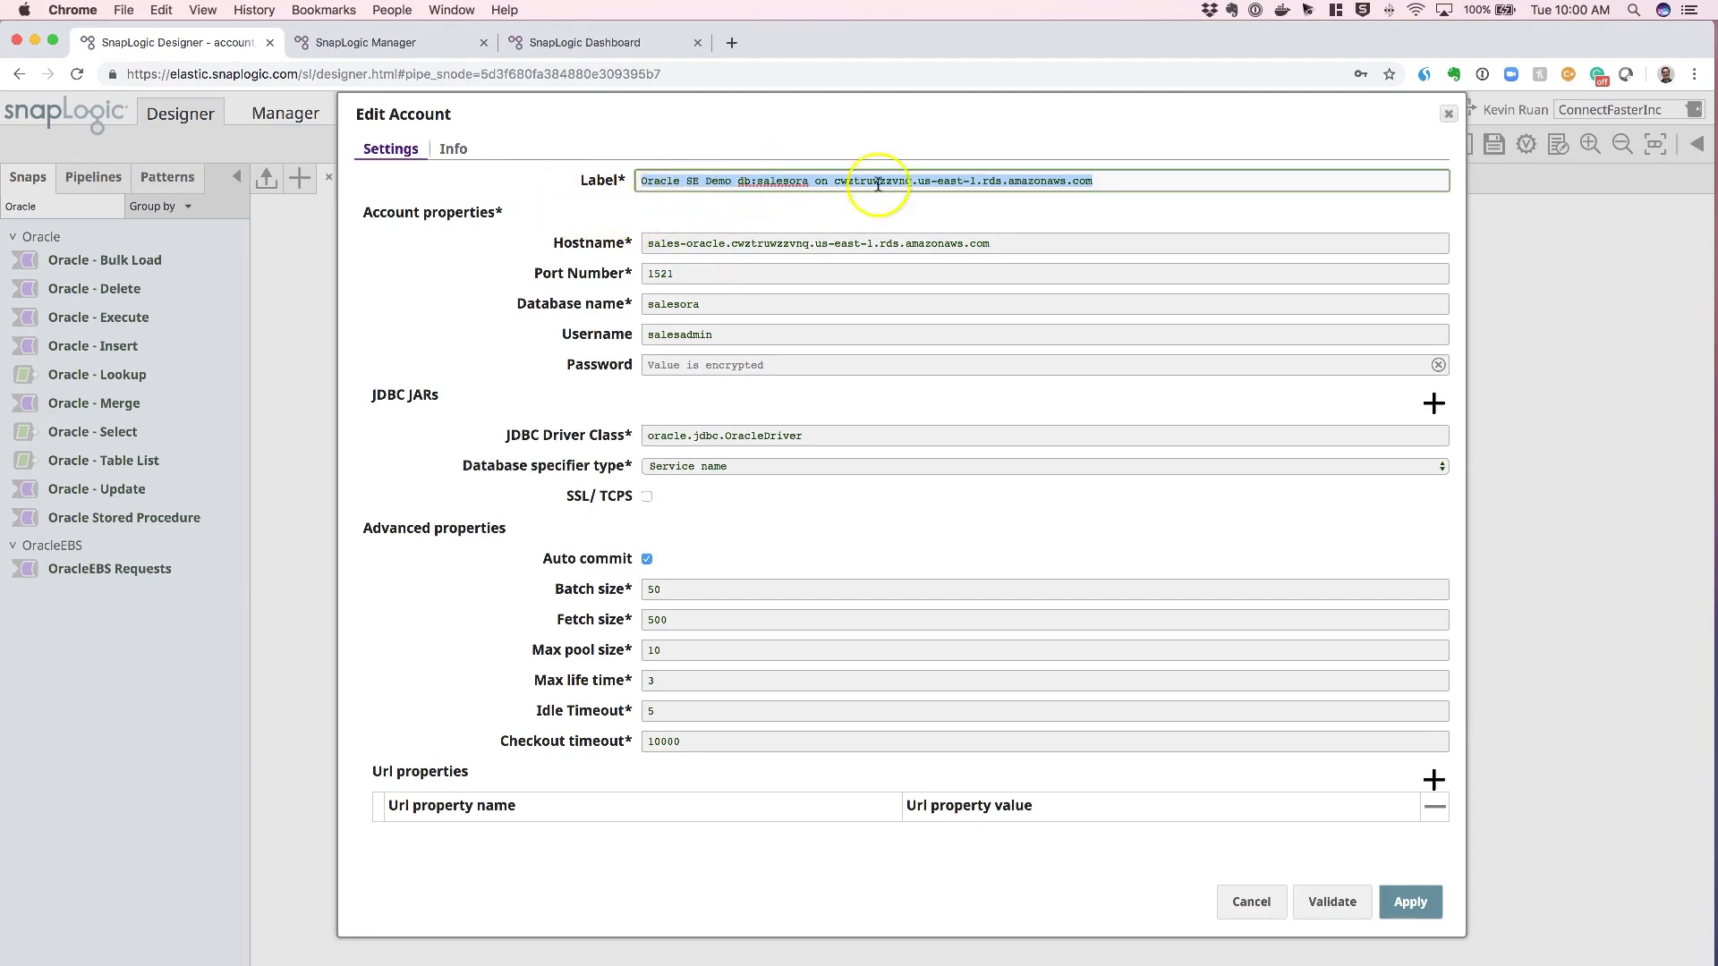
mouse_move(1097, 215)
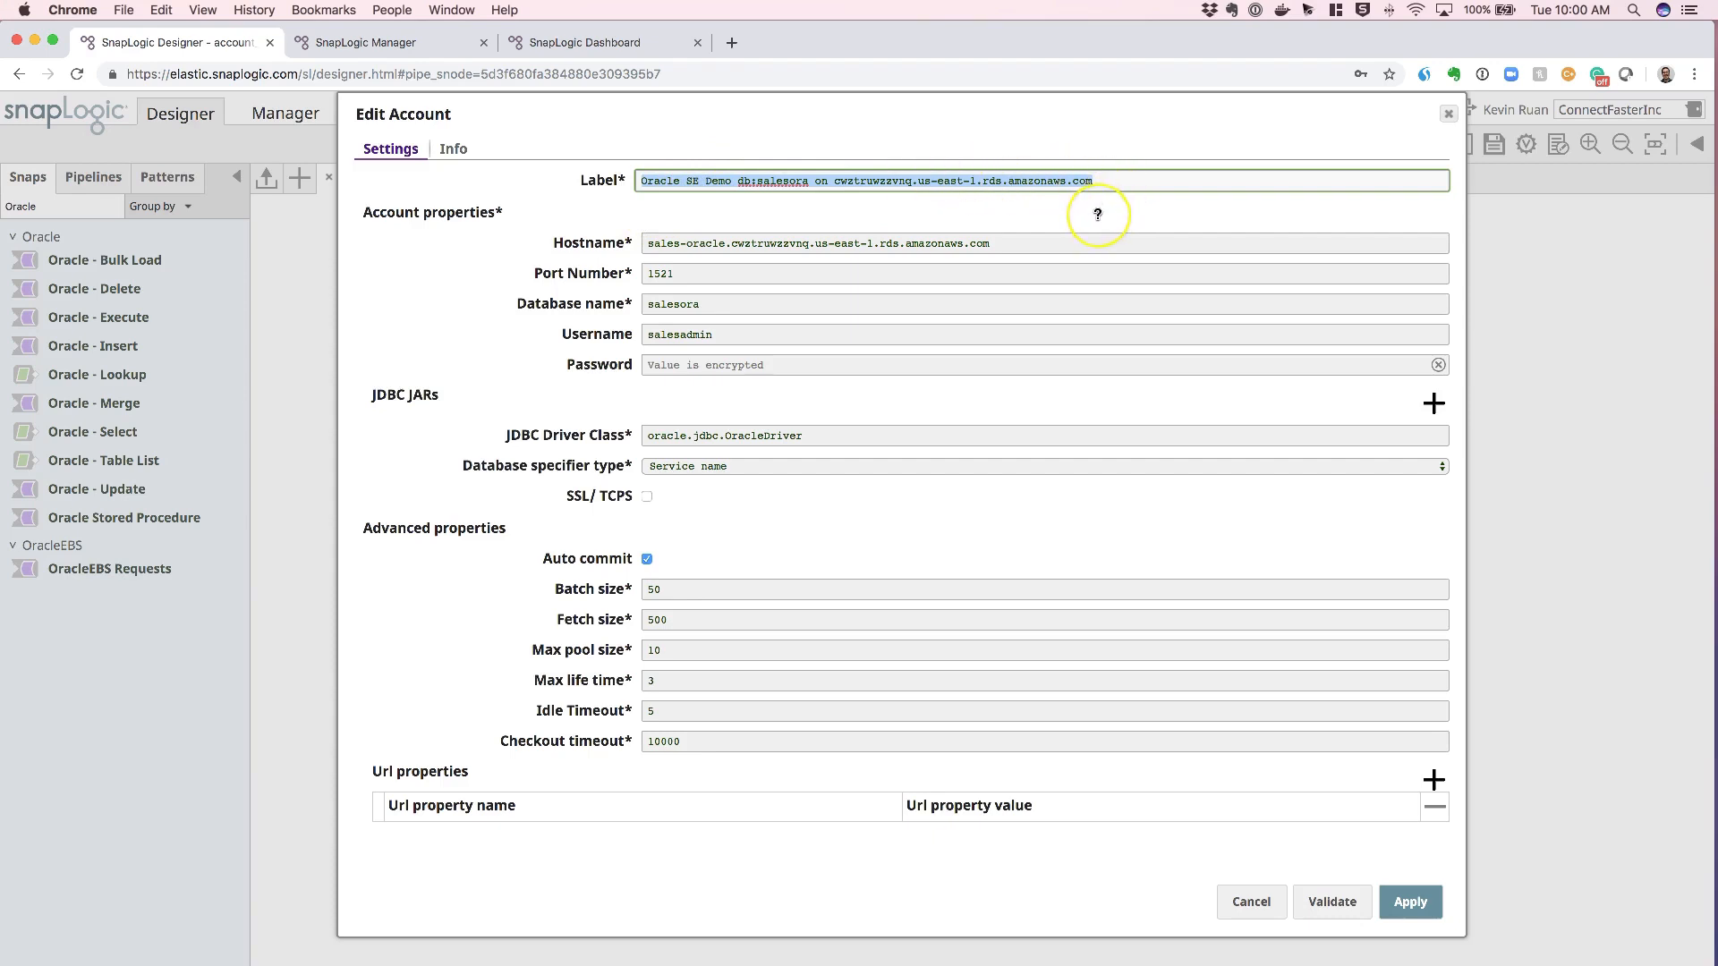
mouse_move(1095, 215)
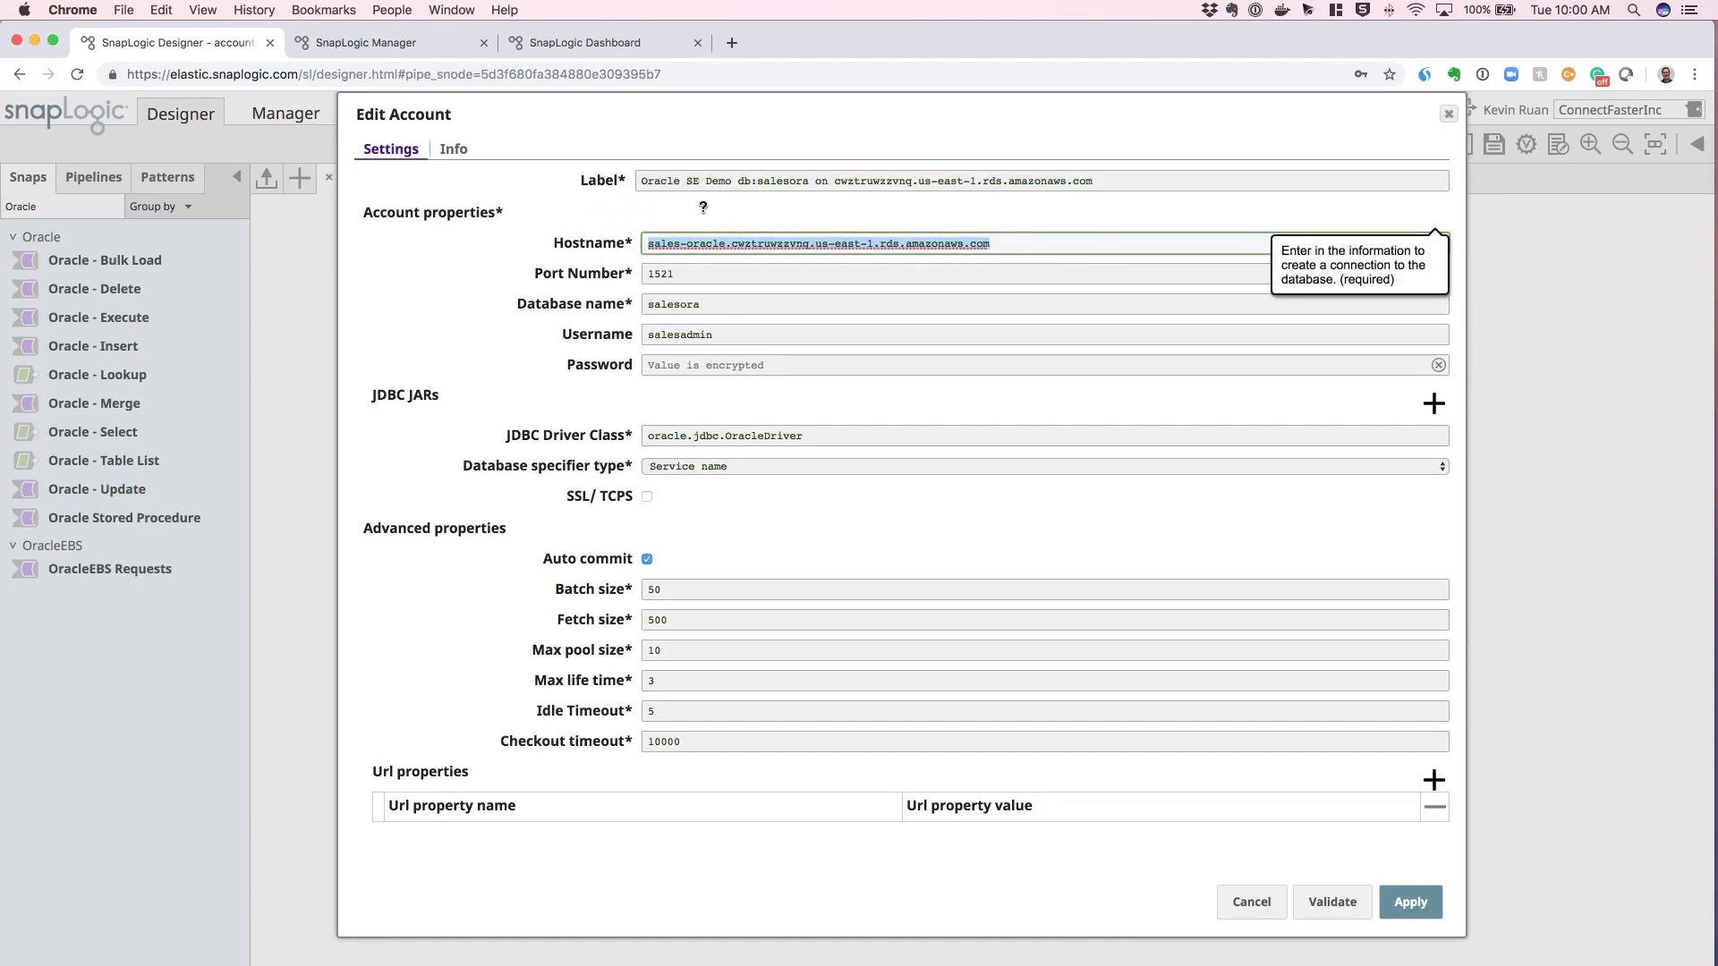
mouse_move(716, 221)
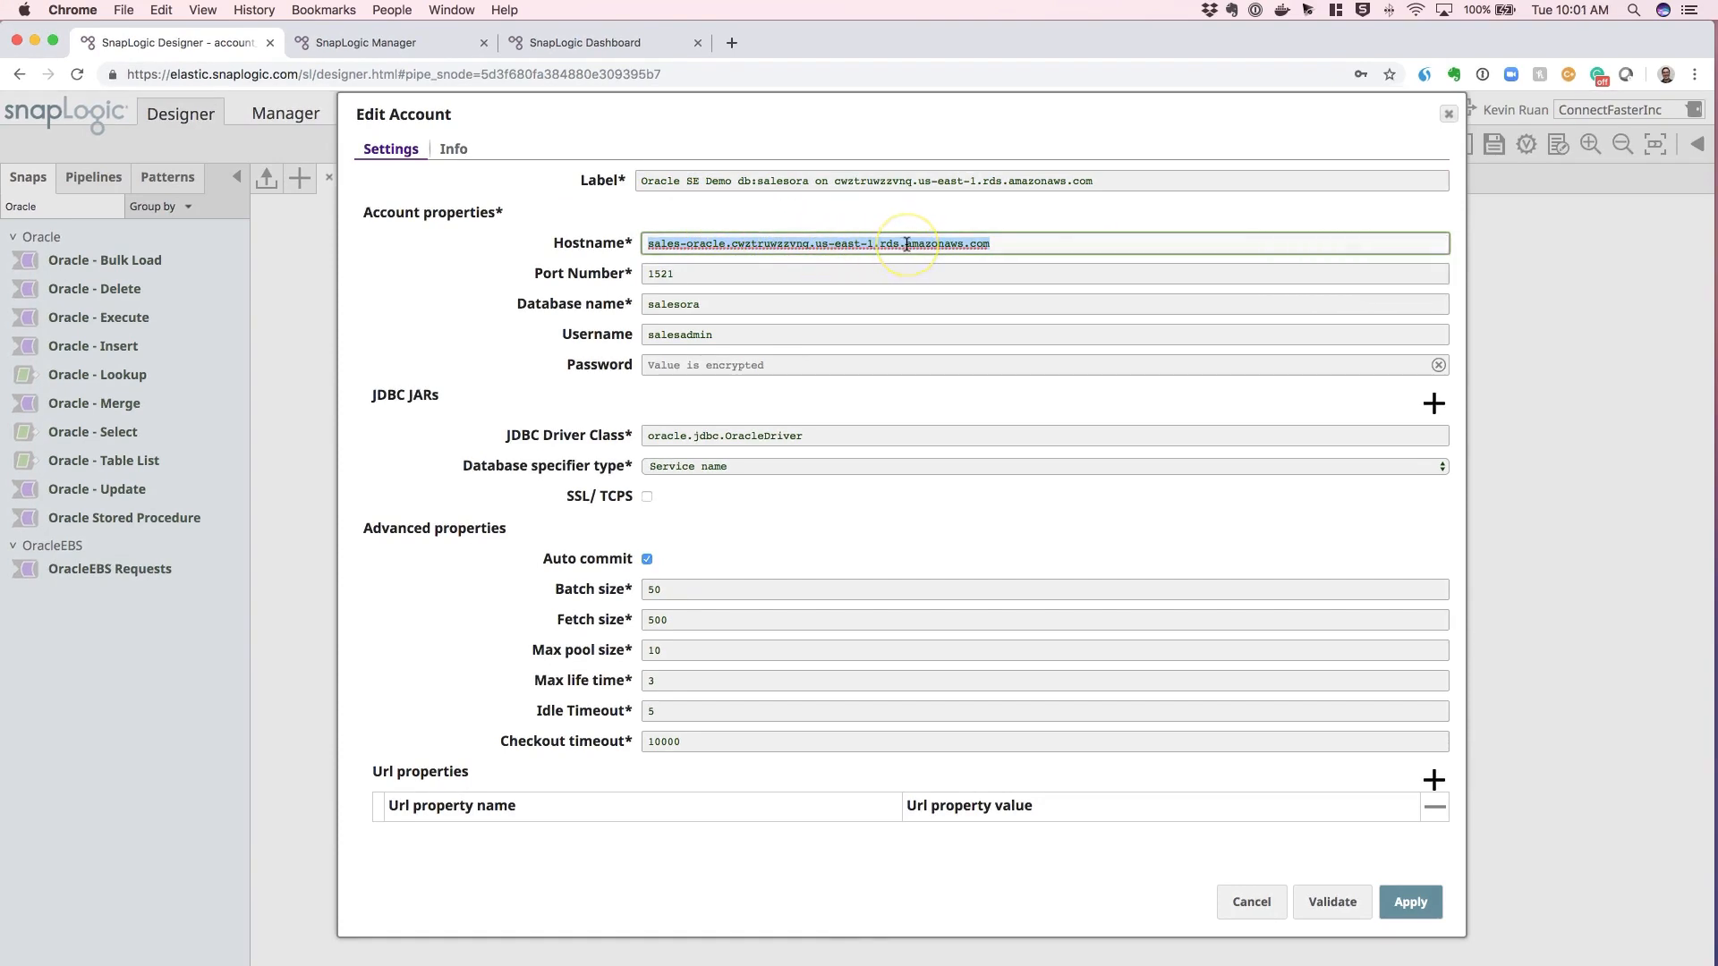
Step: Review the port, salesora database name and username, with JDBC driver class oracle.jdbc.OracleDriver
left_click(826, 274)
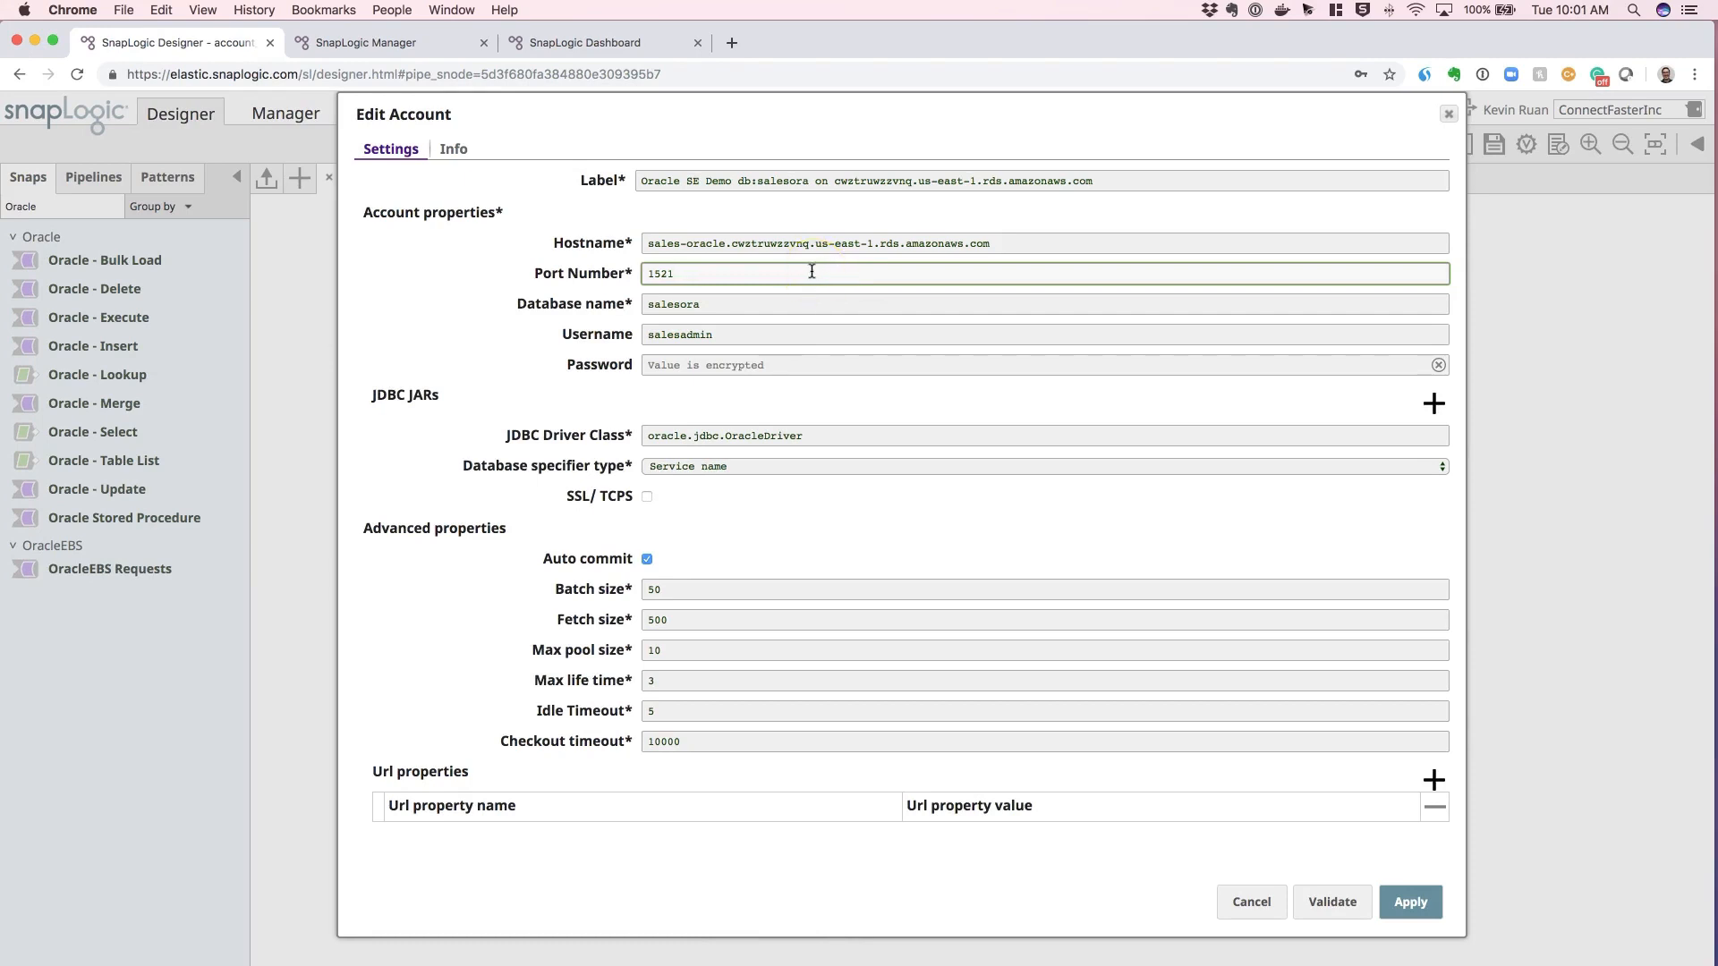
mouse_move(770, 308)
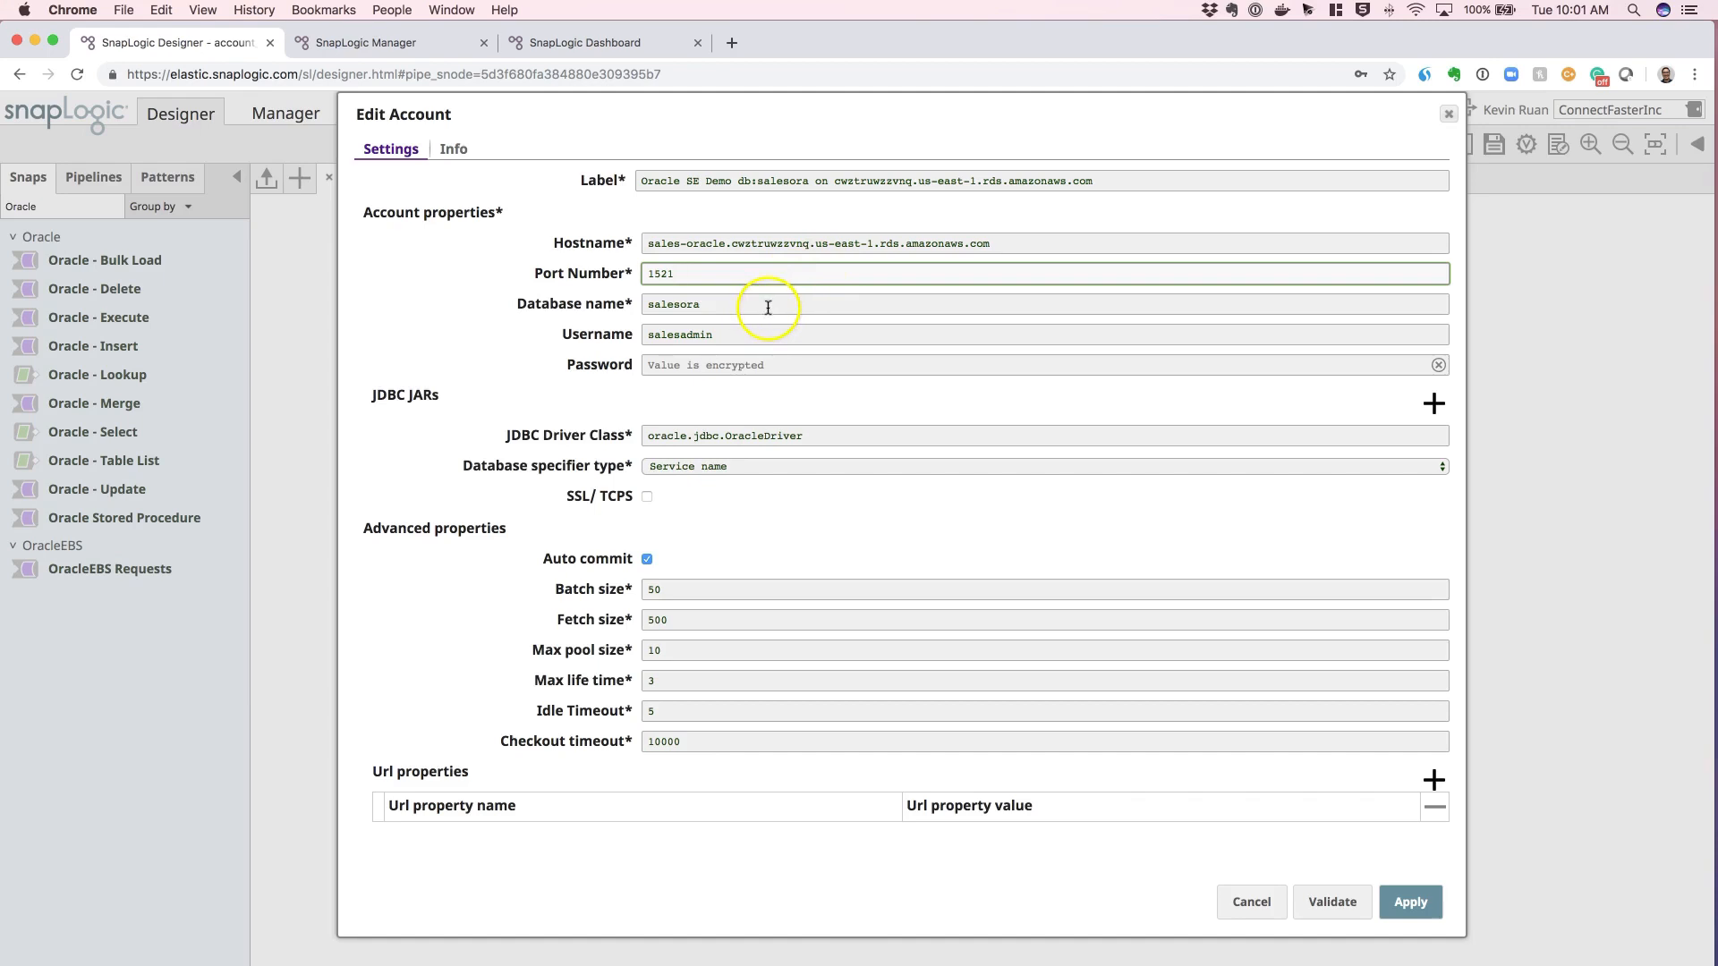
double_click(673, 304)
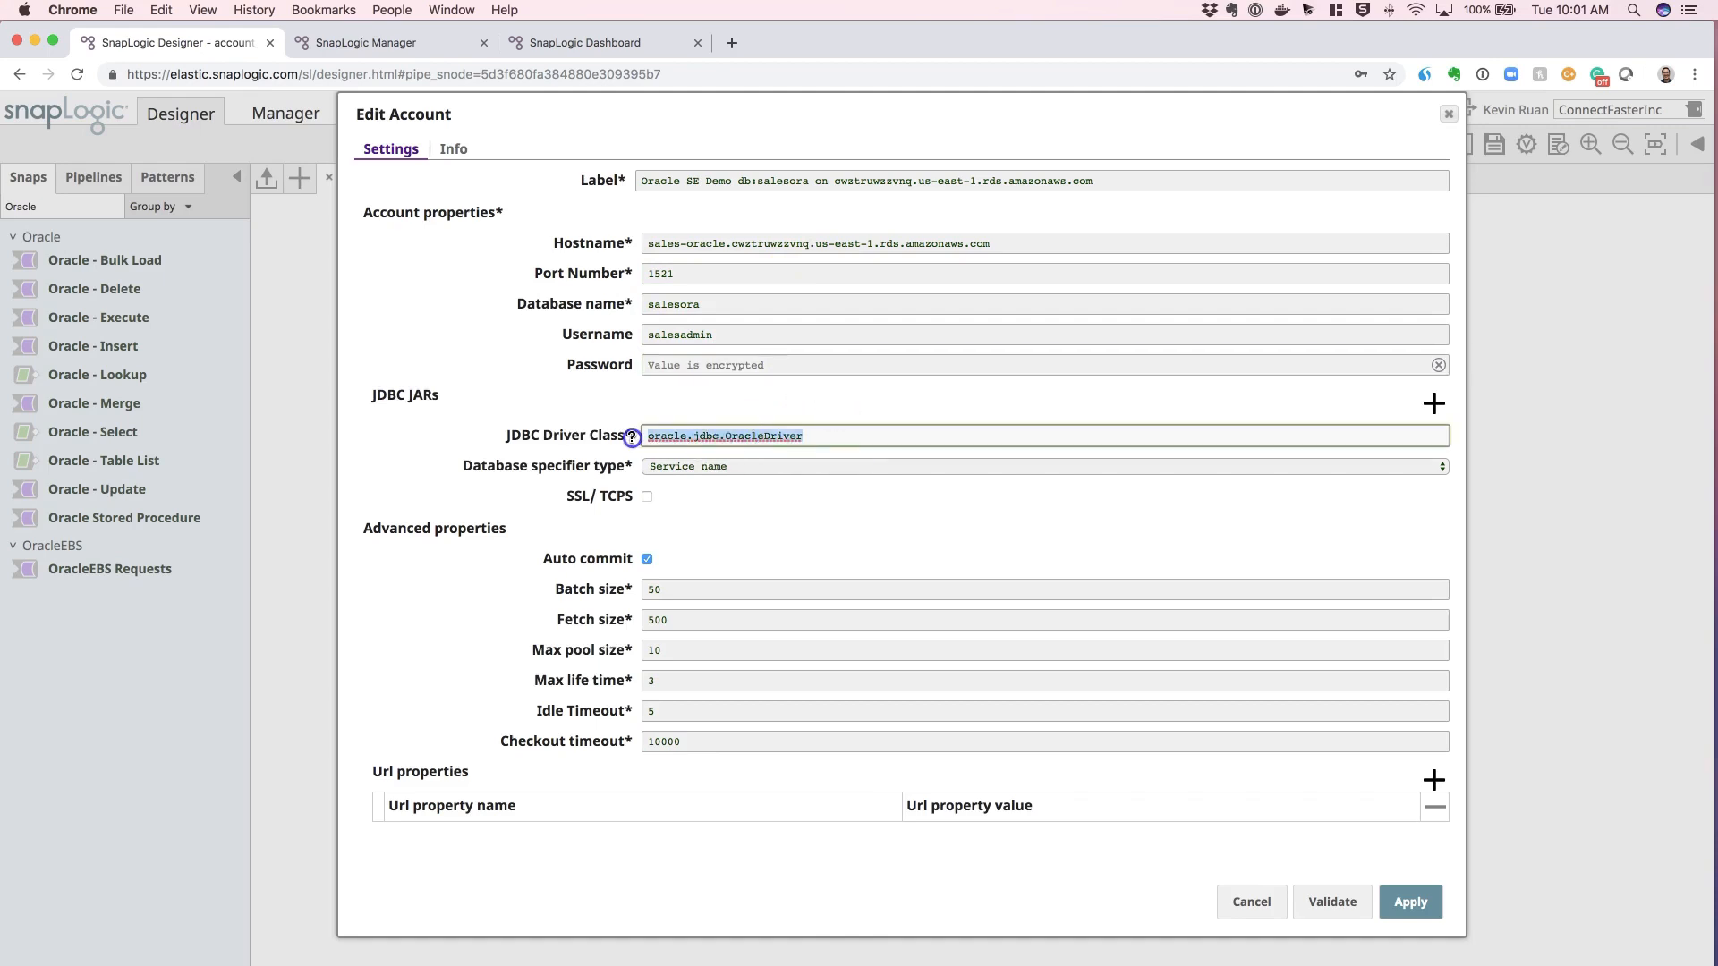
left_click(823, 435)
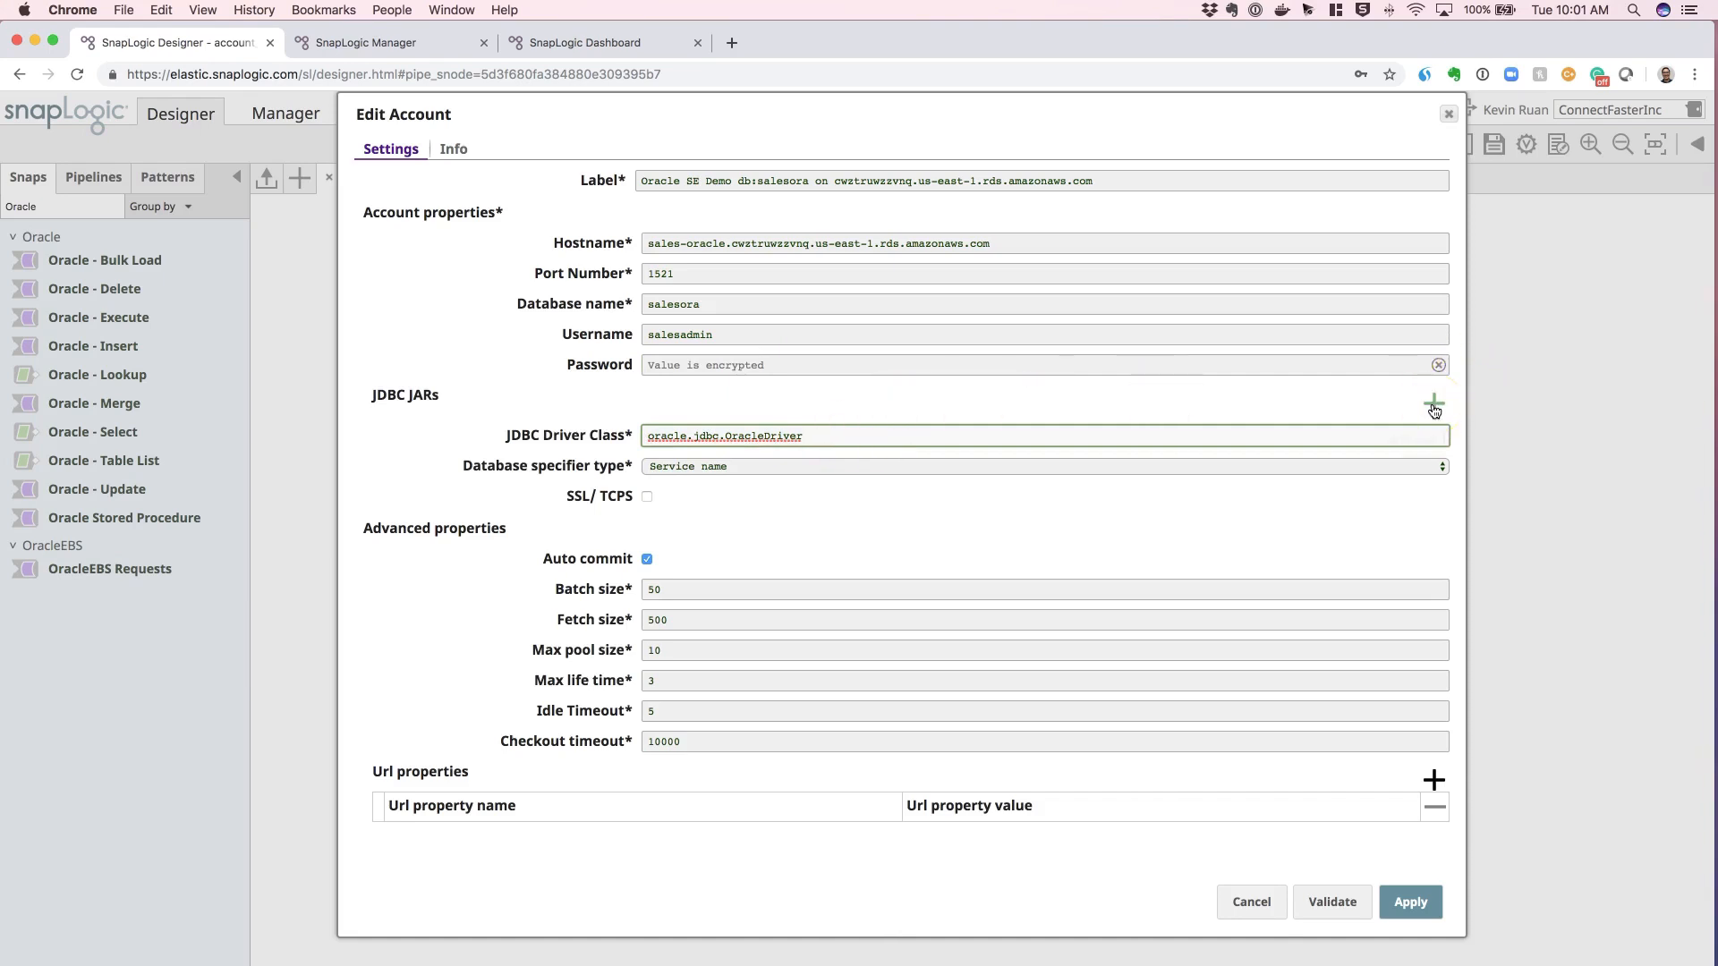
mouse_move(1431, 403)
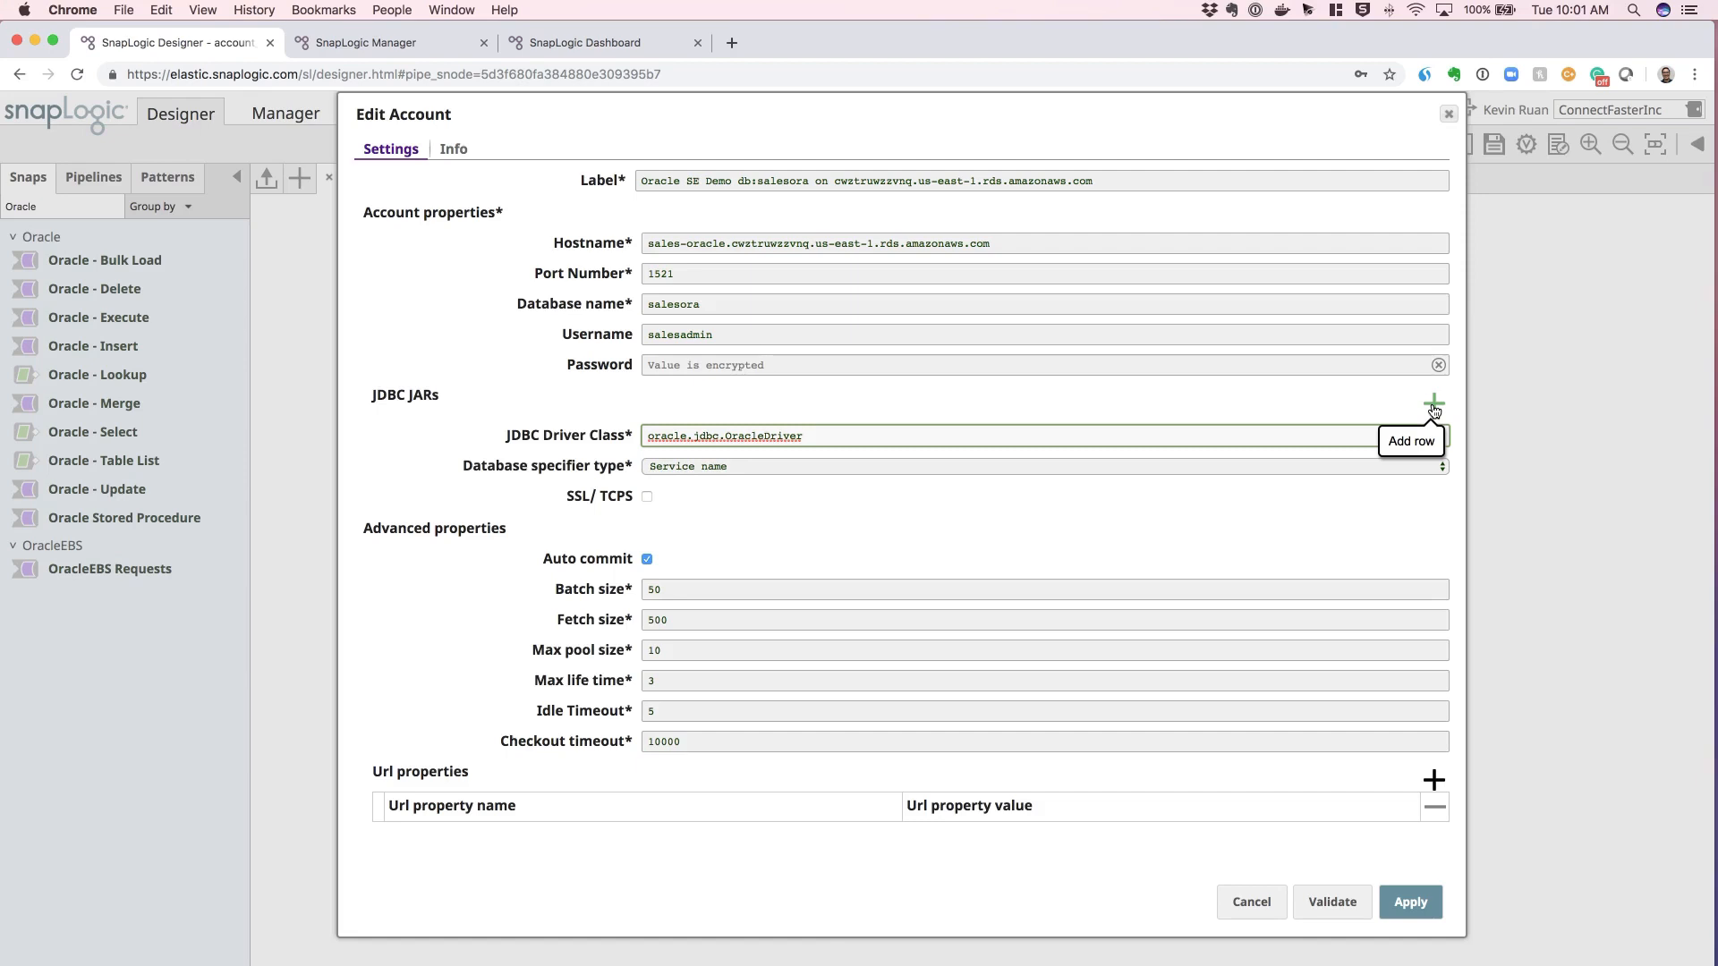
Step: Add a JDBC JAR entry, browse and start an upload, then leave it empty with no driver file chosen
left_click(1431, 403)
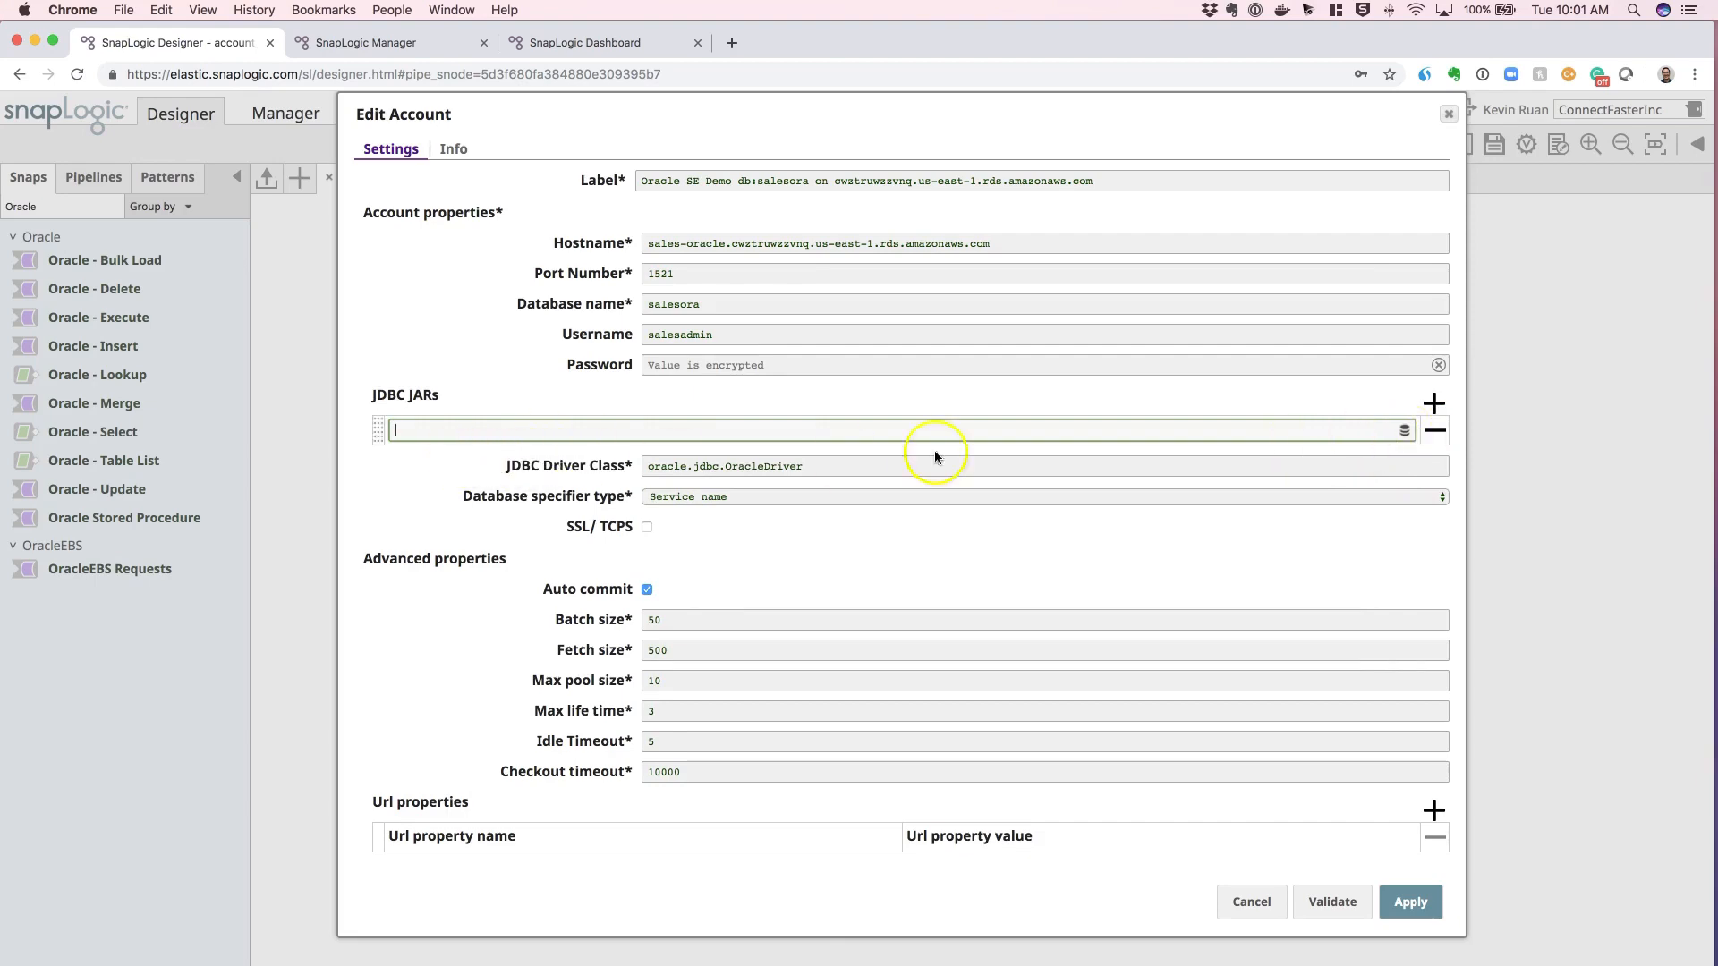
mouse_move(1403, 429)
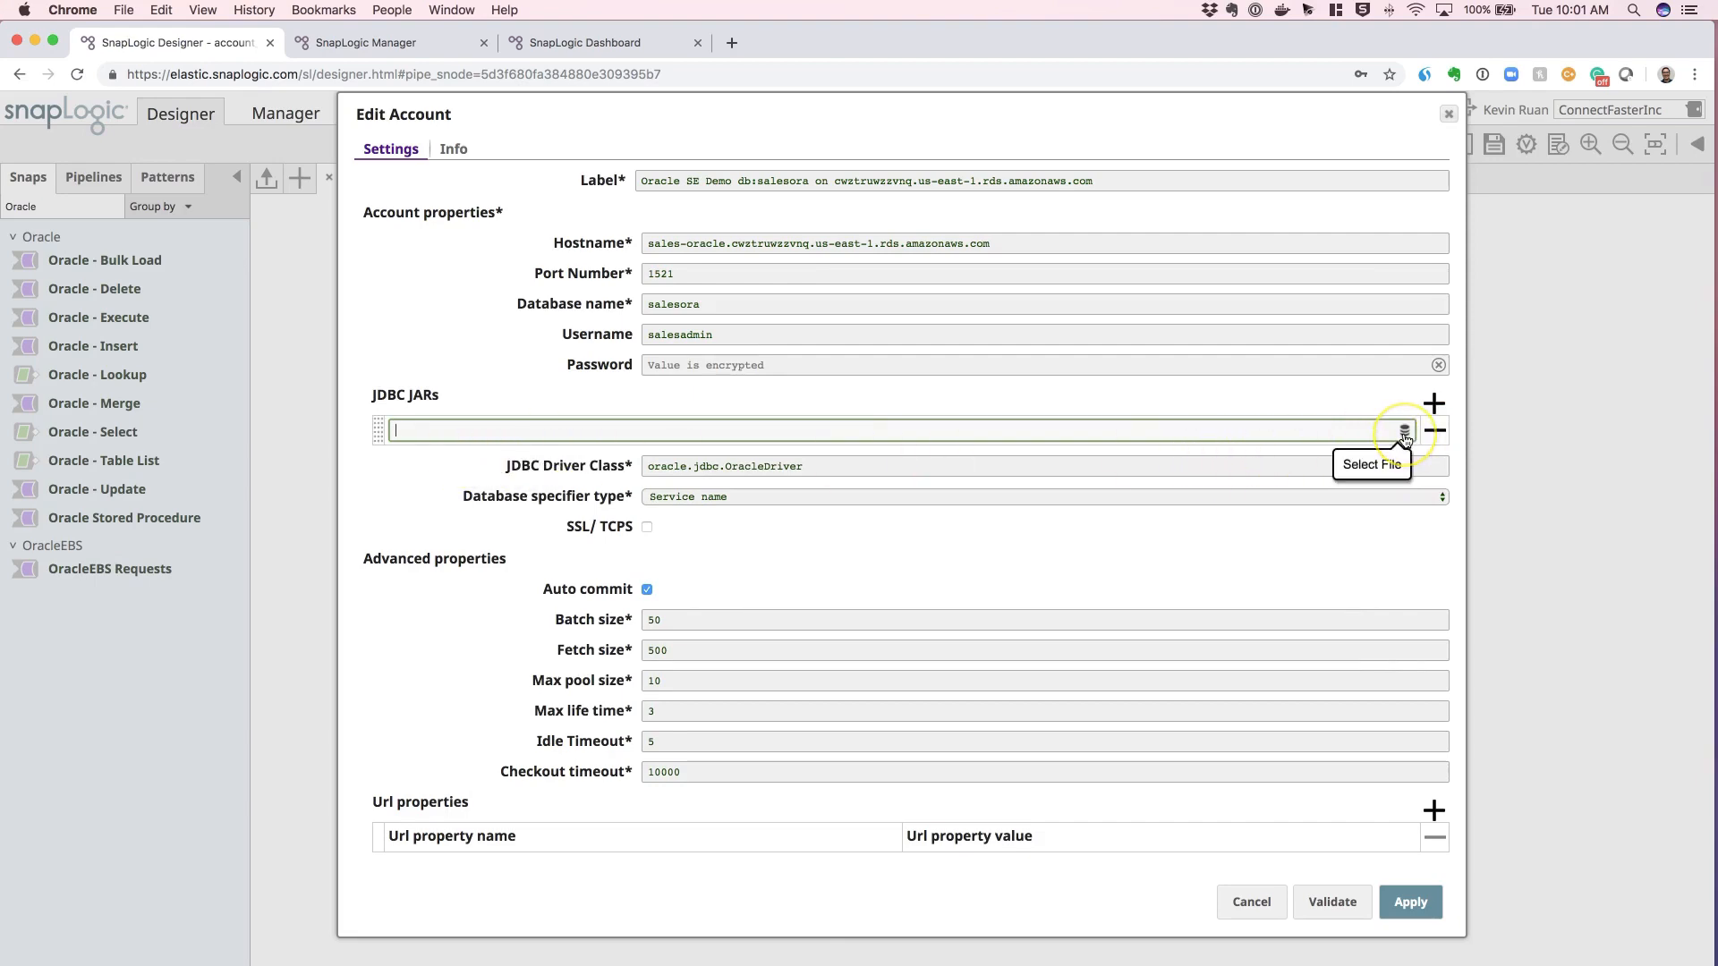
left_click(1407, 431)
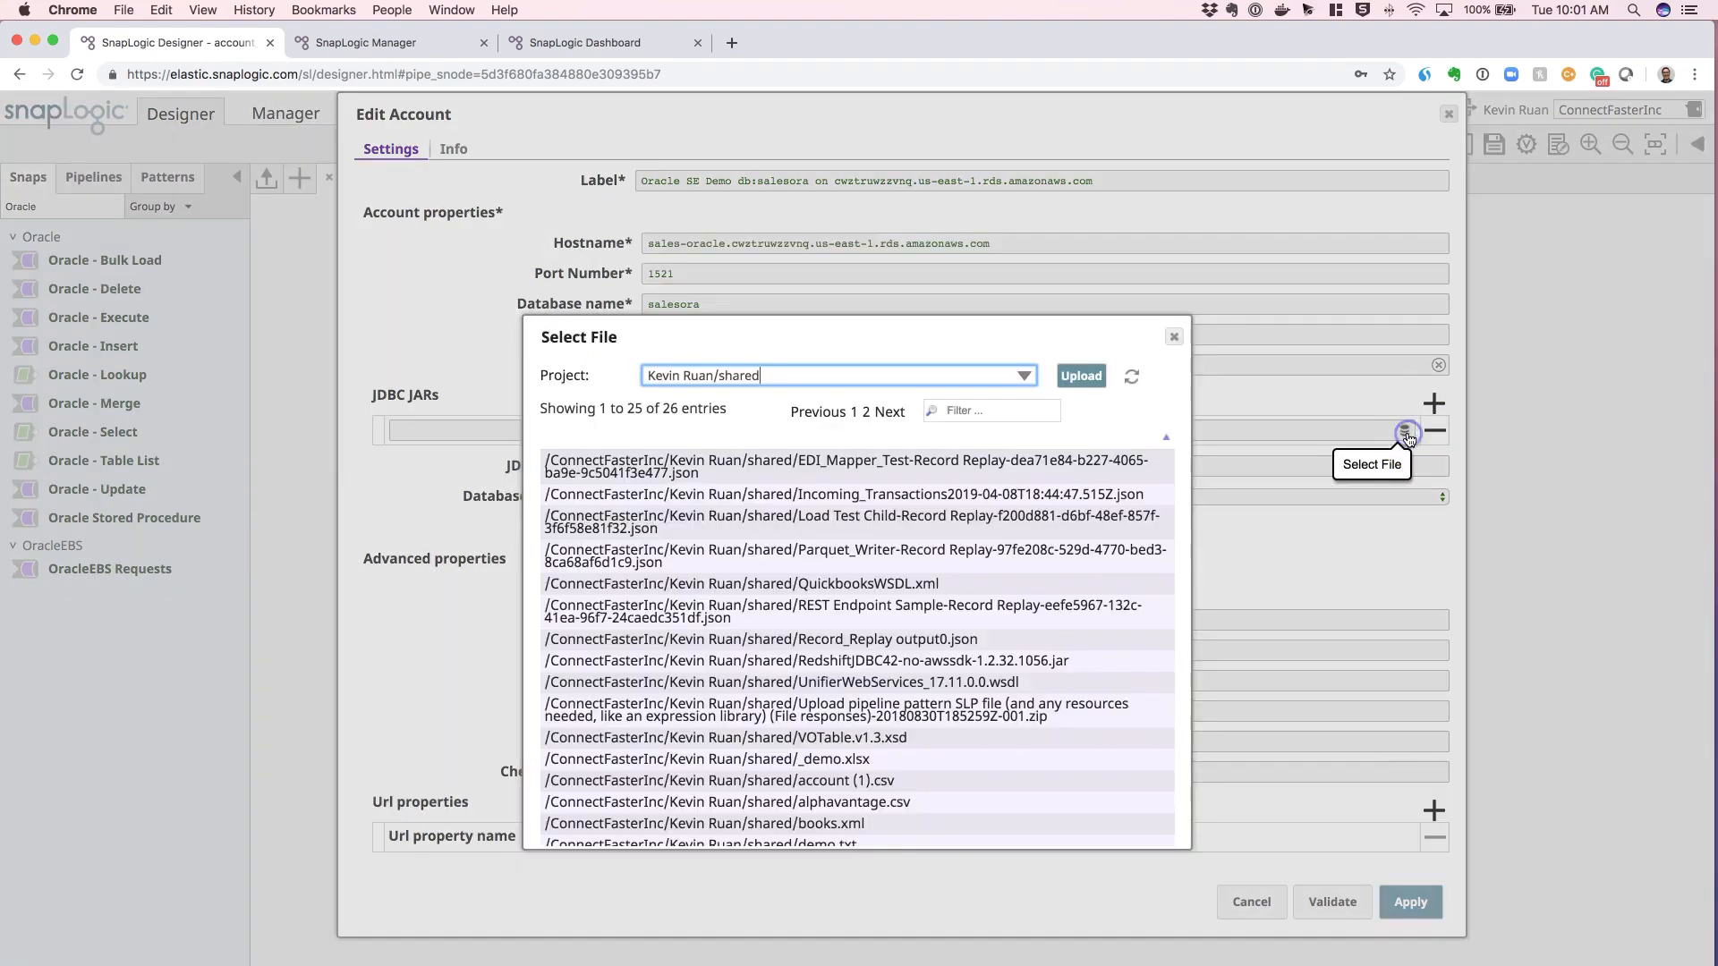
mouse_move(1388, 431)
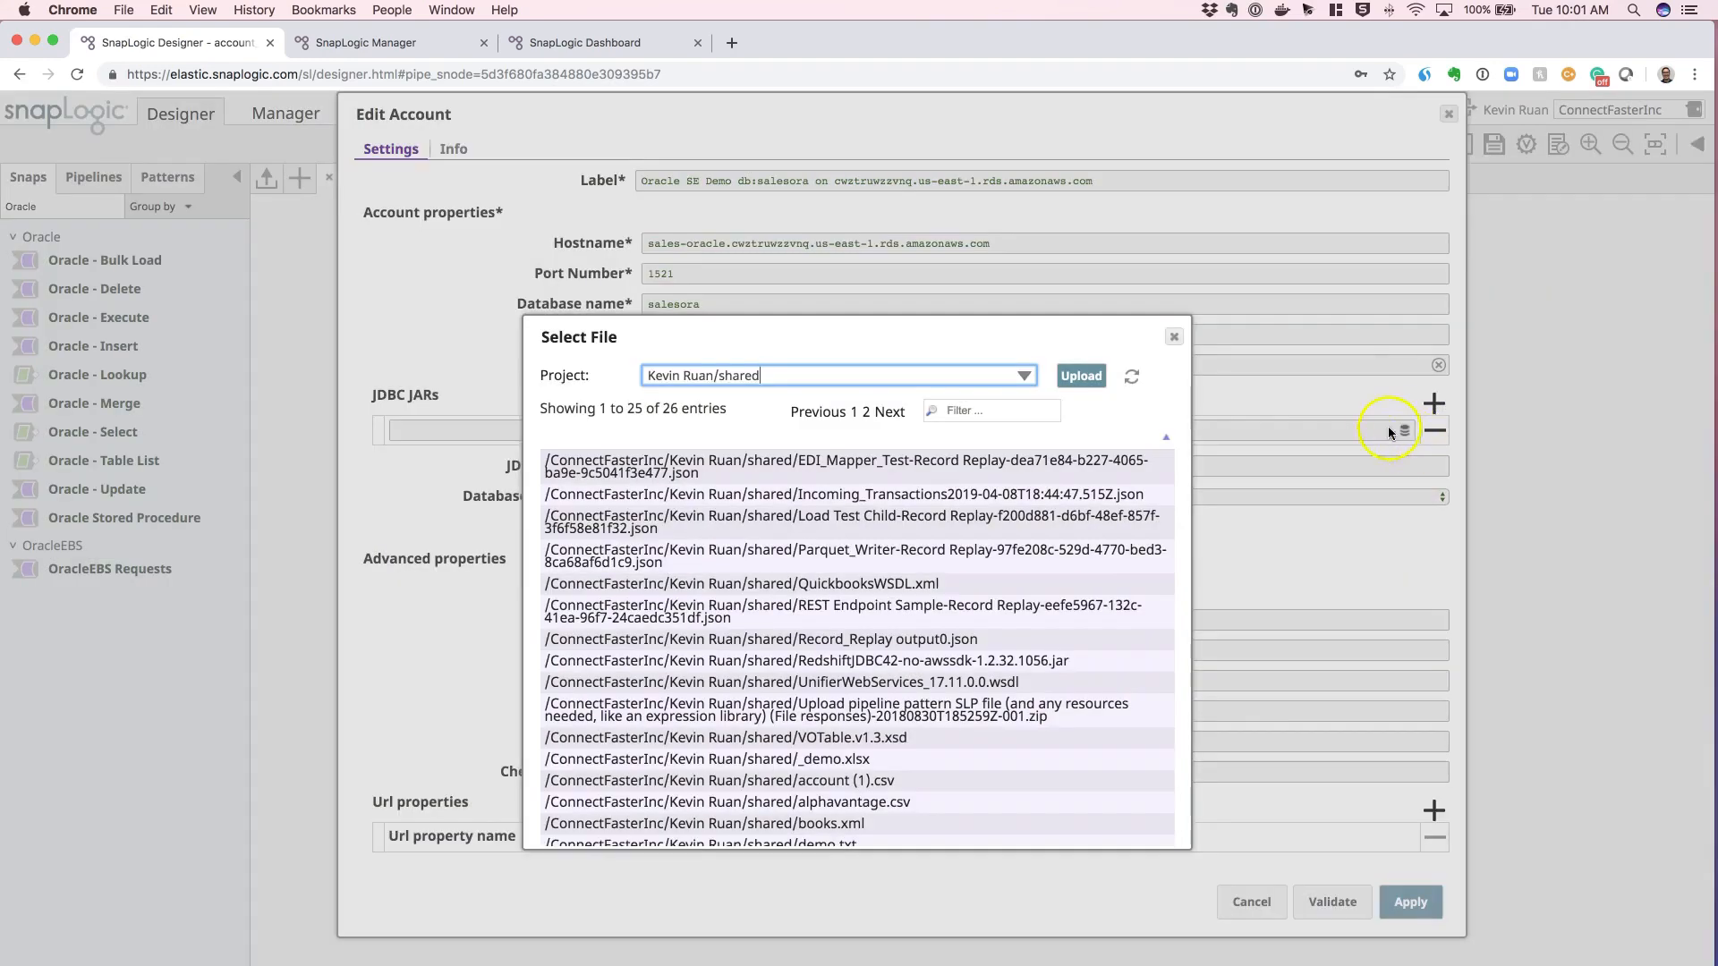
scroll("down", 3)
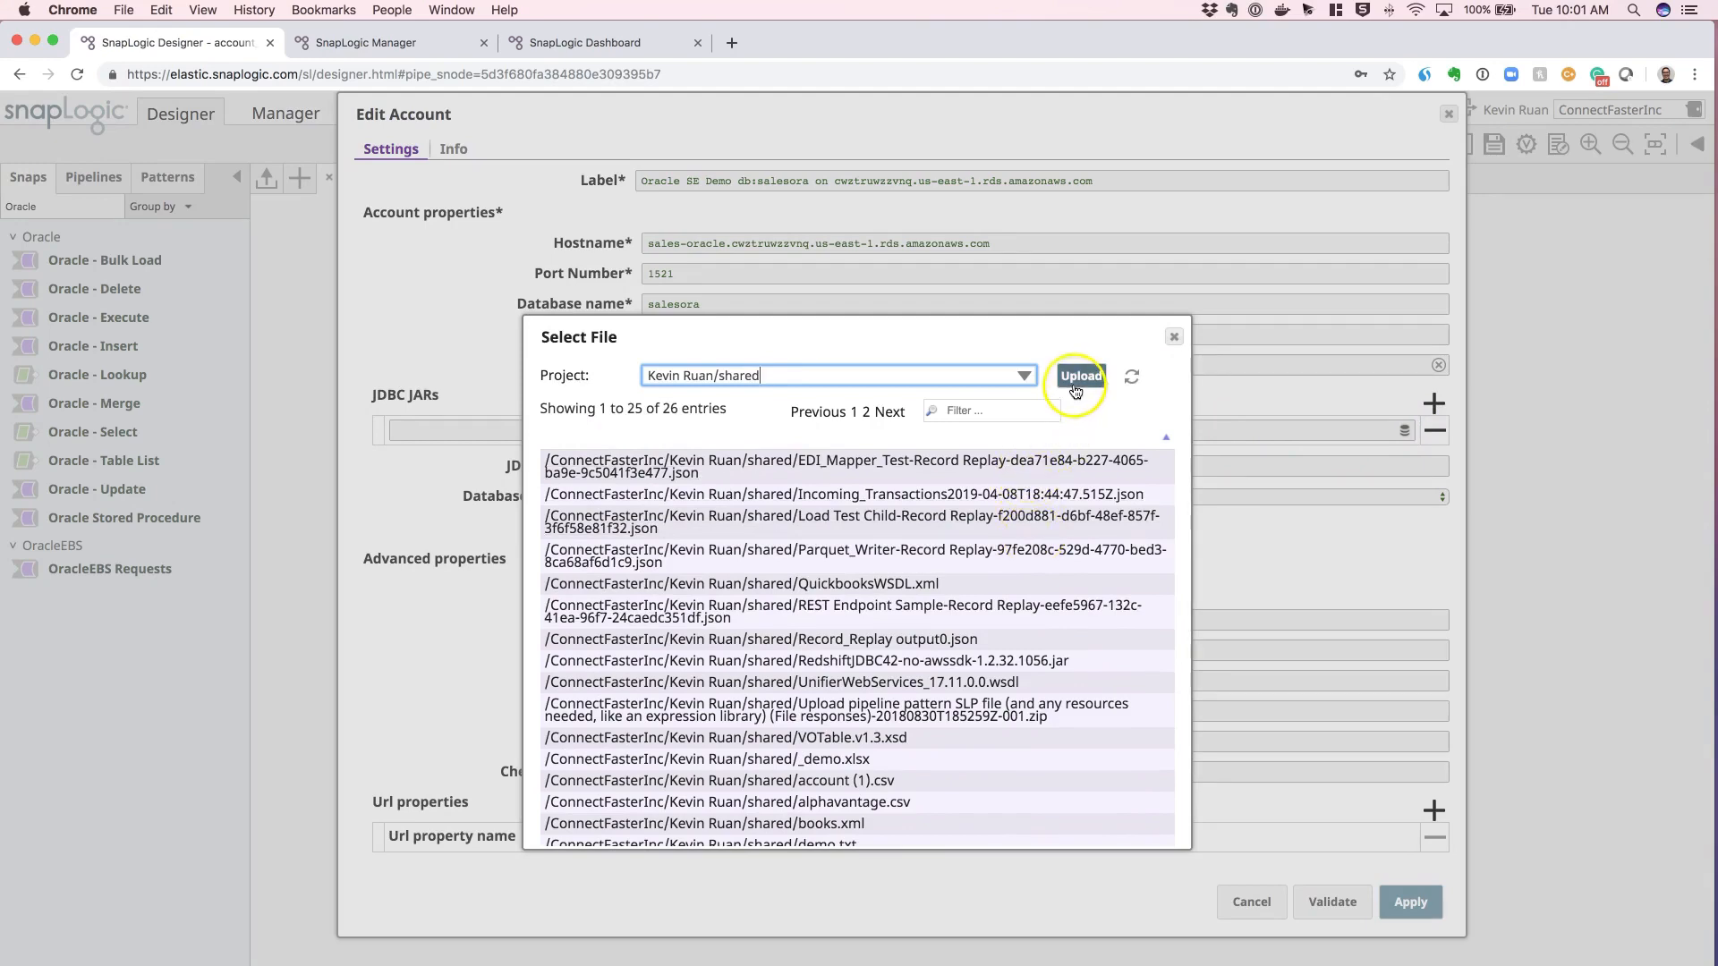
left_click(1080, 376)
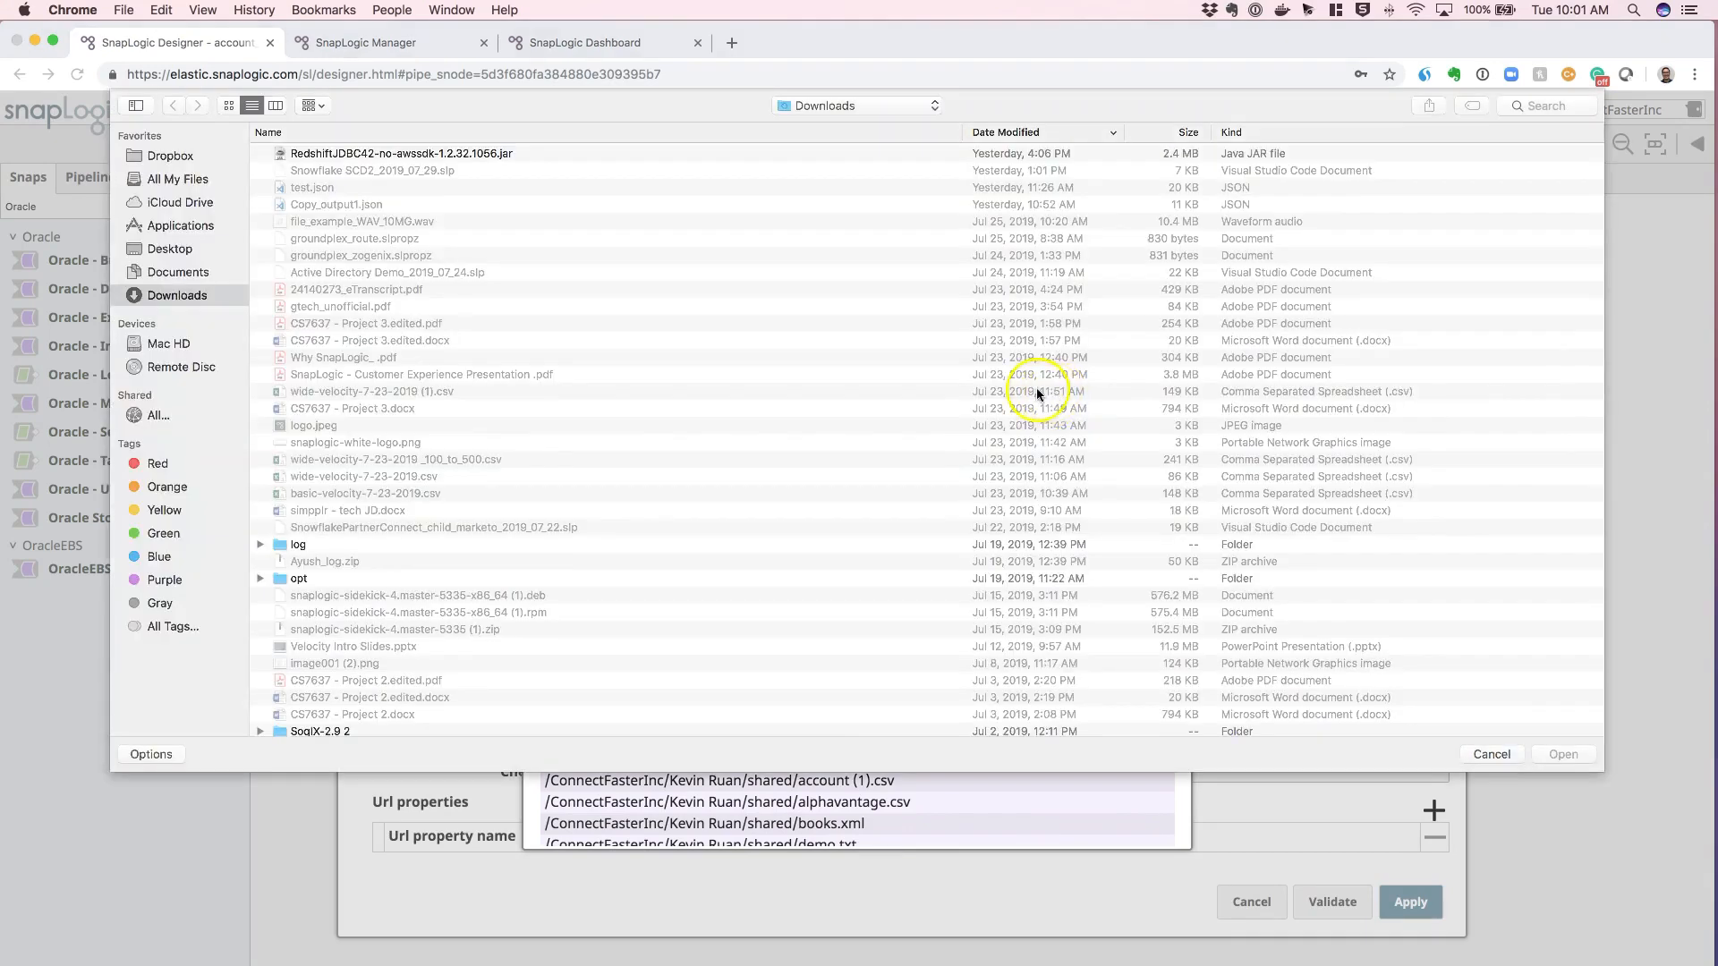
scroll("down", 3)
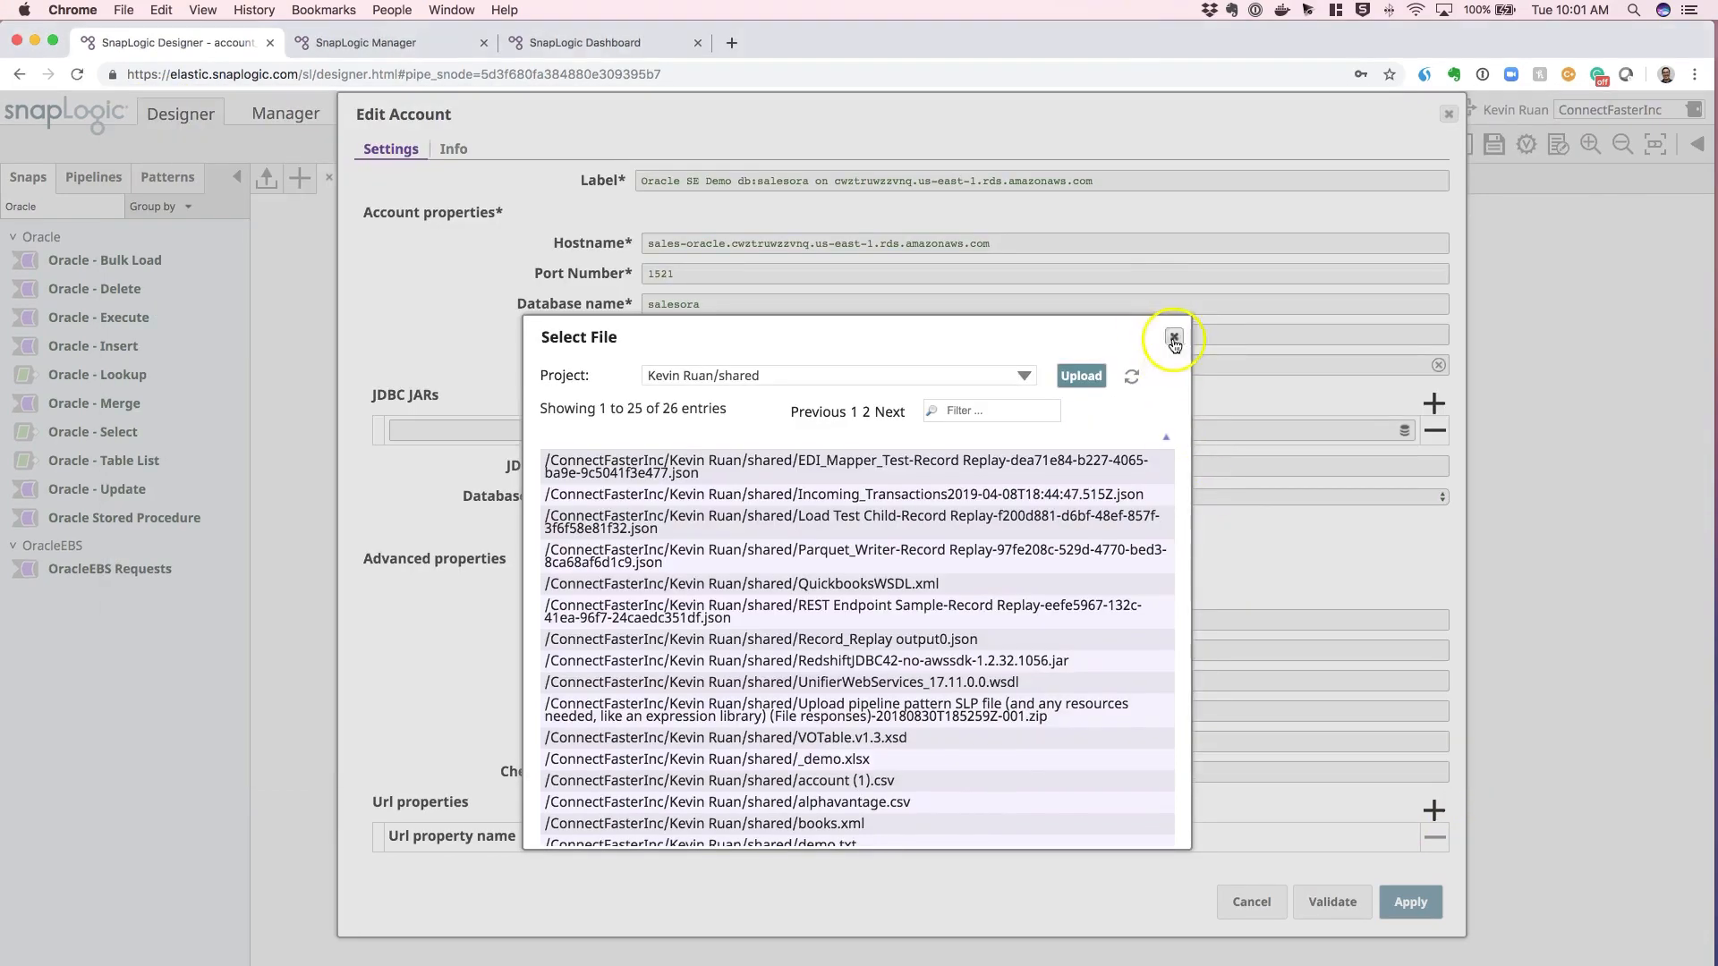
left_click(1174, 336)
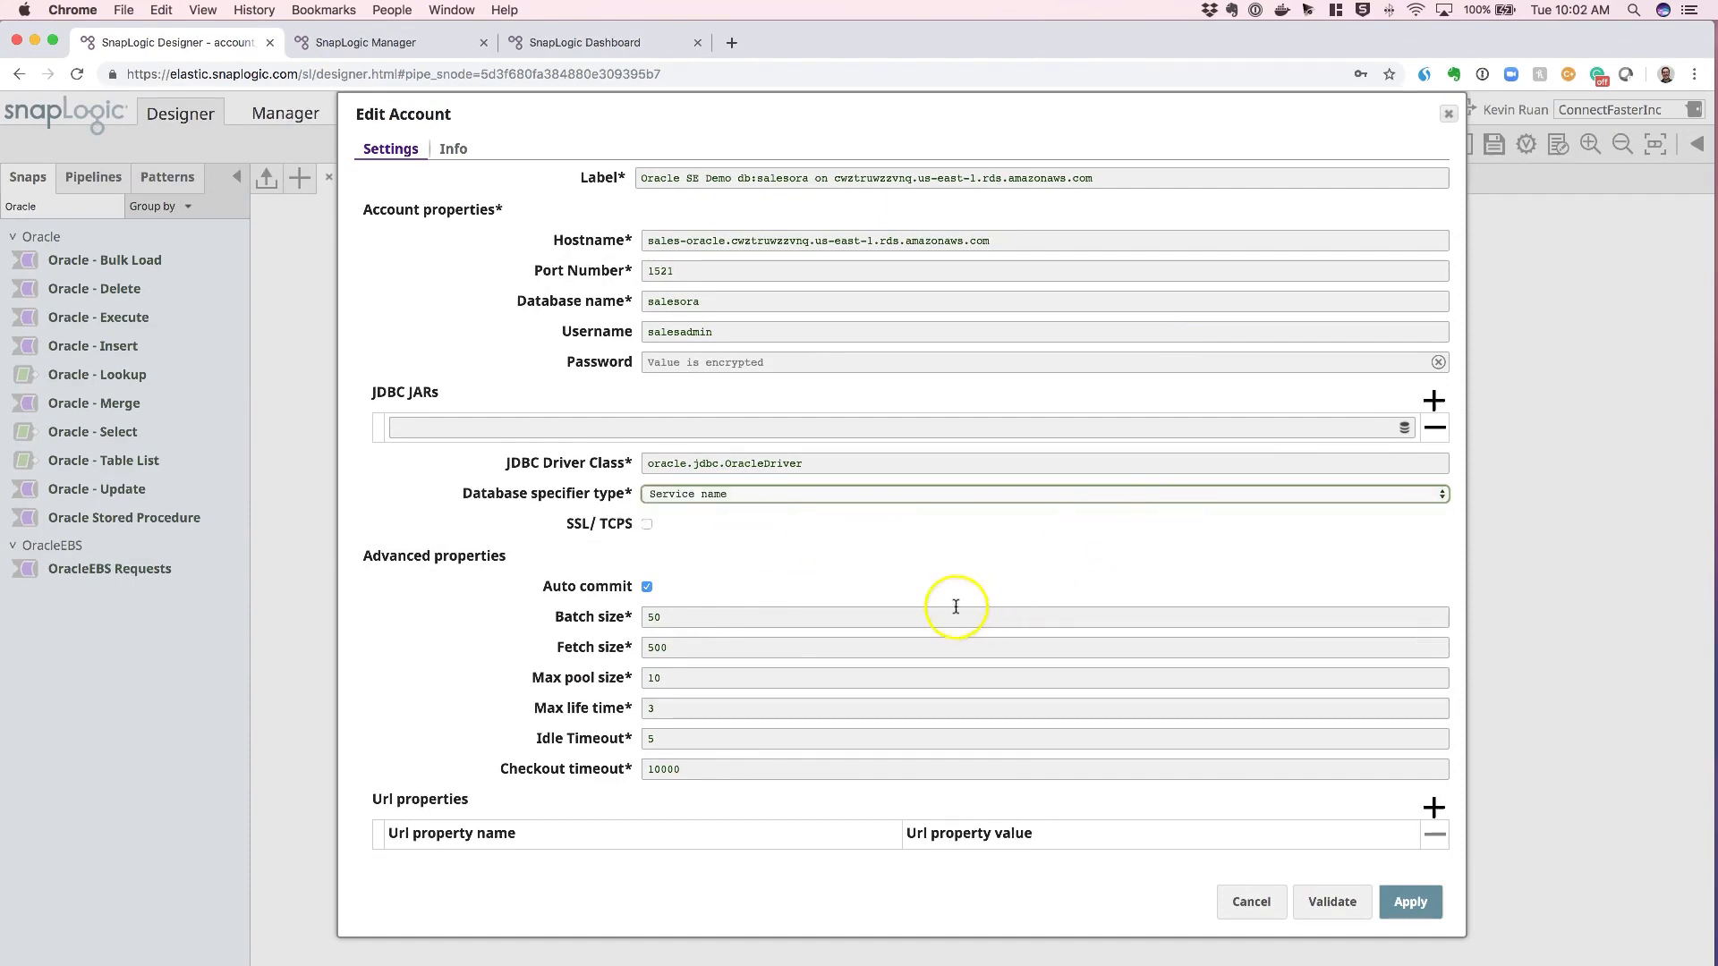
mouse_move(482, 669)
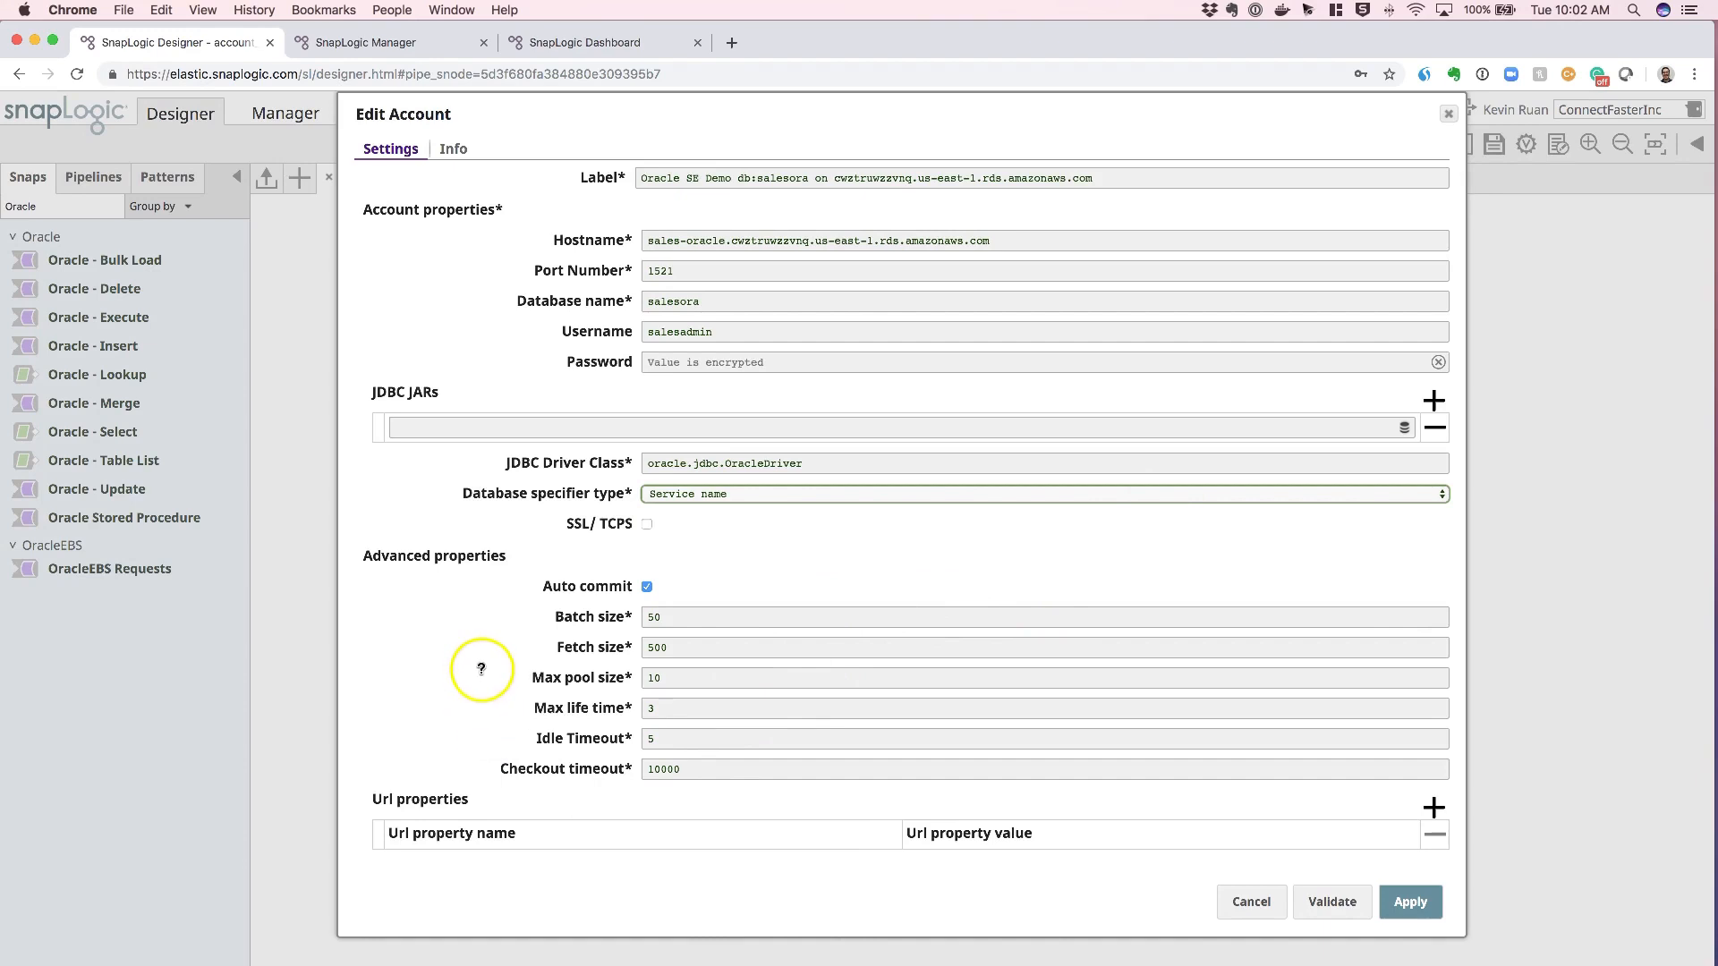
mouse_move(490, 669)
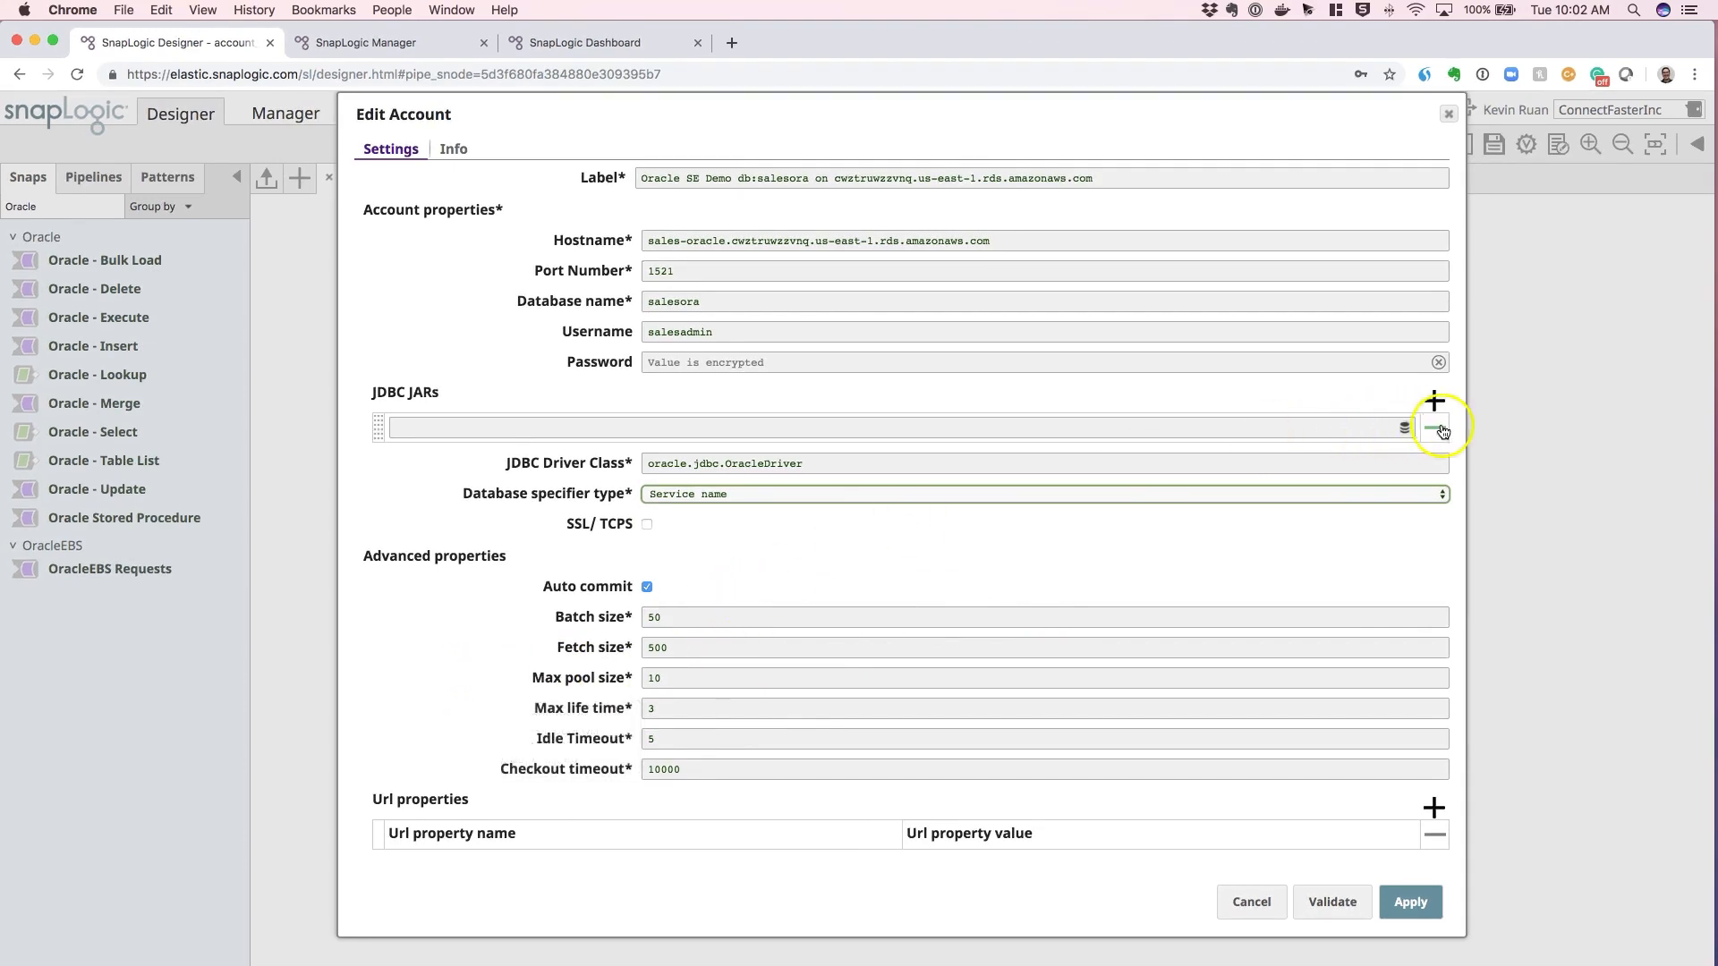
Step: Delete the empty JDBC JAR row so the account lists no custom driver JARs
left_click(1438, 429)
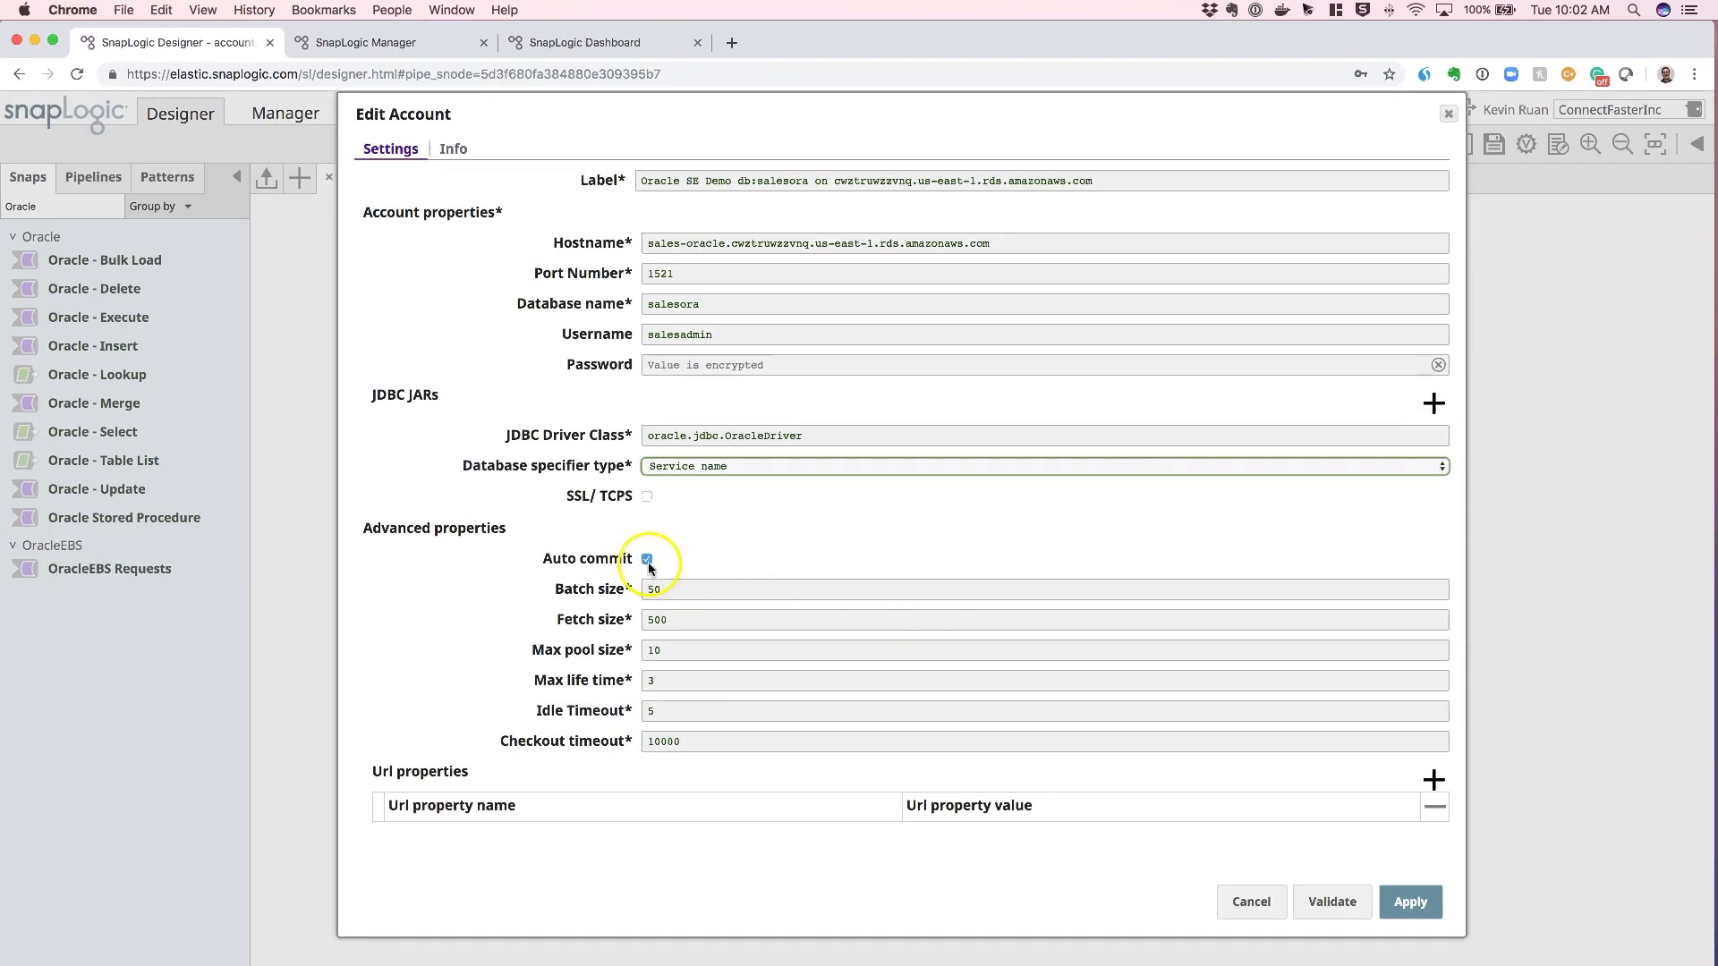
mouse_move(697, 637)
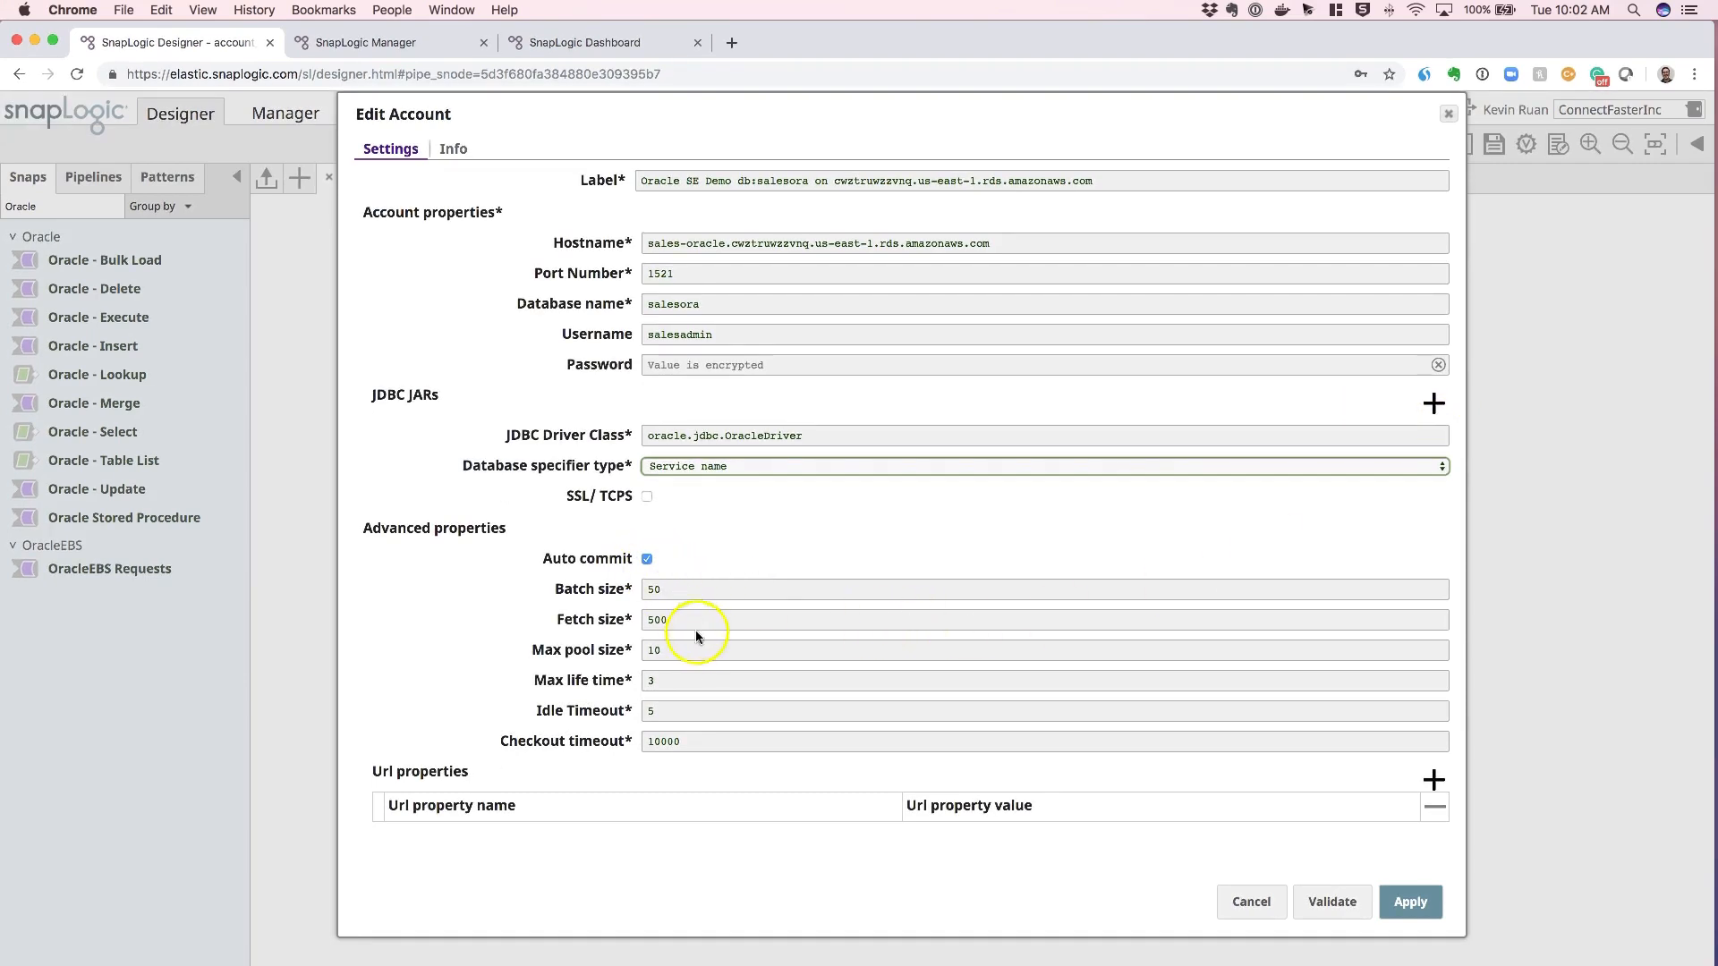
mouse_move(706, 702)
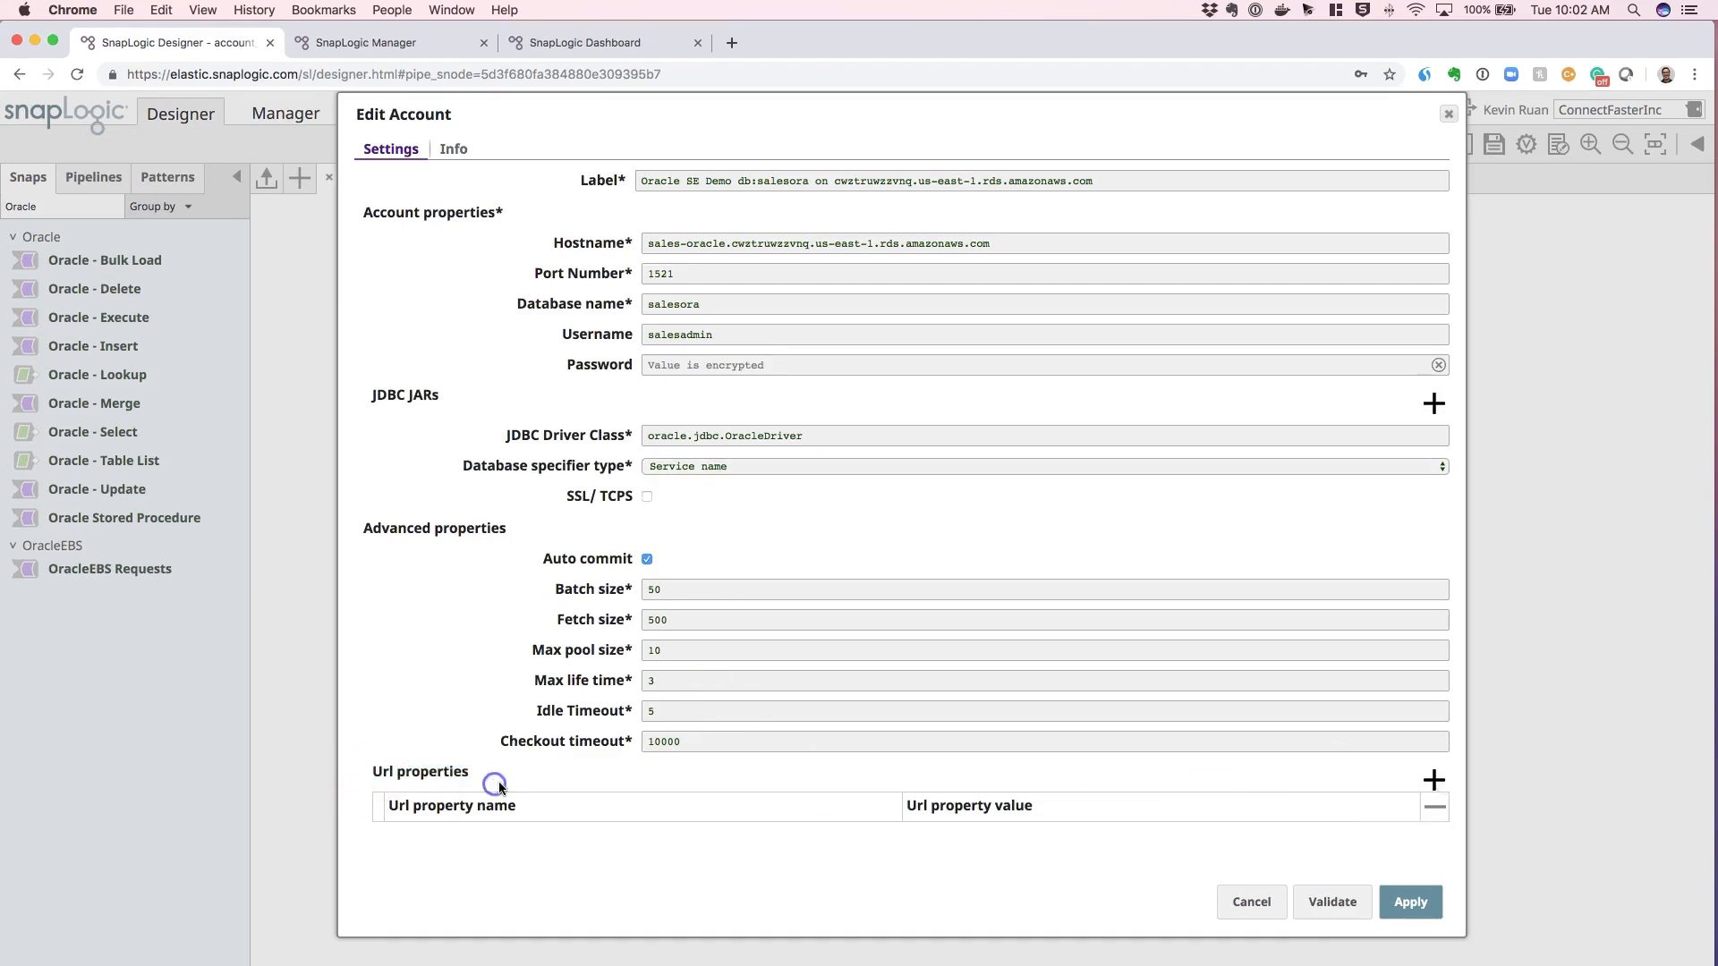
left_click(1433, 781)
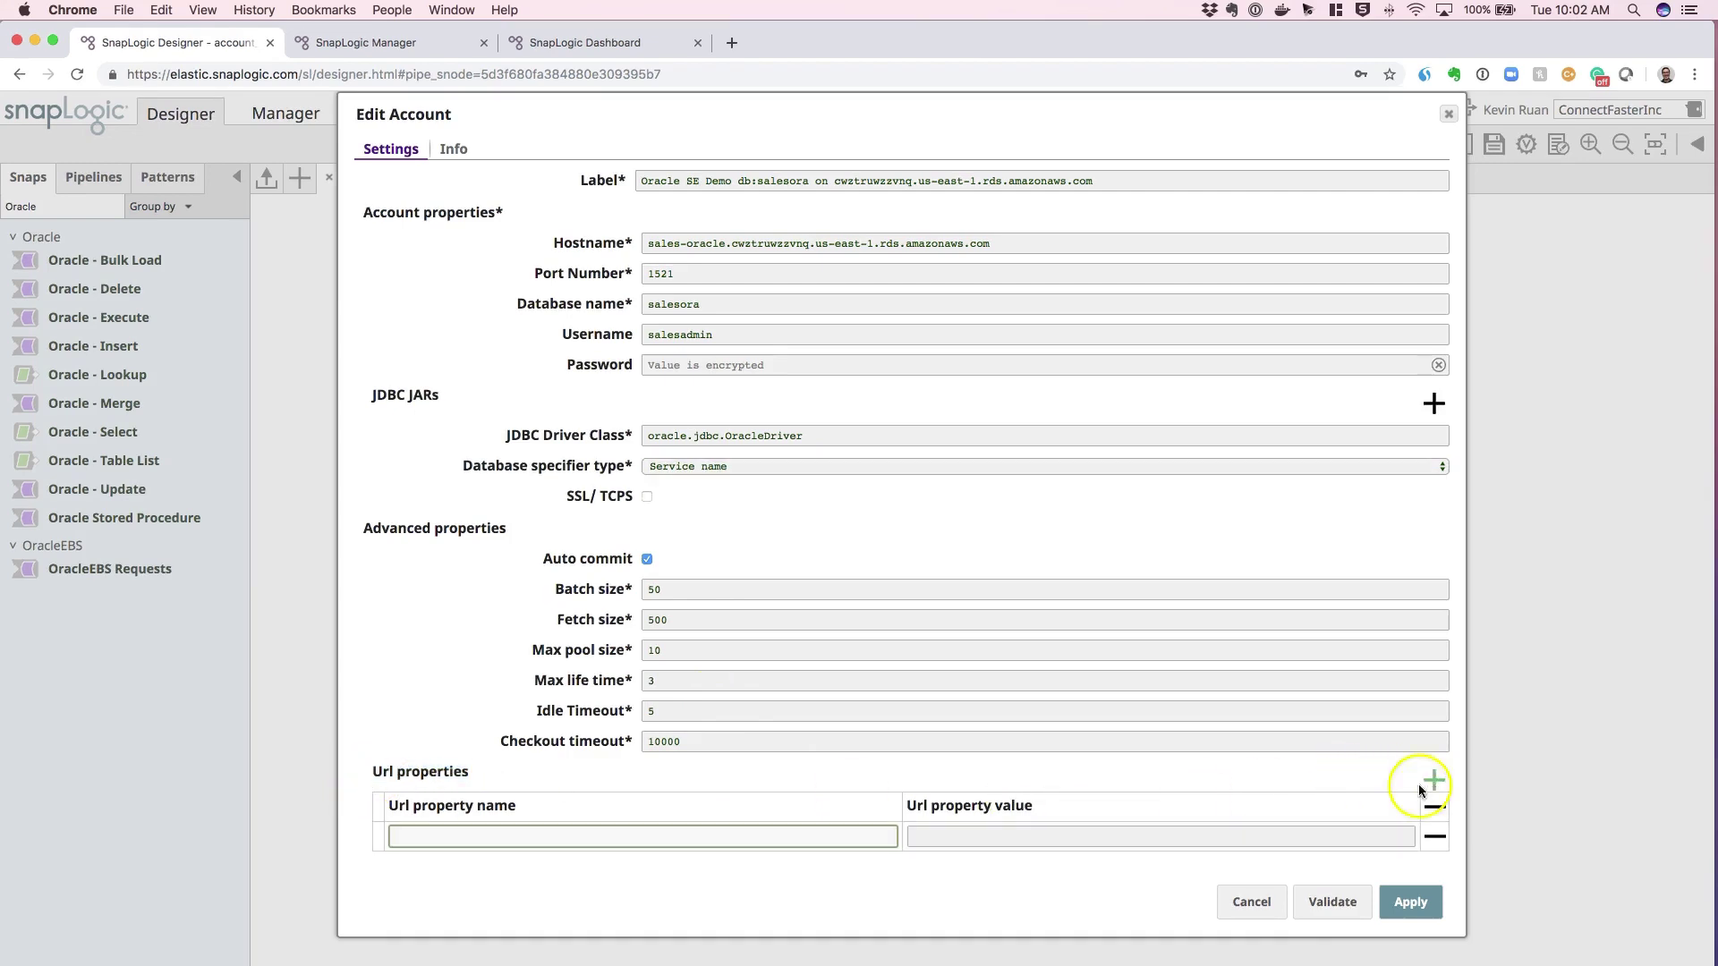
mouse_move(1514, 771)
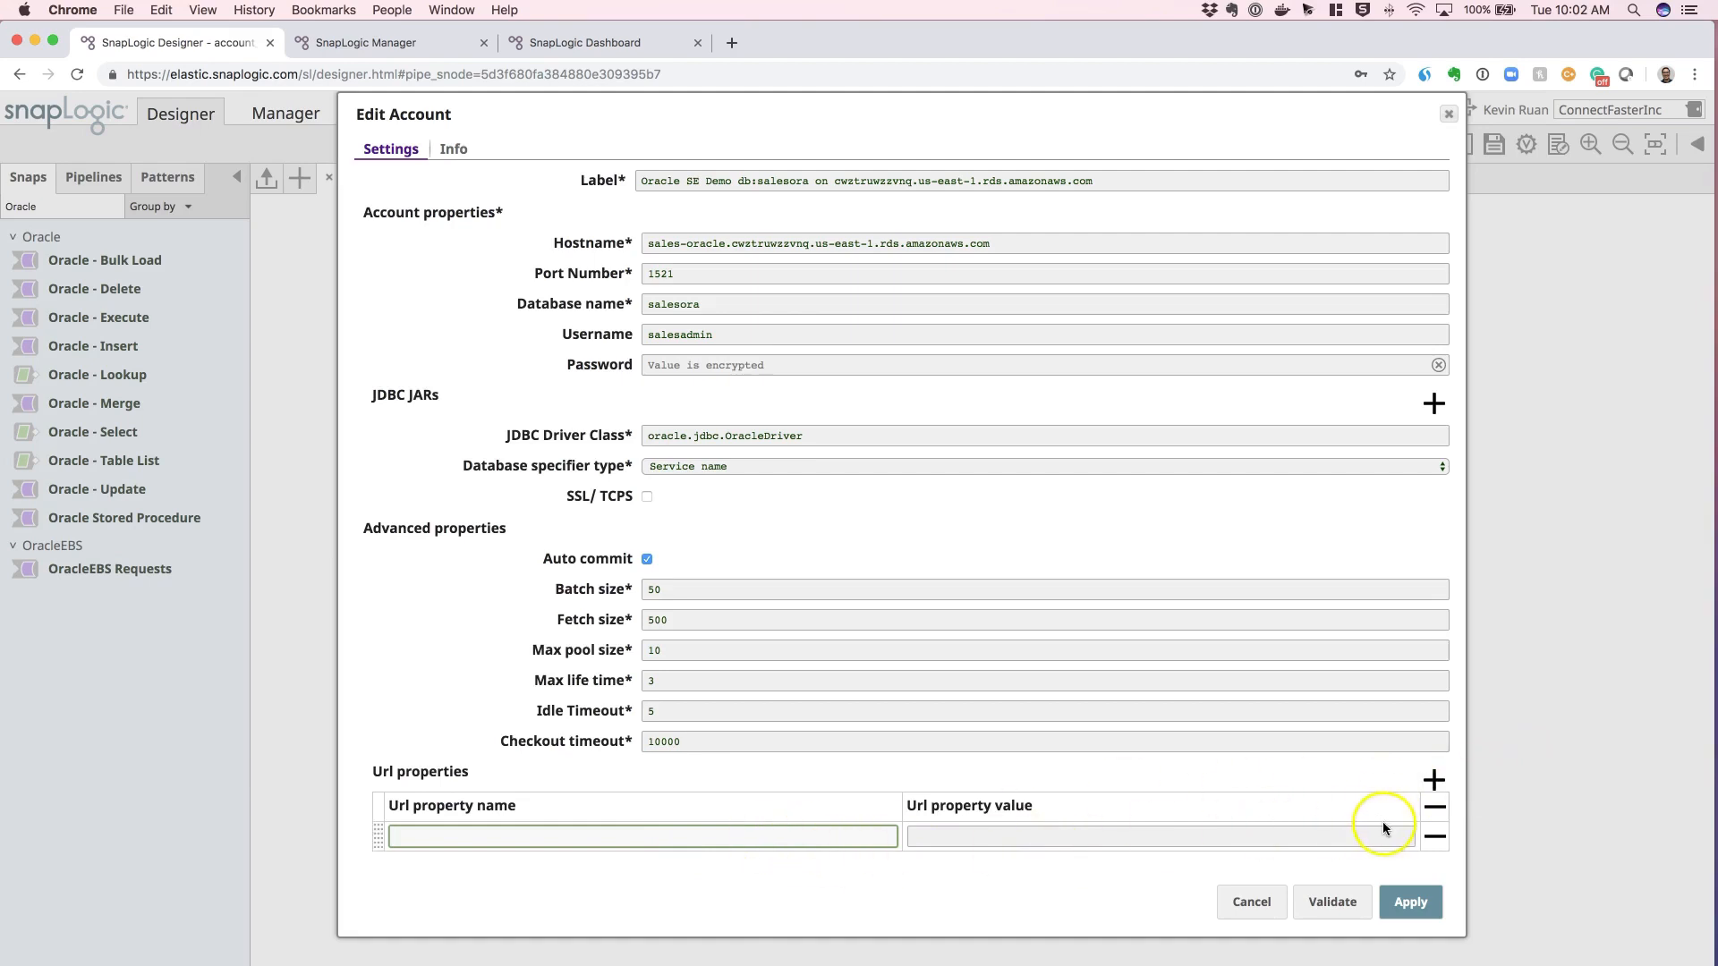
mouse_move(1429, 838)
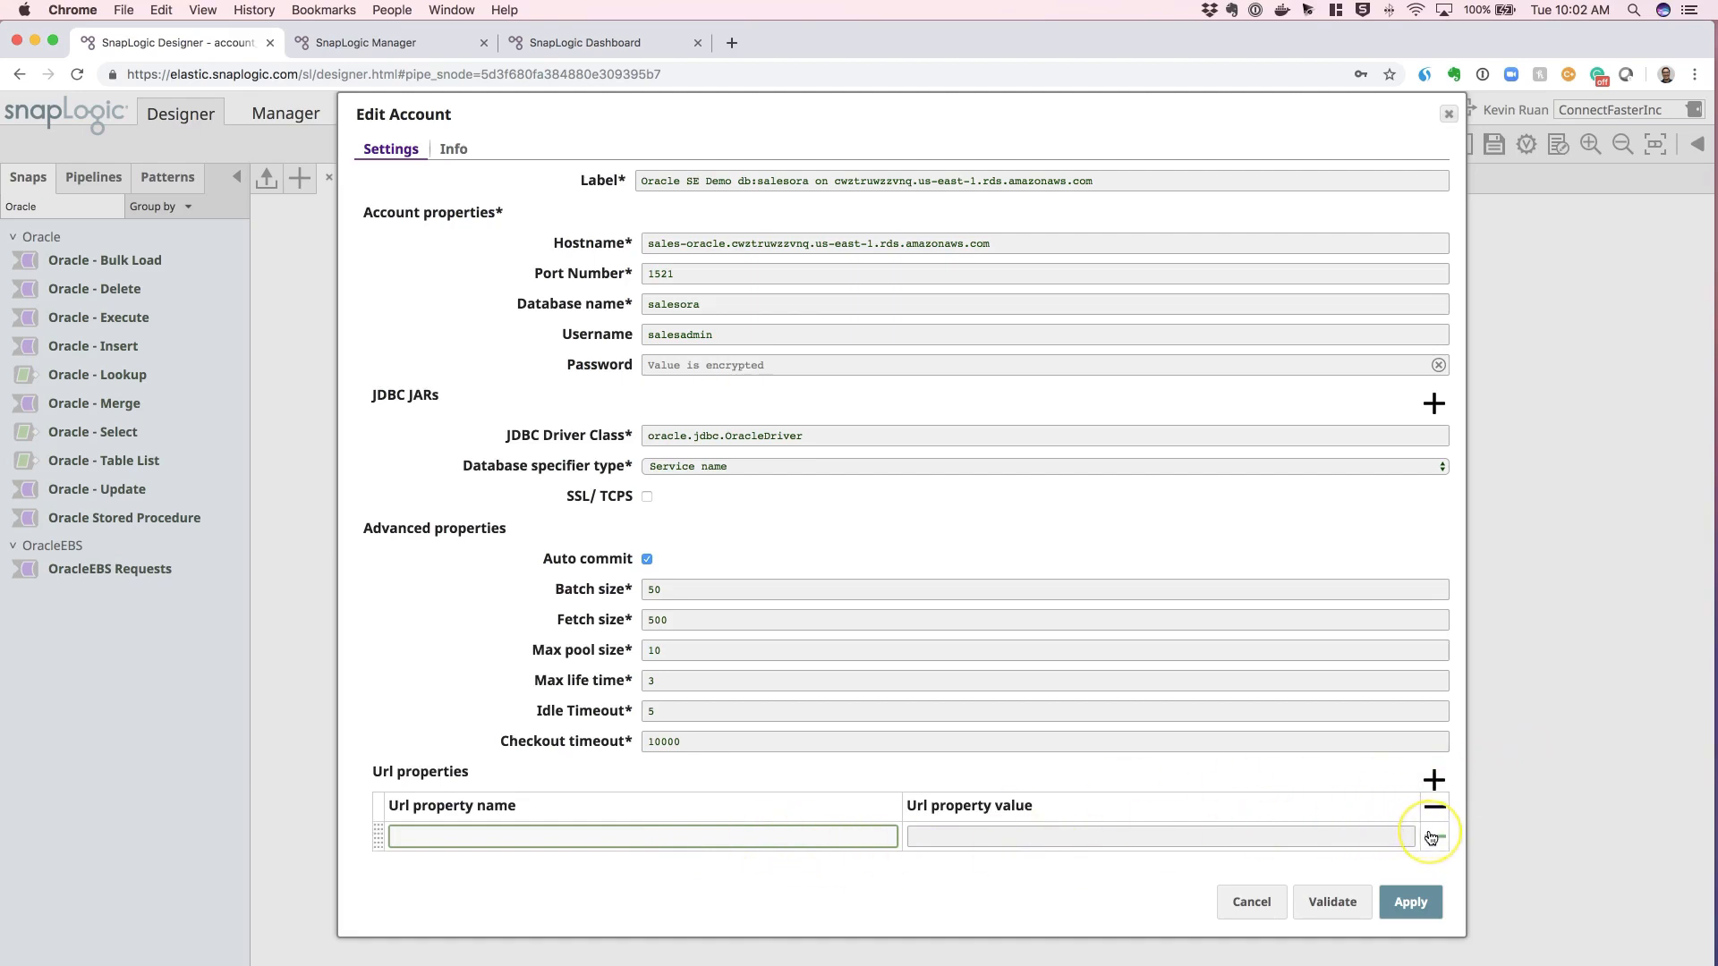
mouse_move(1432, 836)
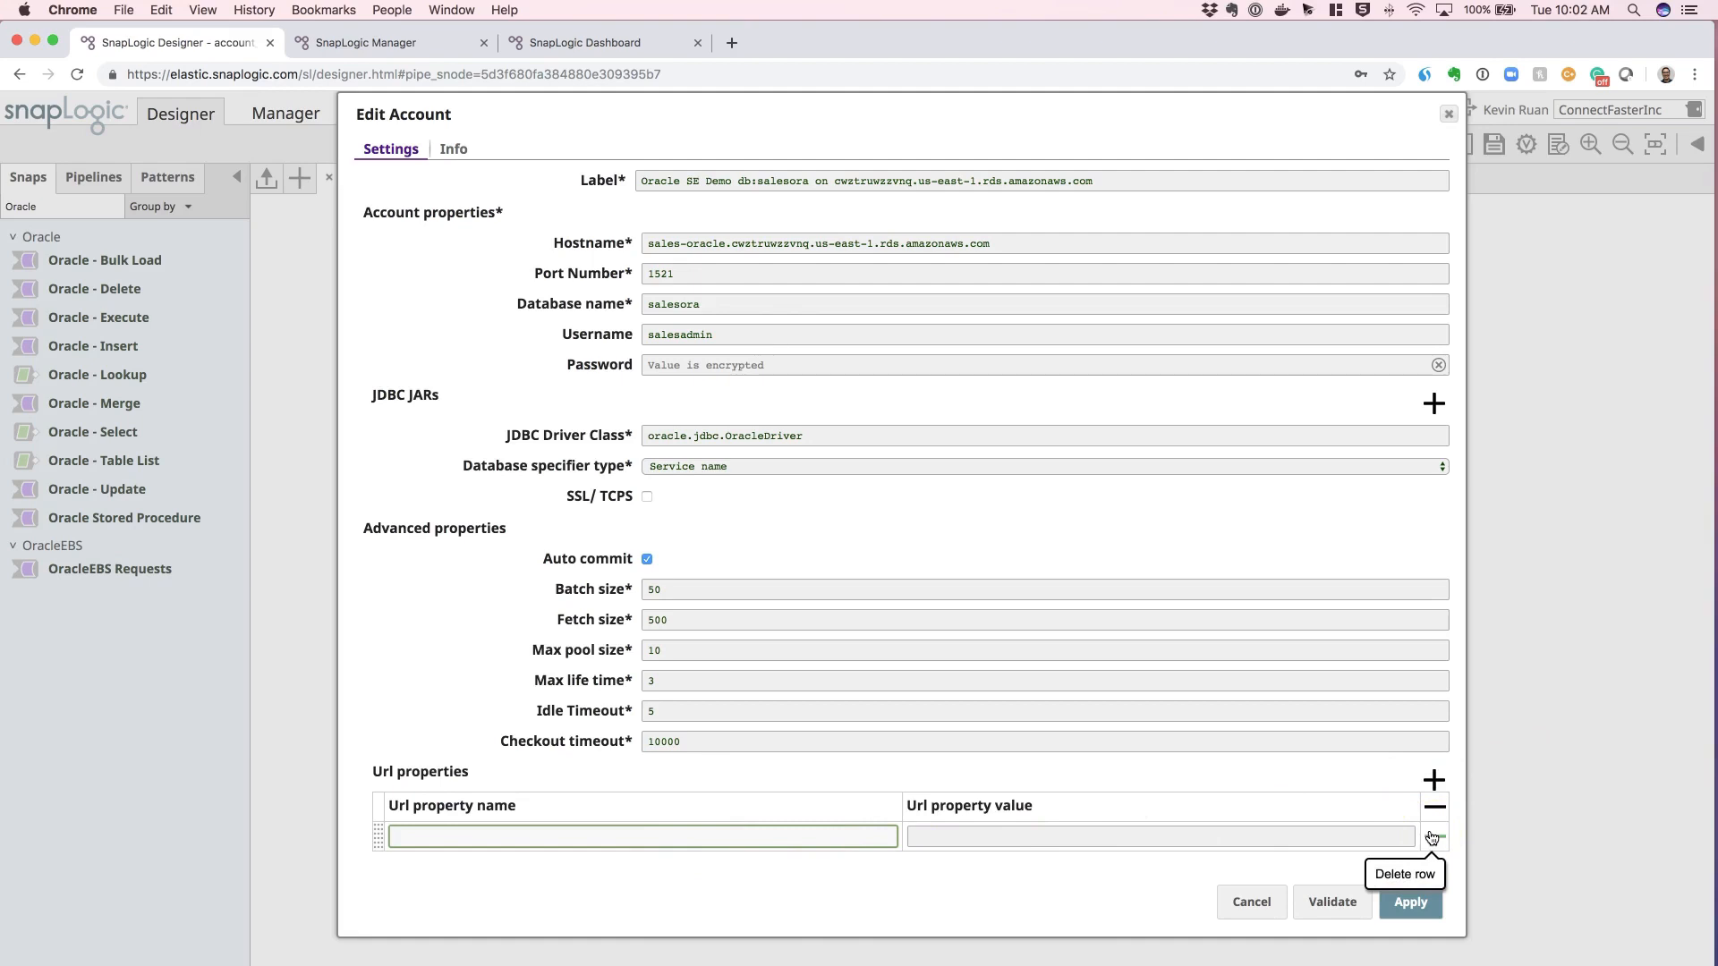
left_click(1432, 834)
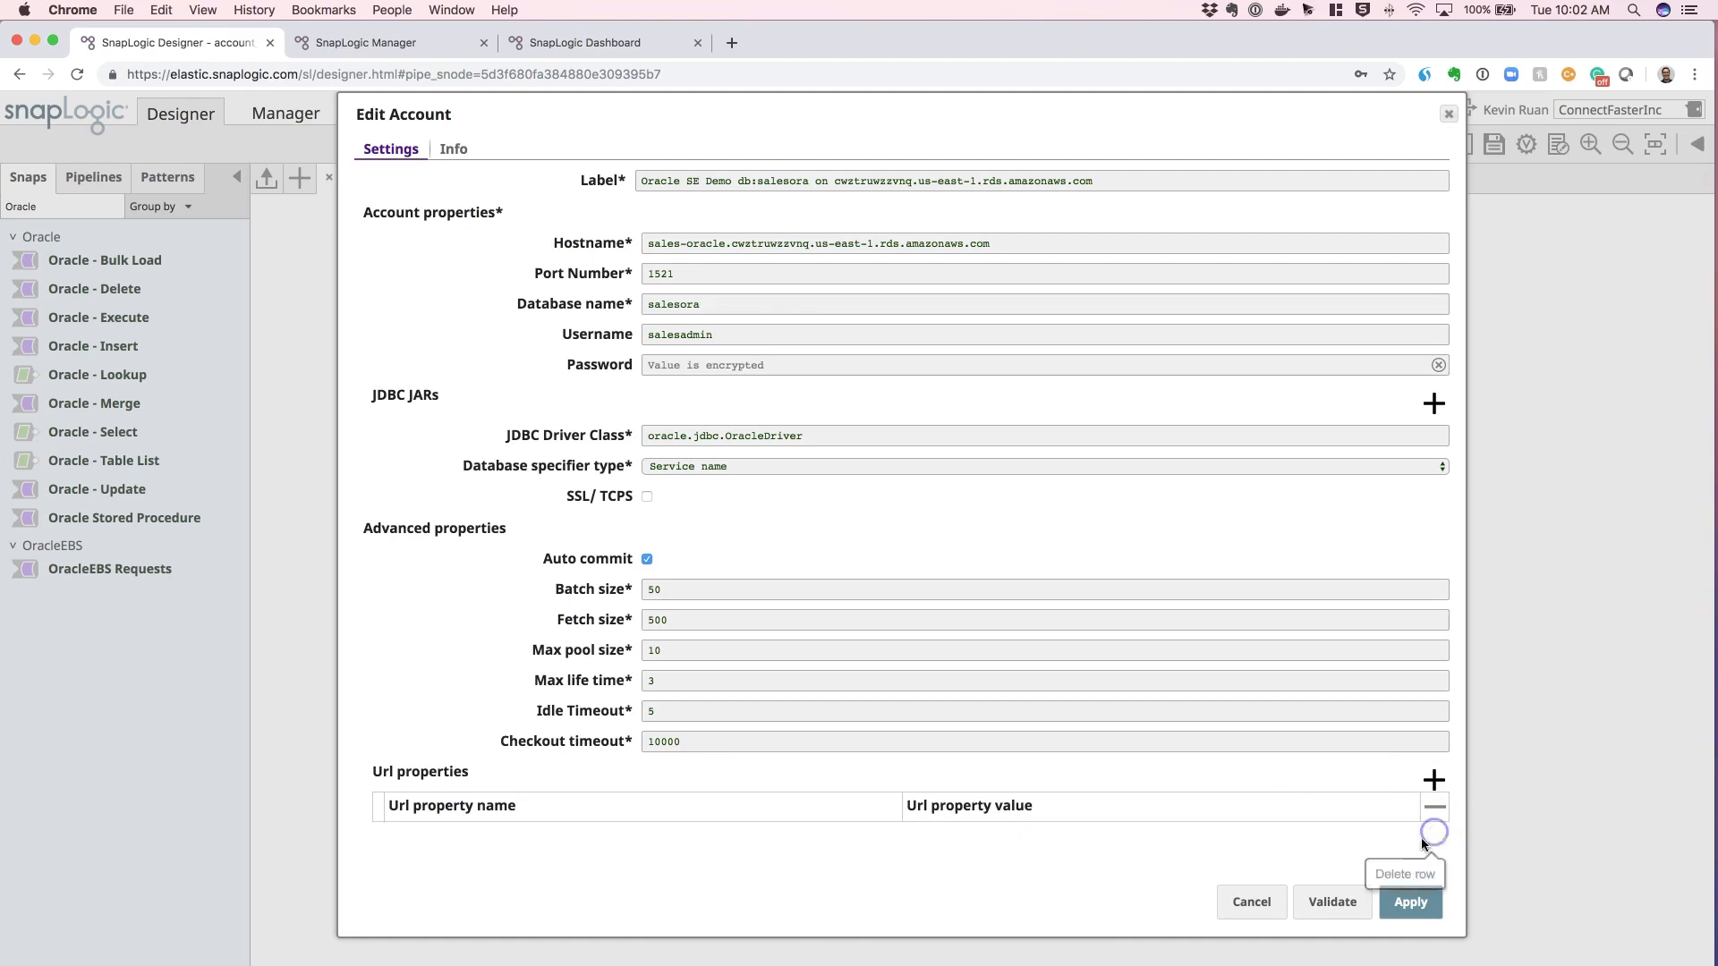
mouse_move(1338, 901)
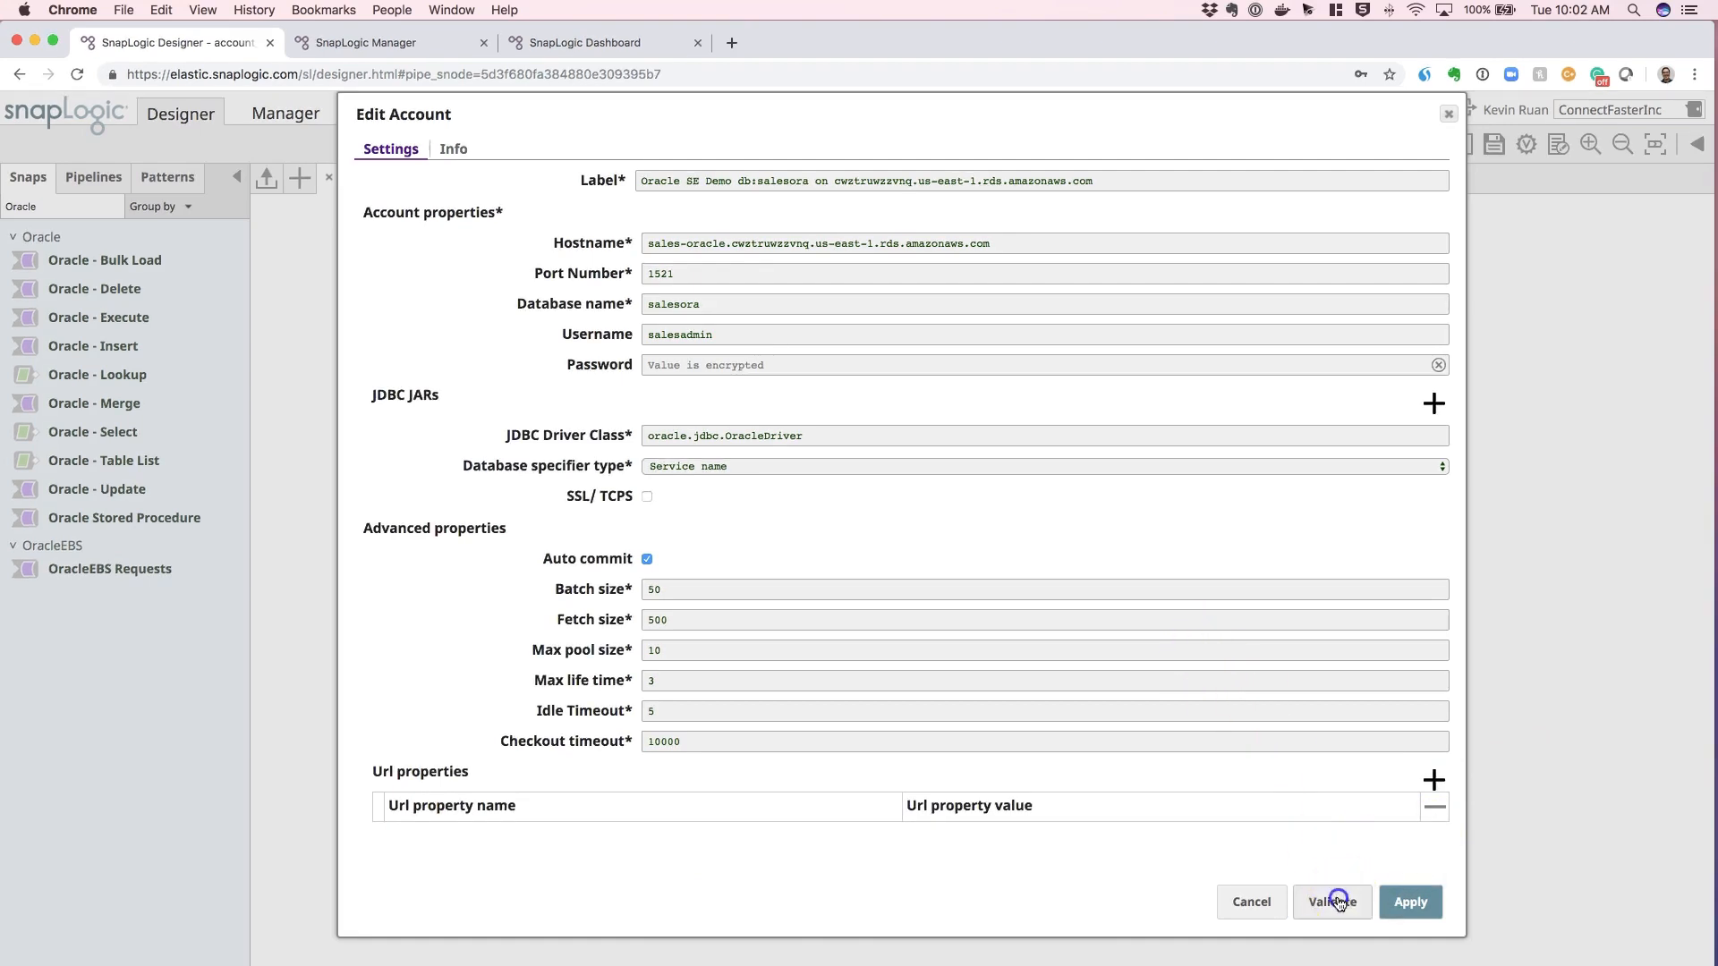
Step: Validate the Oracle Thin account and get 'Account validation successful'
left_click(1331, 901)
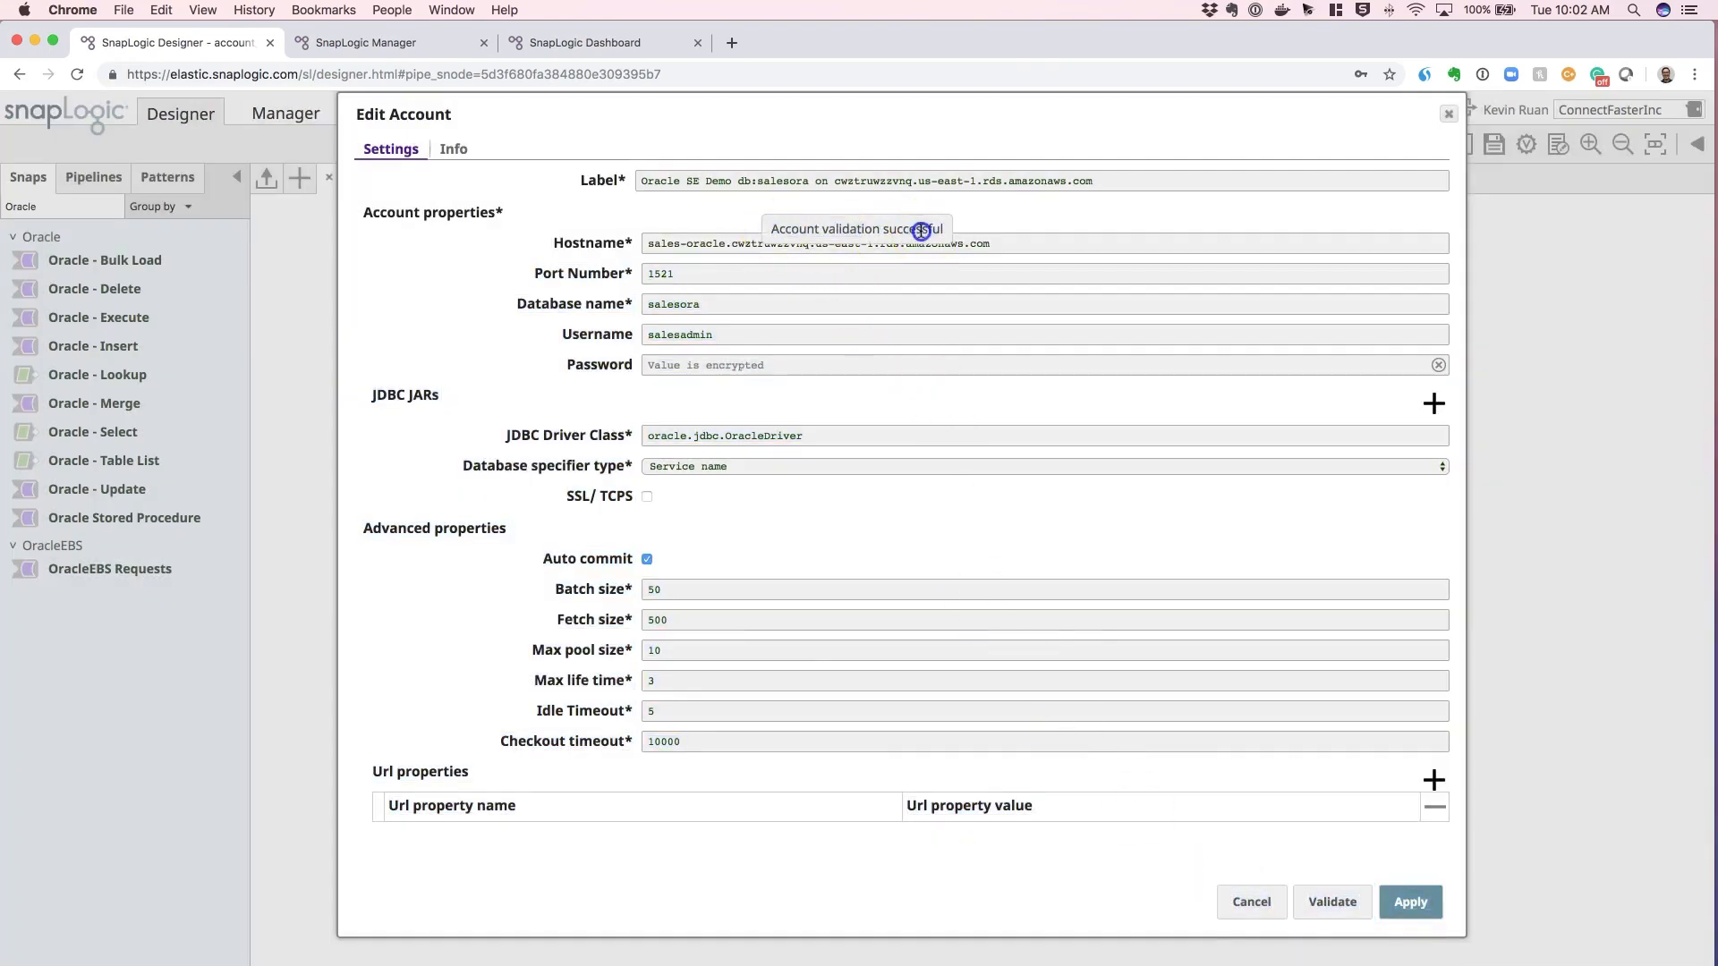
mouse_move(970, 229)
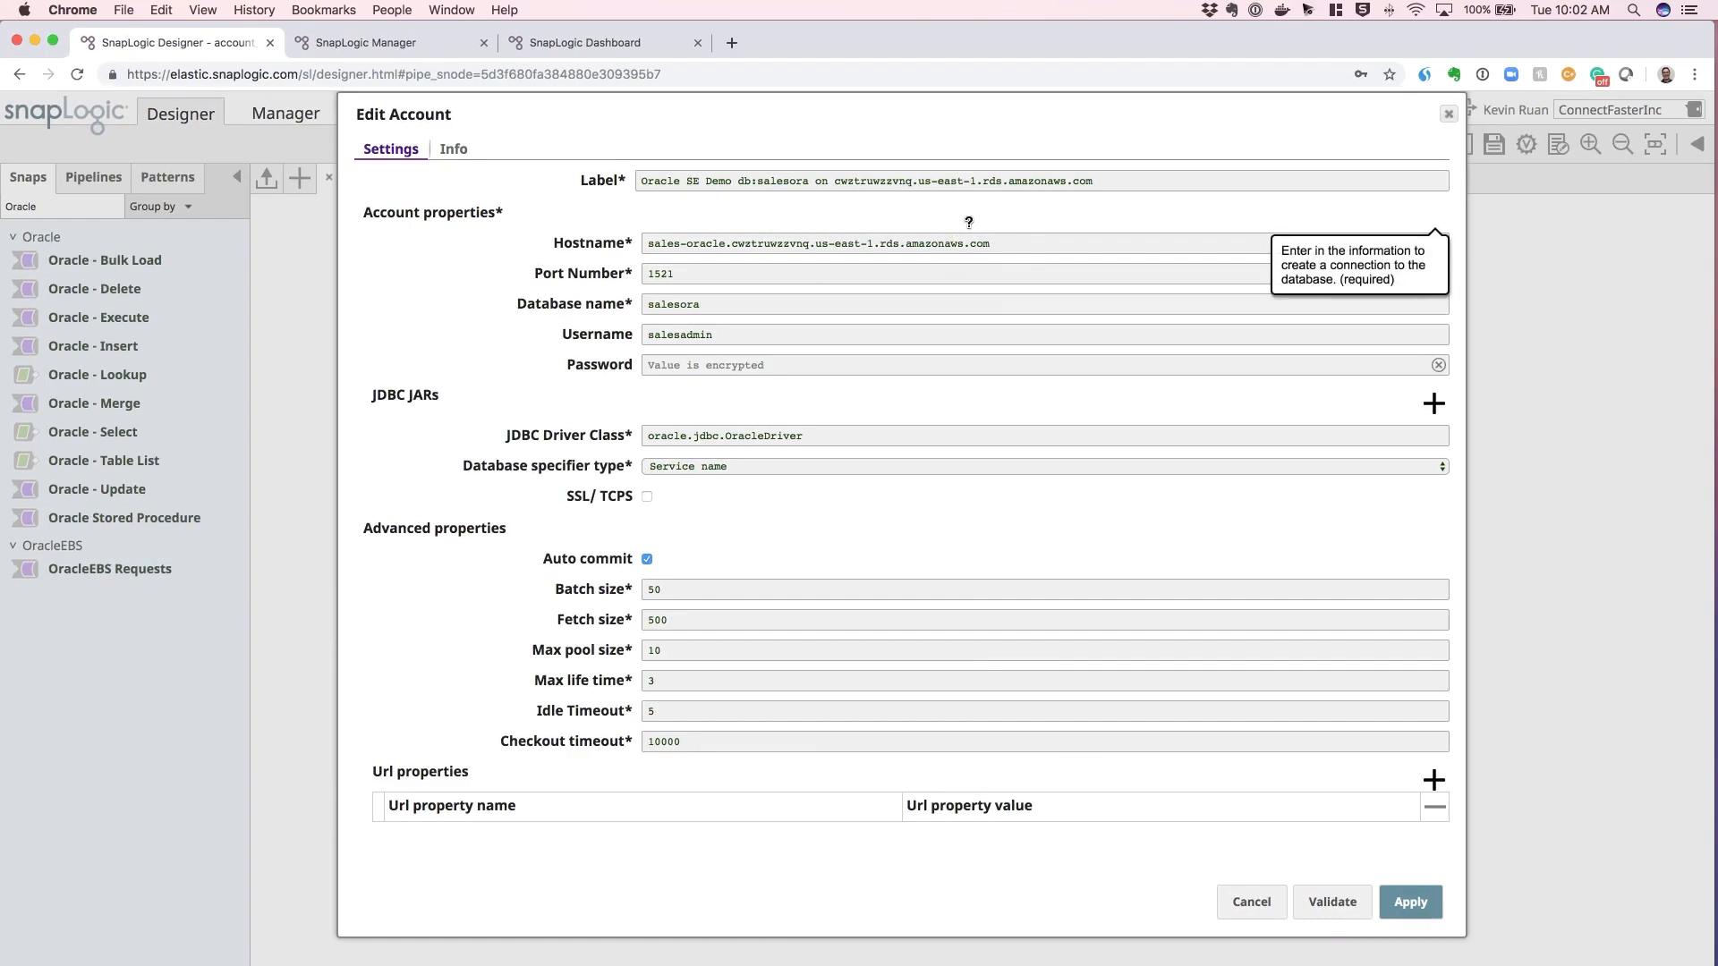
mouse_move(995, 214)
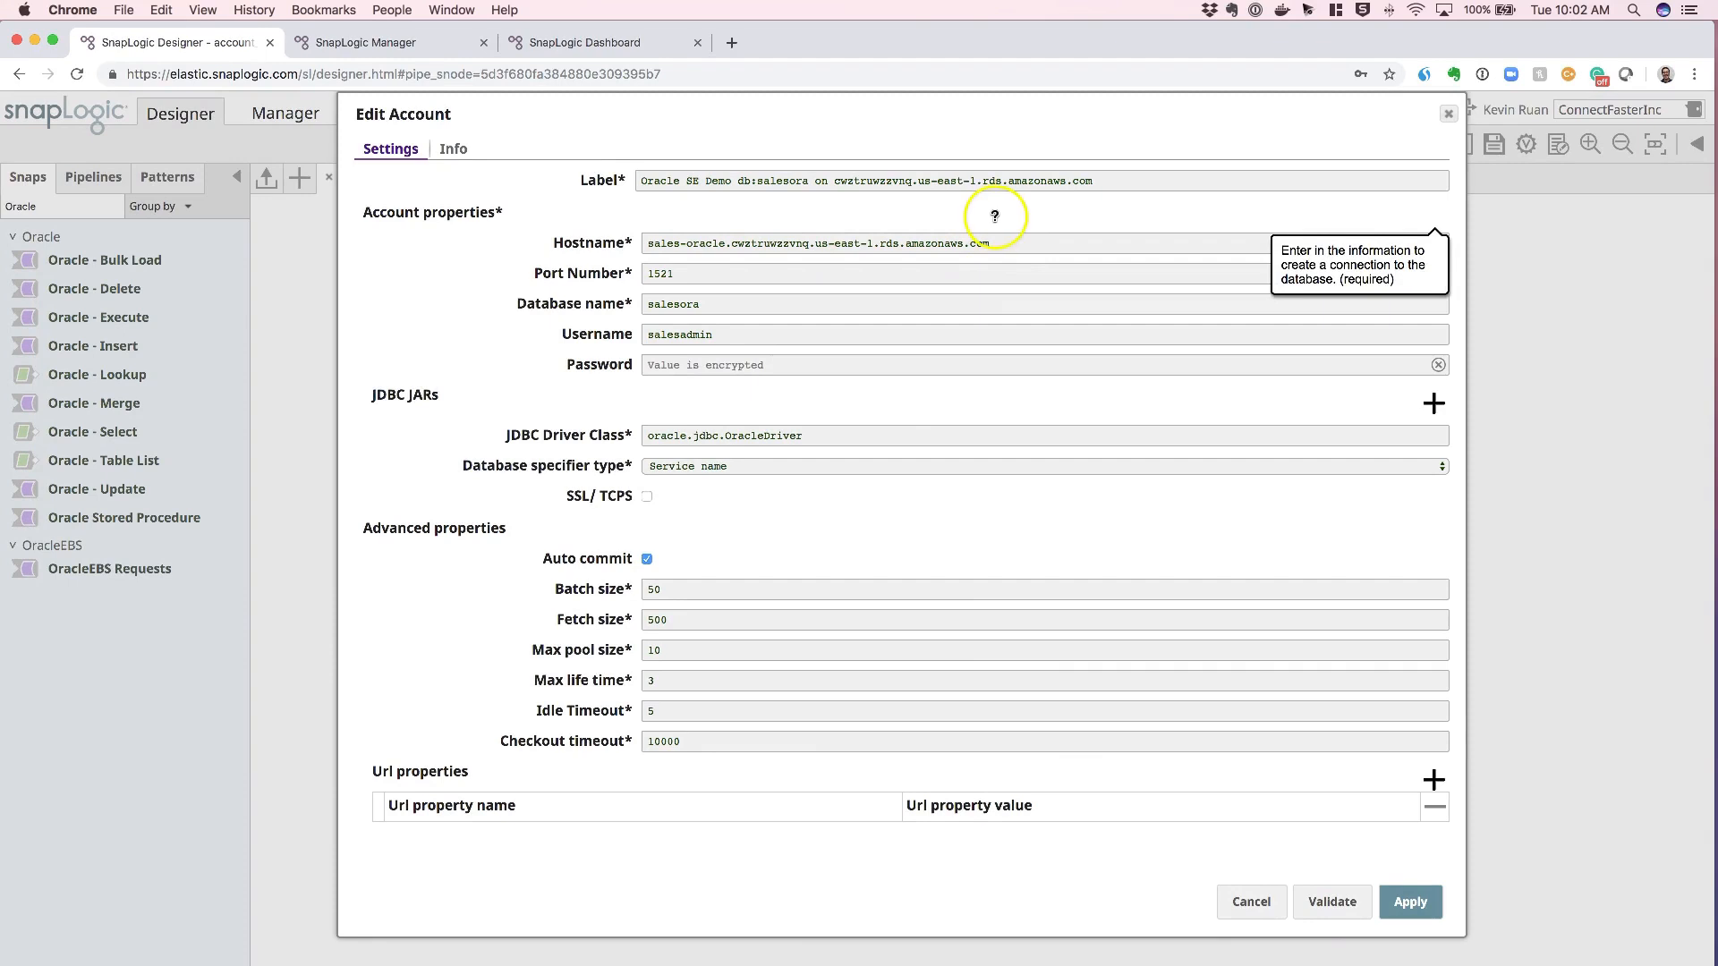